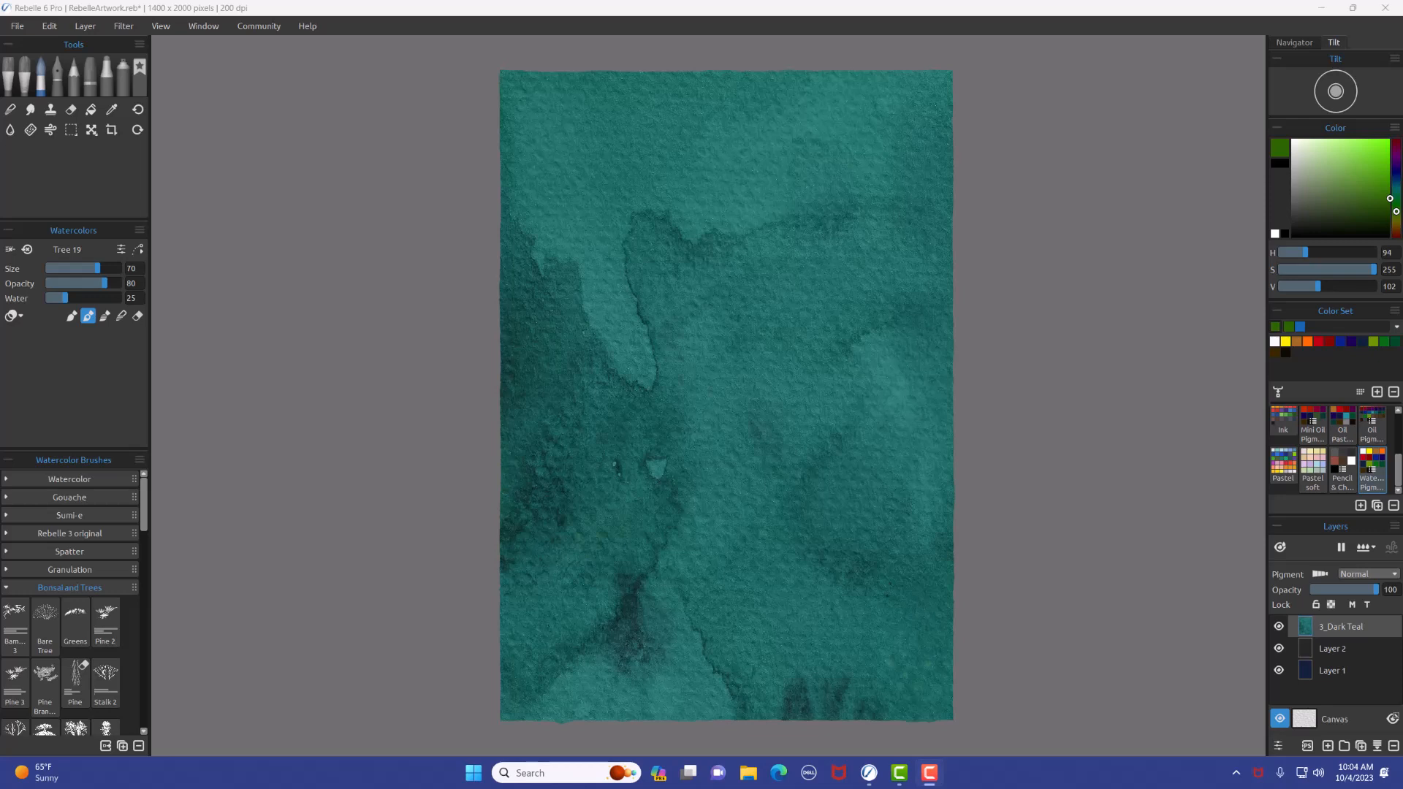
mouse_move(643, 279)
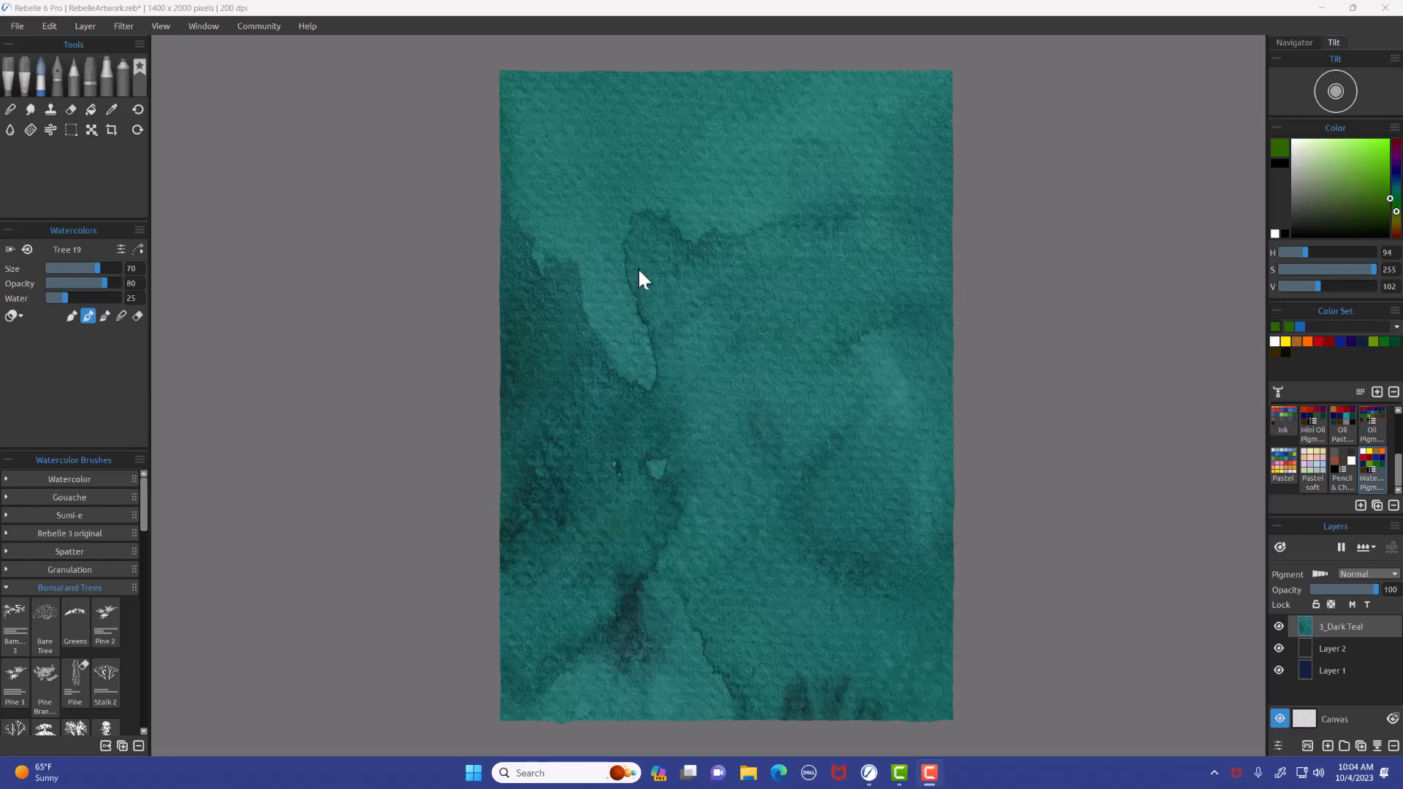
mouse_move(677, 280)
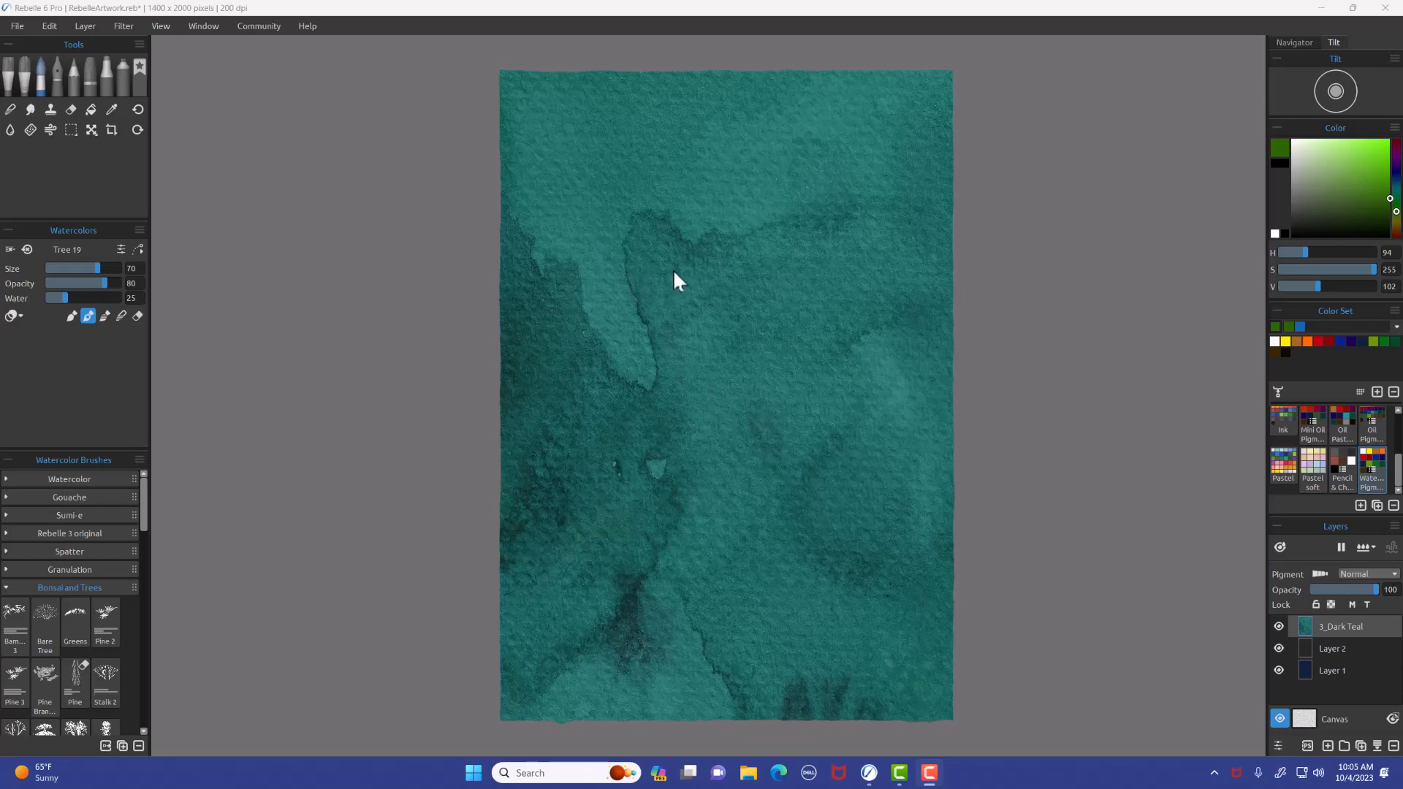
mouse_move(687, 282)
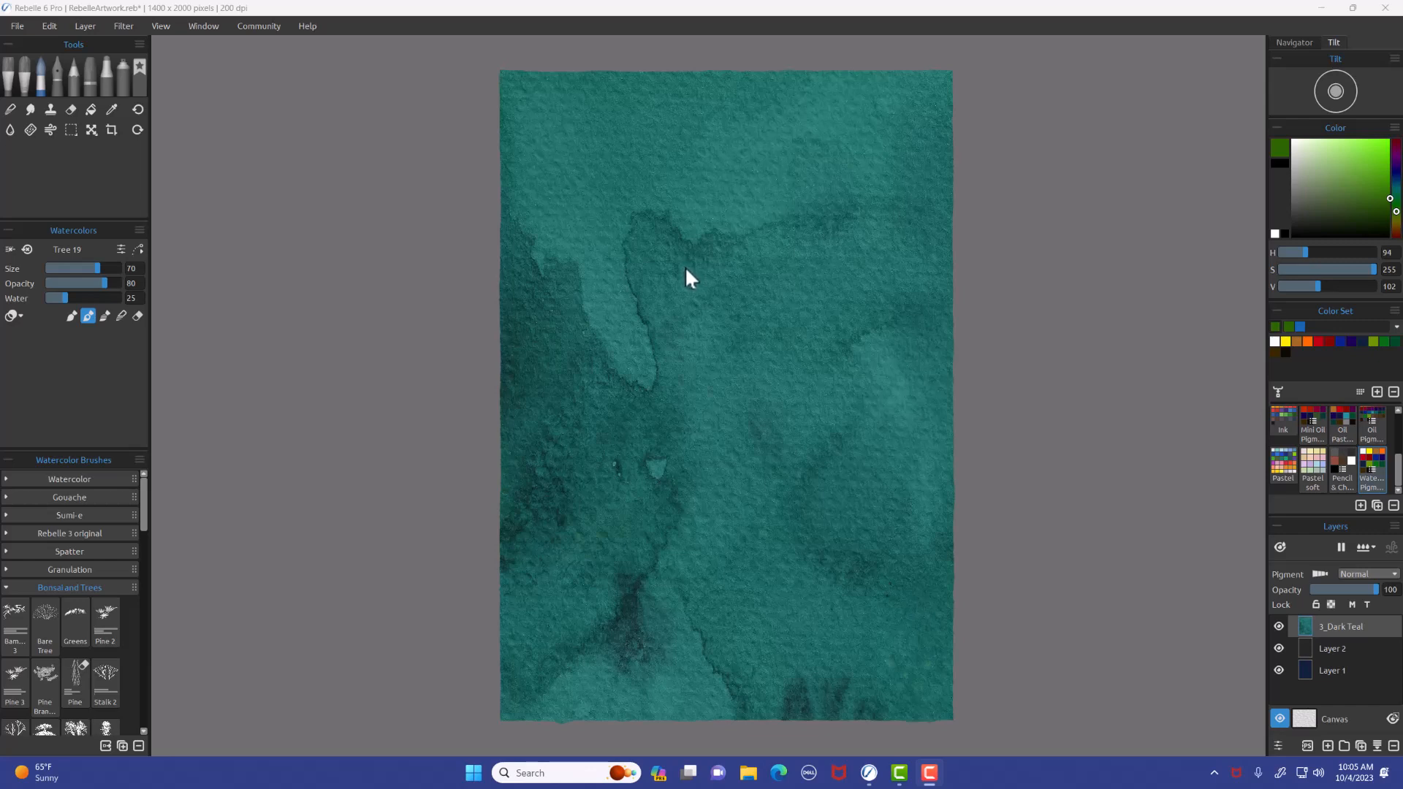
mouse_move(738, 278)
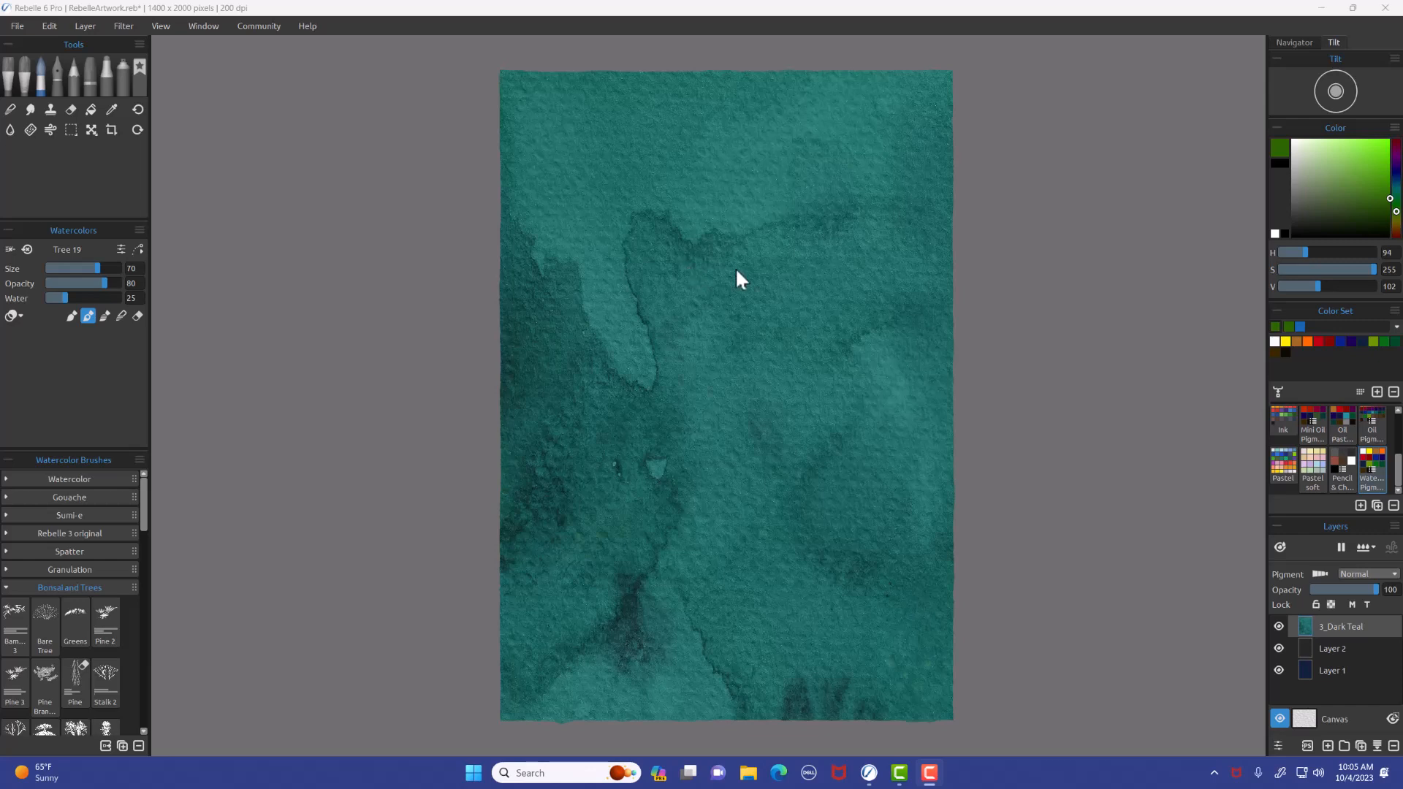
mouse_move(1346, 679)
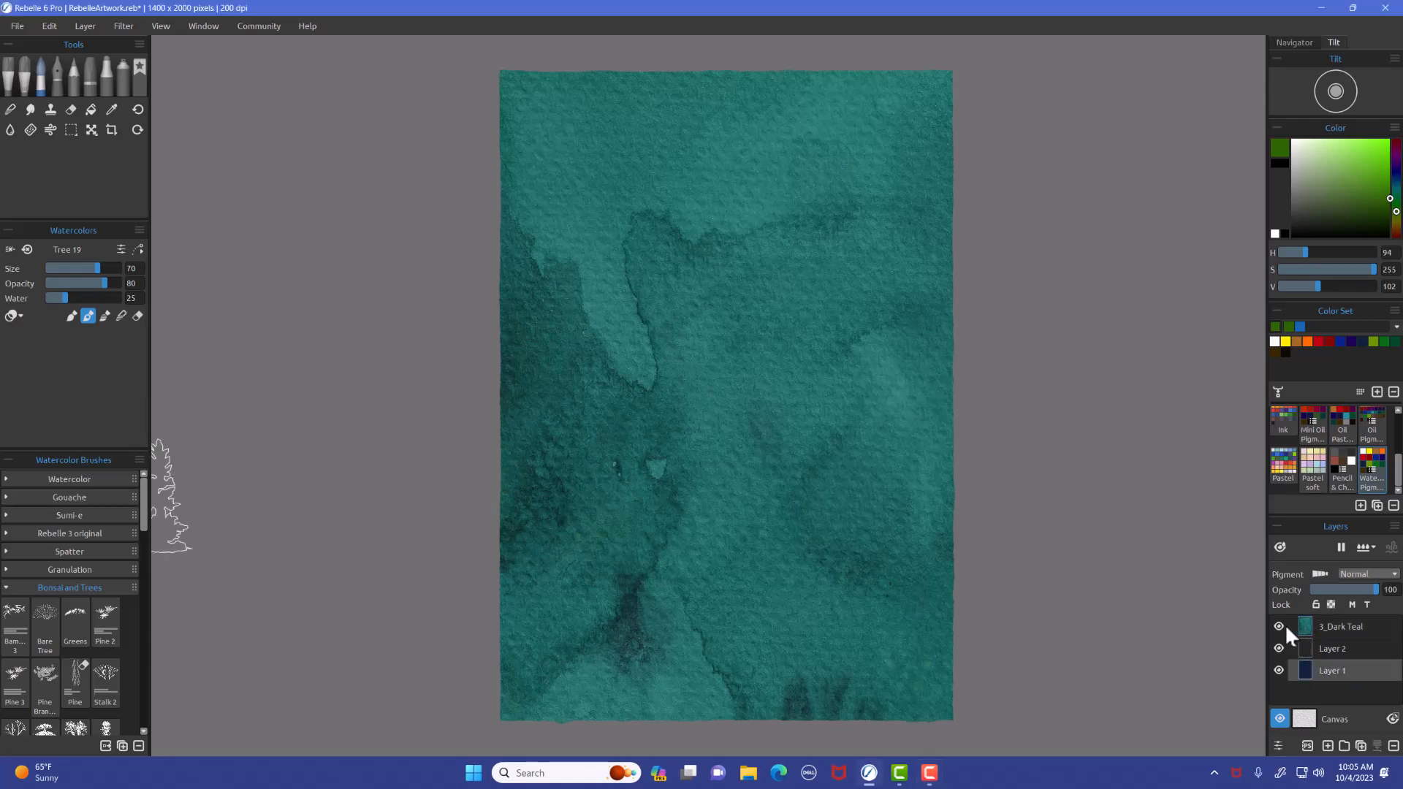
Toggle the 3_Dark Teal layer's visibility, pick Layer 2, then reselect 3_Dark Teal for clipping.
click(1280, 627)
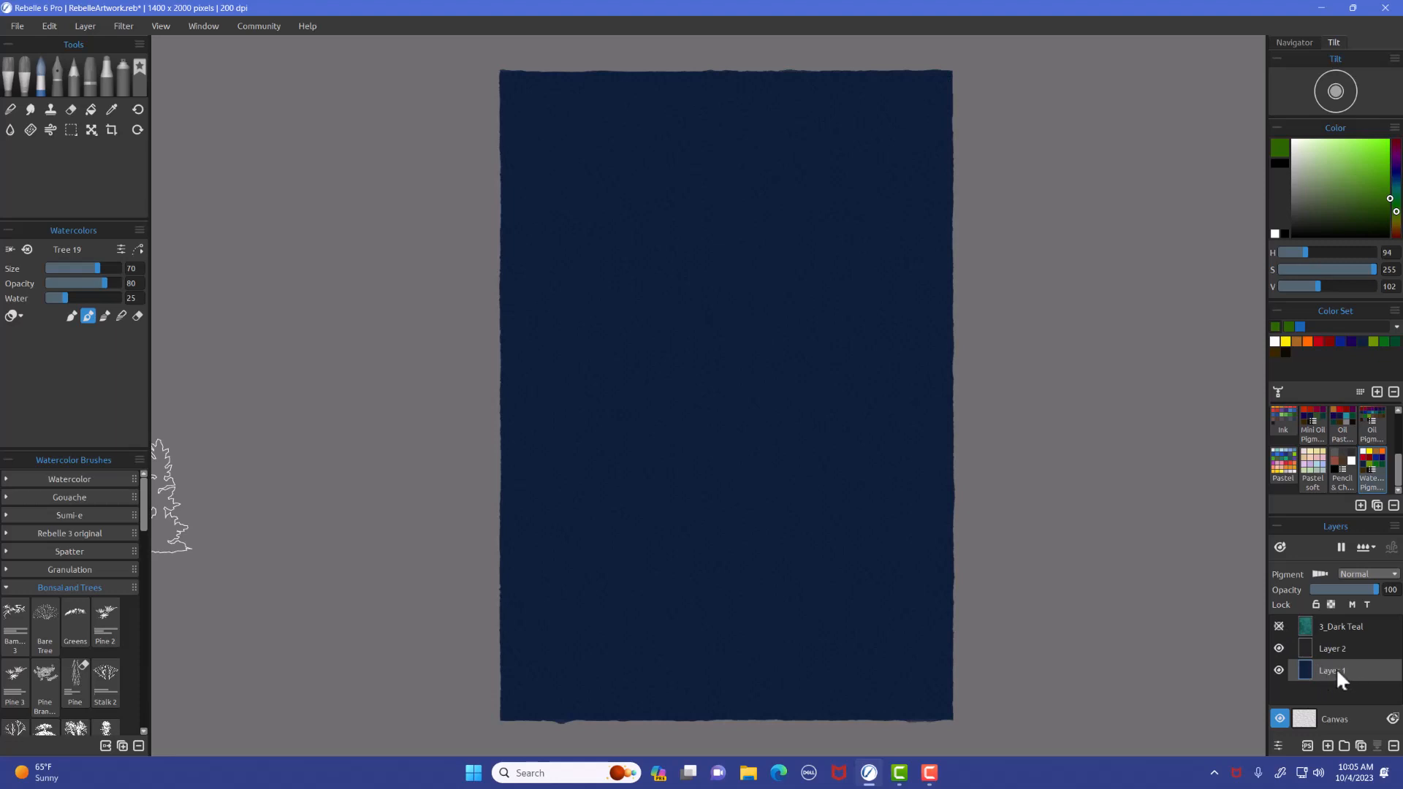
click(1333, 648)
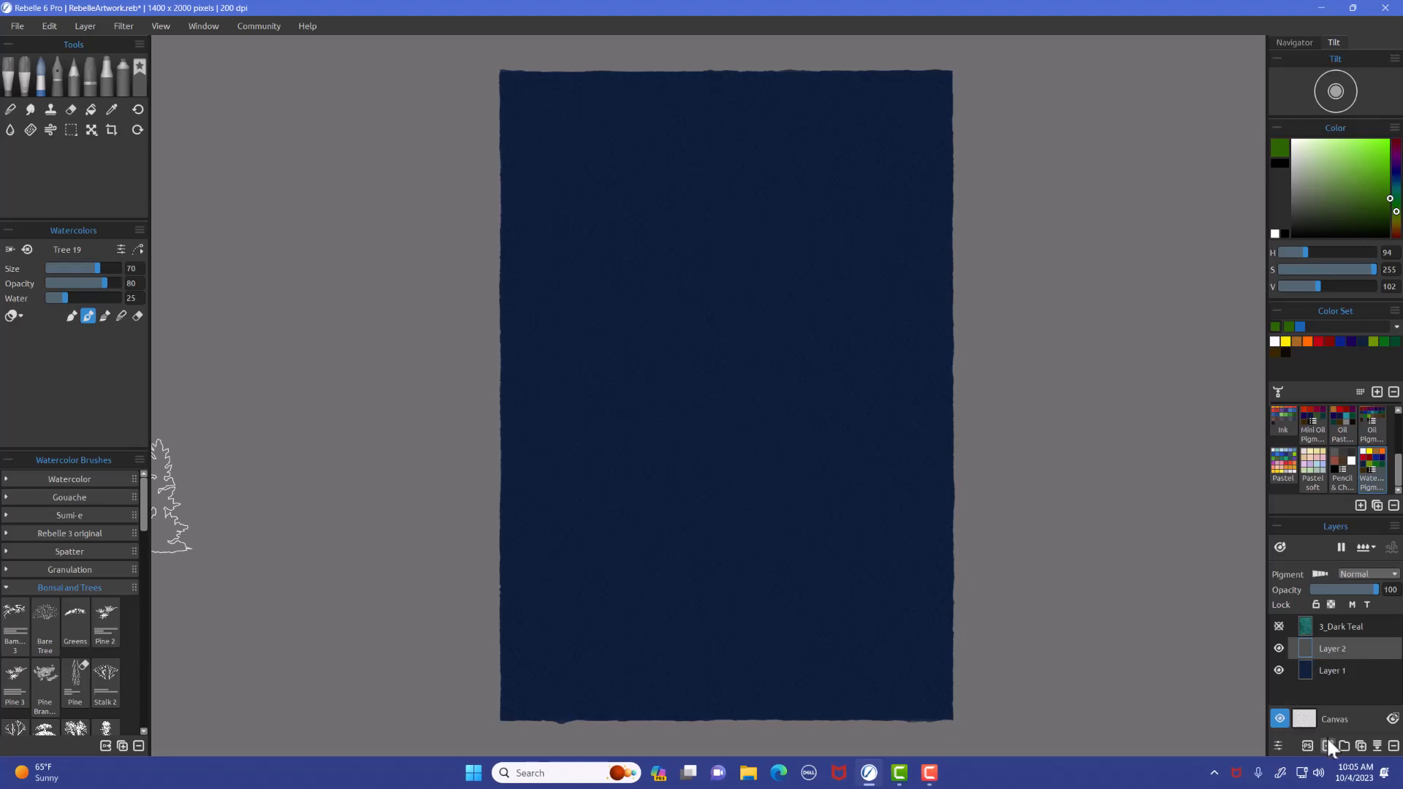
click(1278, 627)
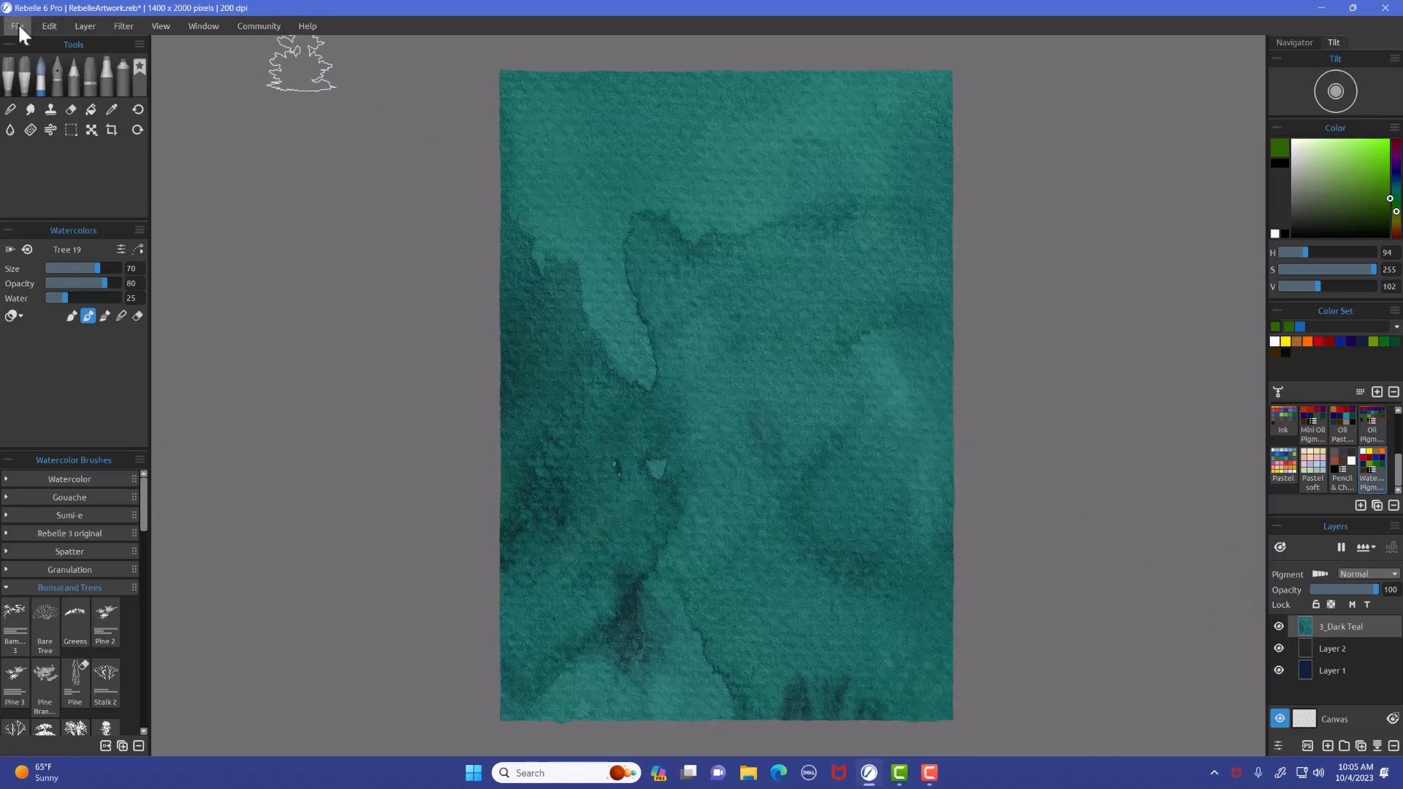
click(16, 25)
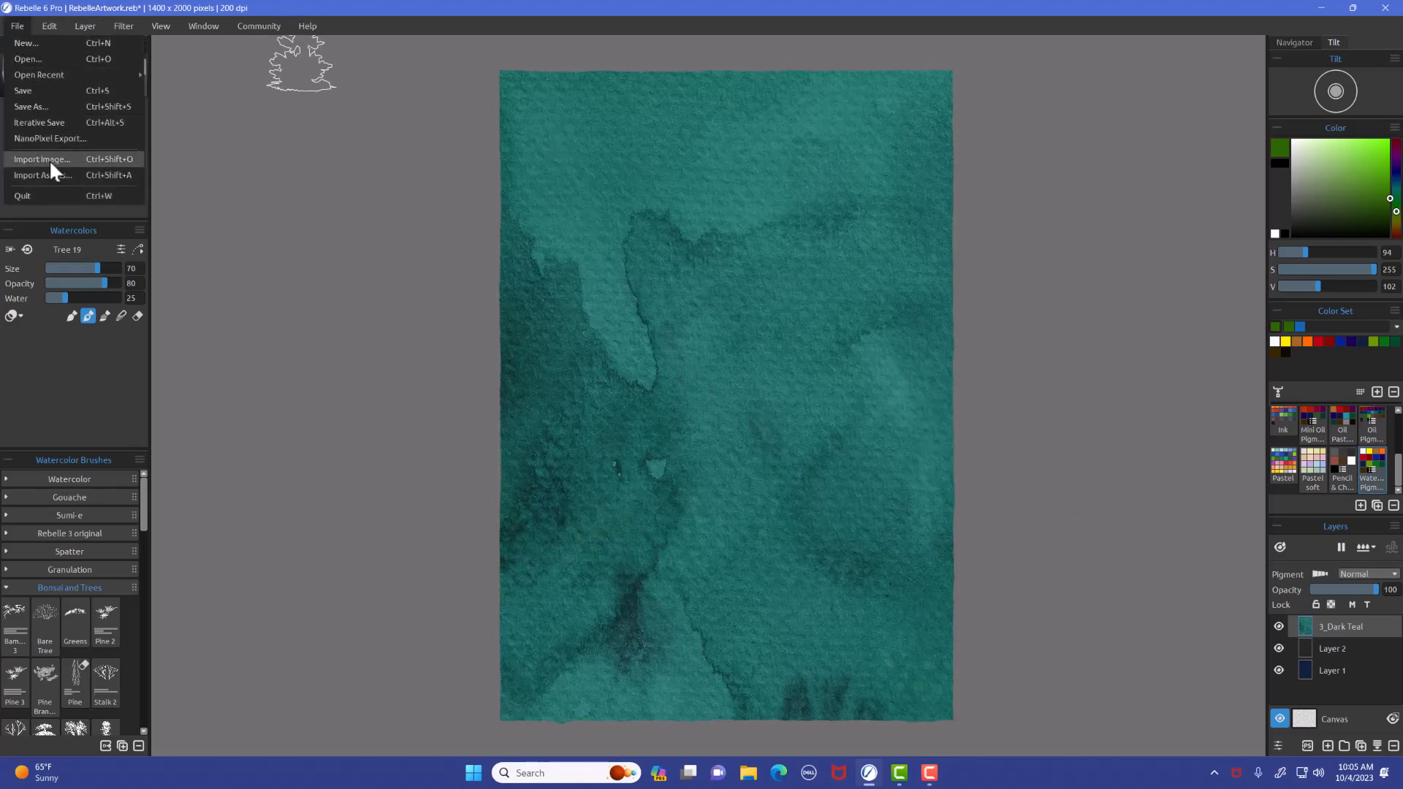
mouse_move(1071, 377)
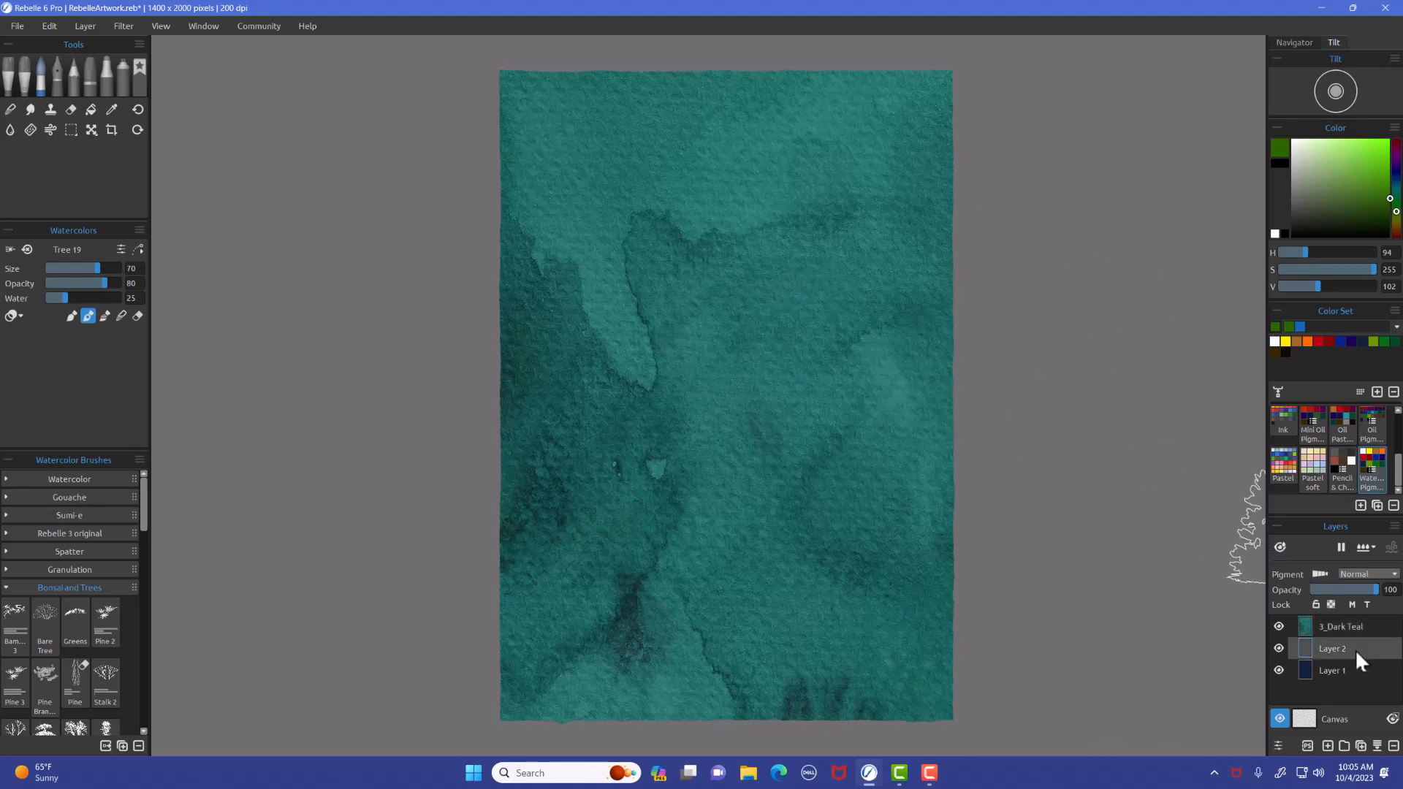
click(1342, 627)
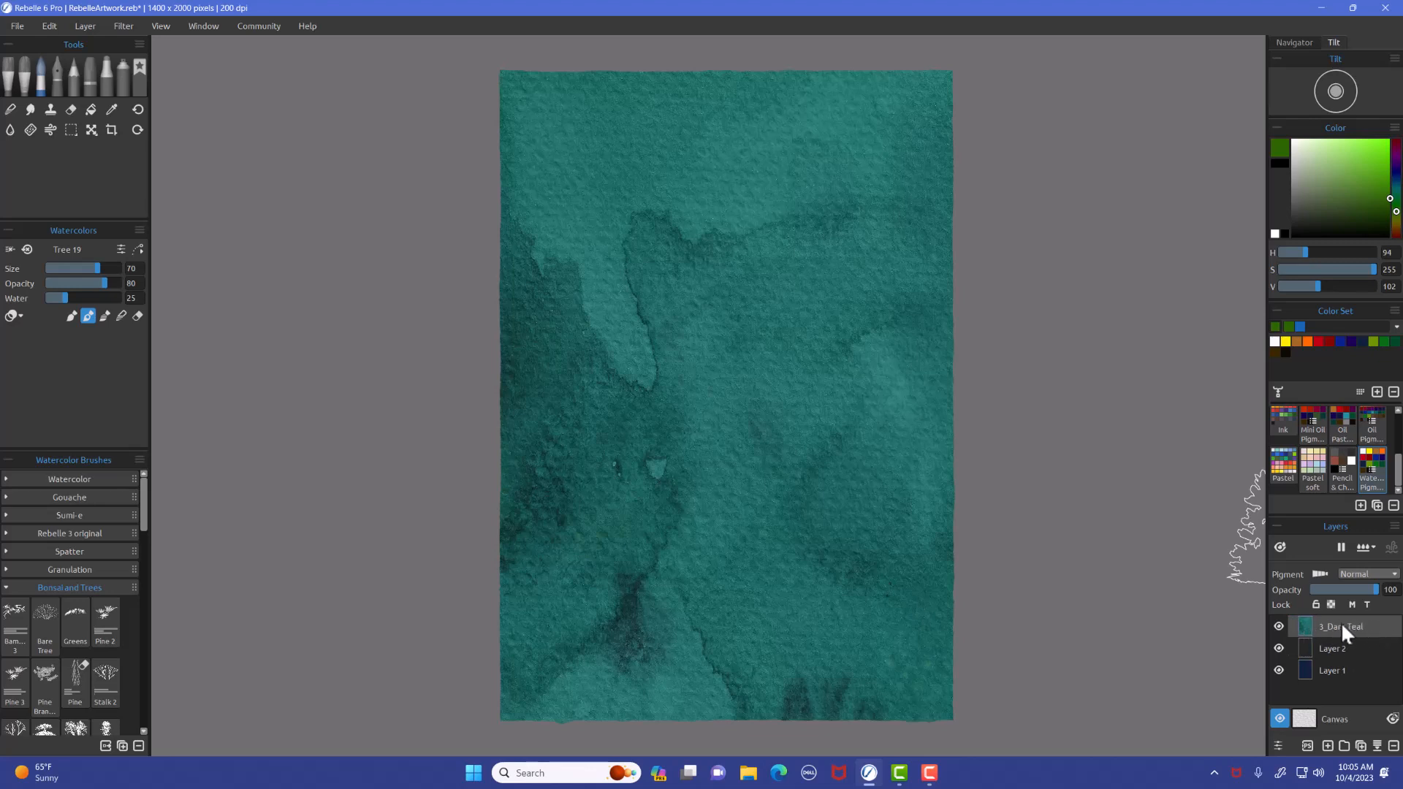
mouse_move(1360, 627)
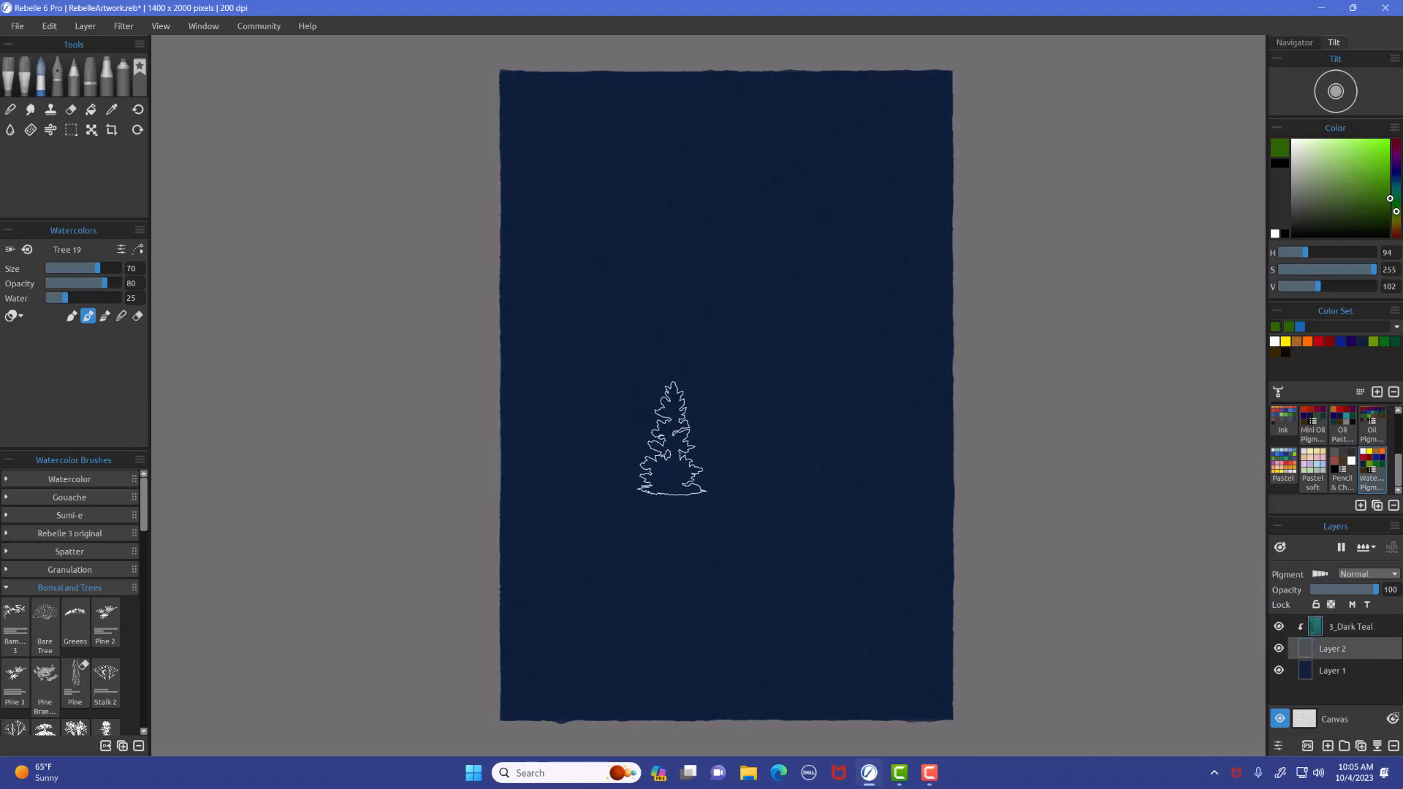
Lay wet Tree 19 strokes across the canvas and pause drying with the D shortcut.
drag(671, 438, 295, 397)
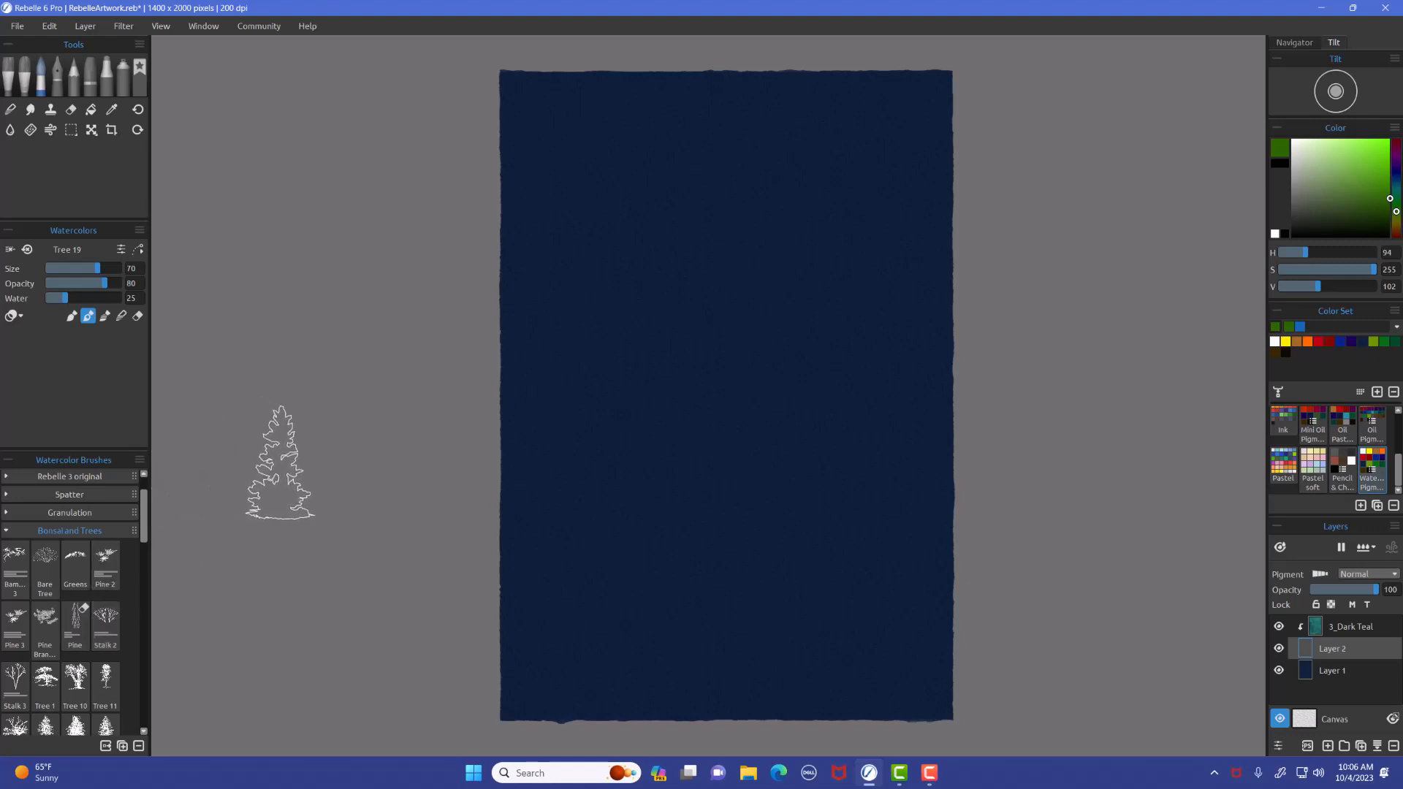
drag(279, 464, 643, 383)
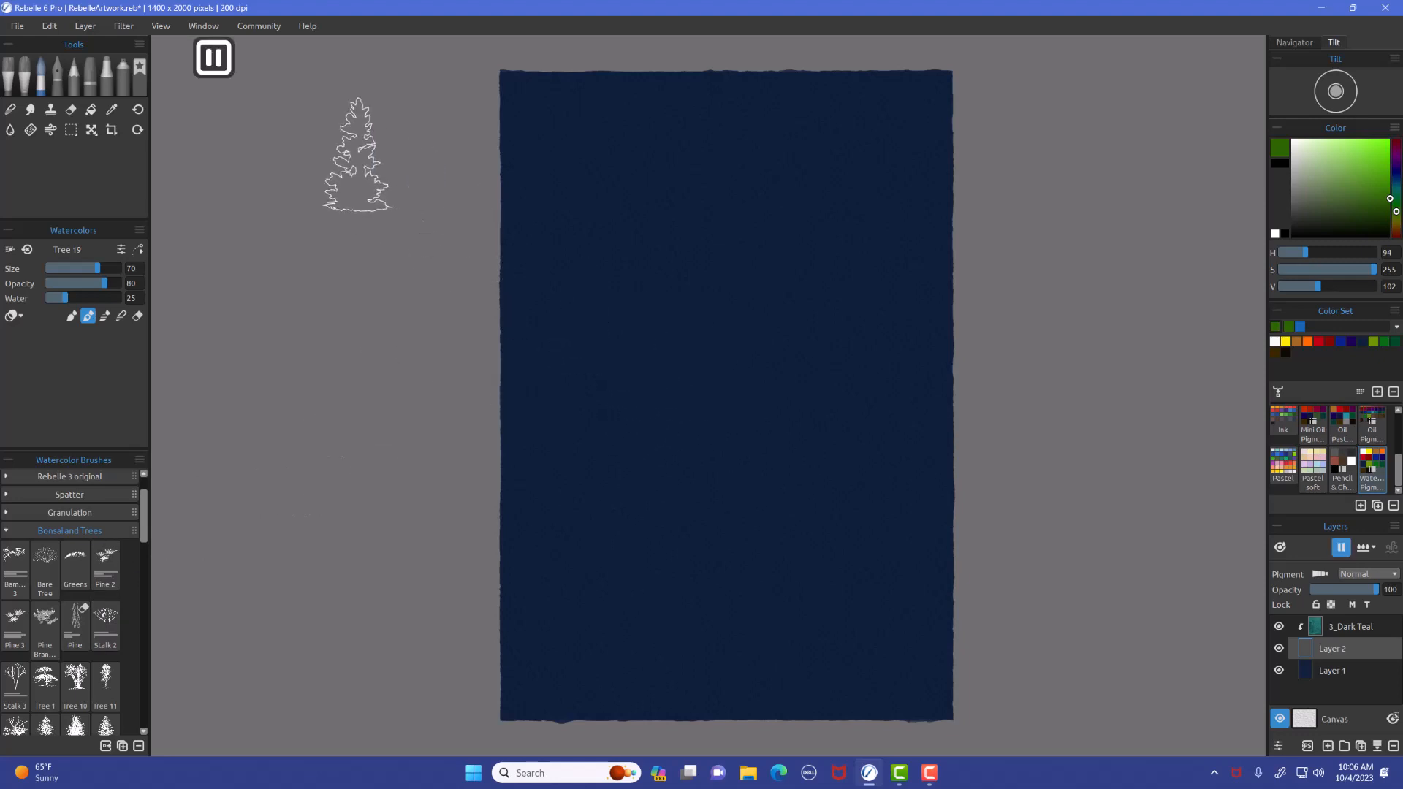
key(d)
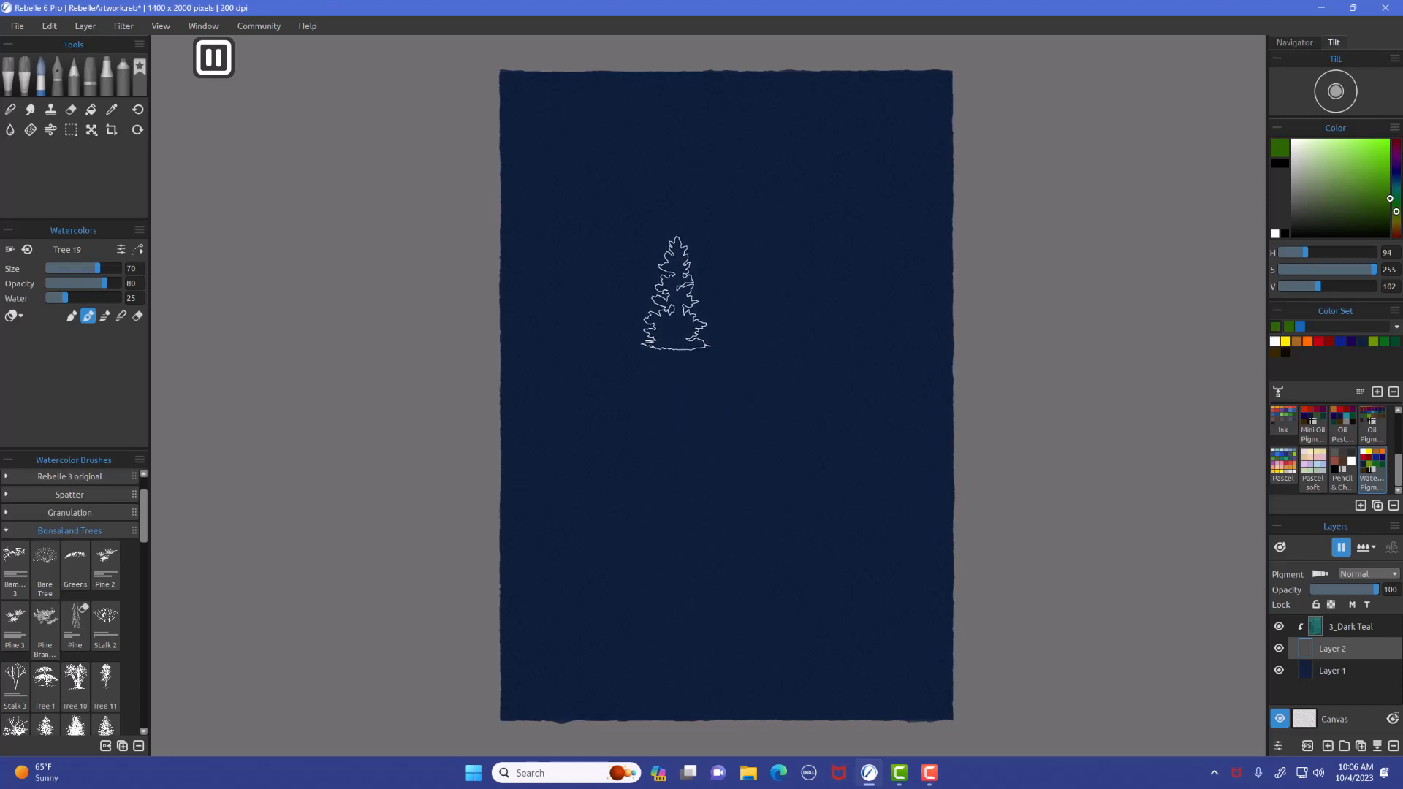
drag(675, 291, 595, 282)
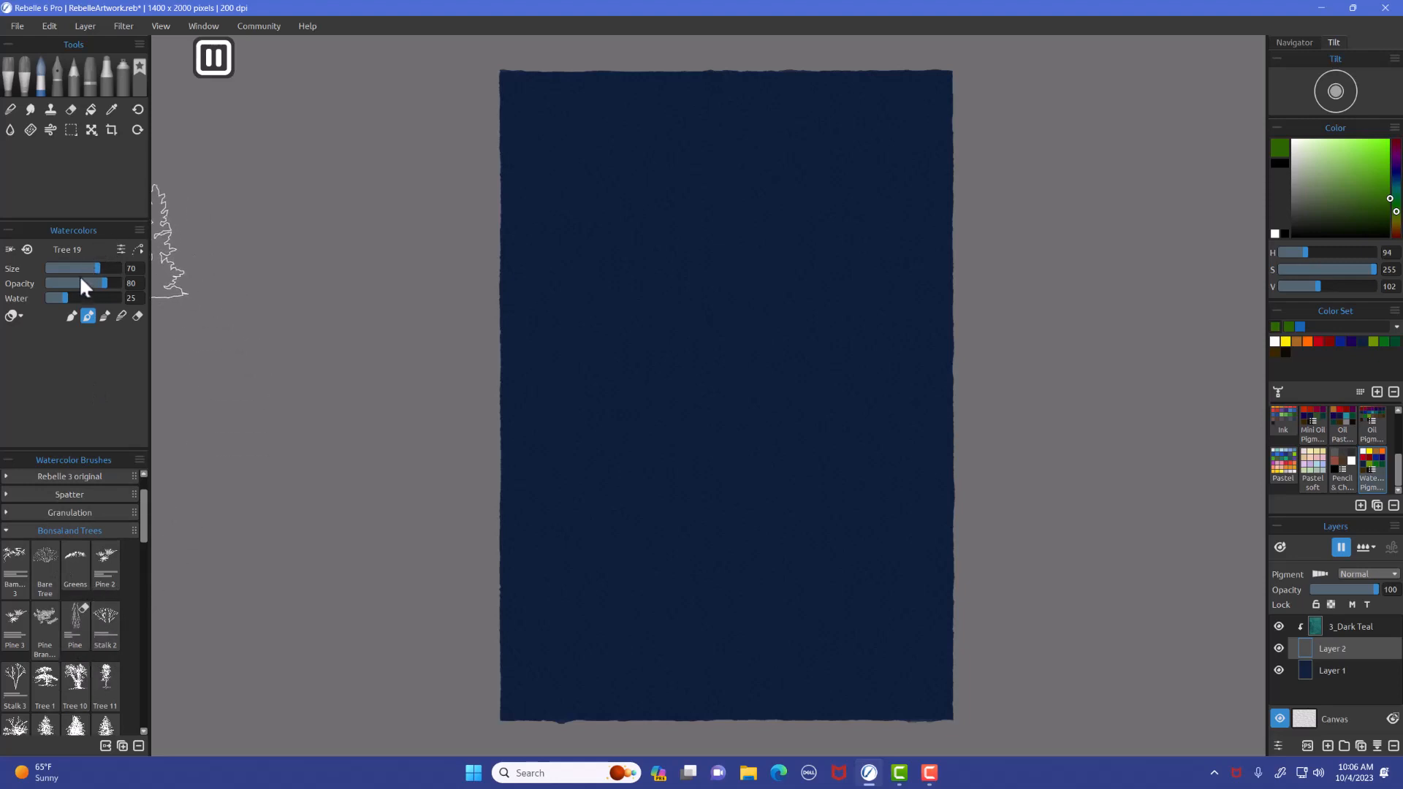
mouse_move(140, 234)
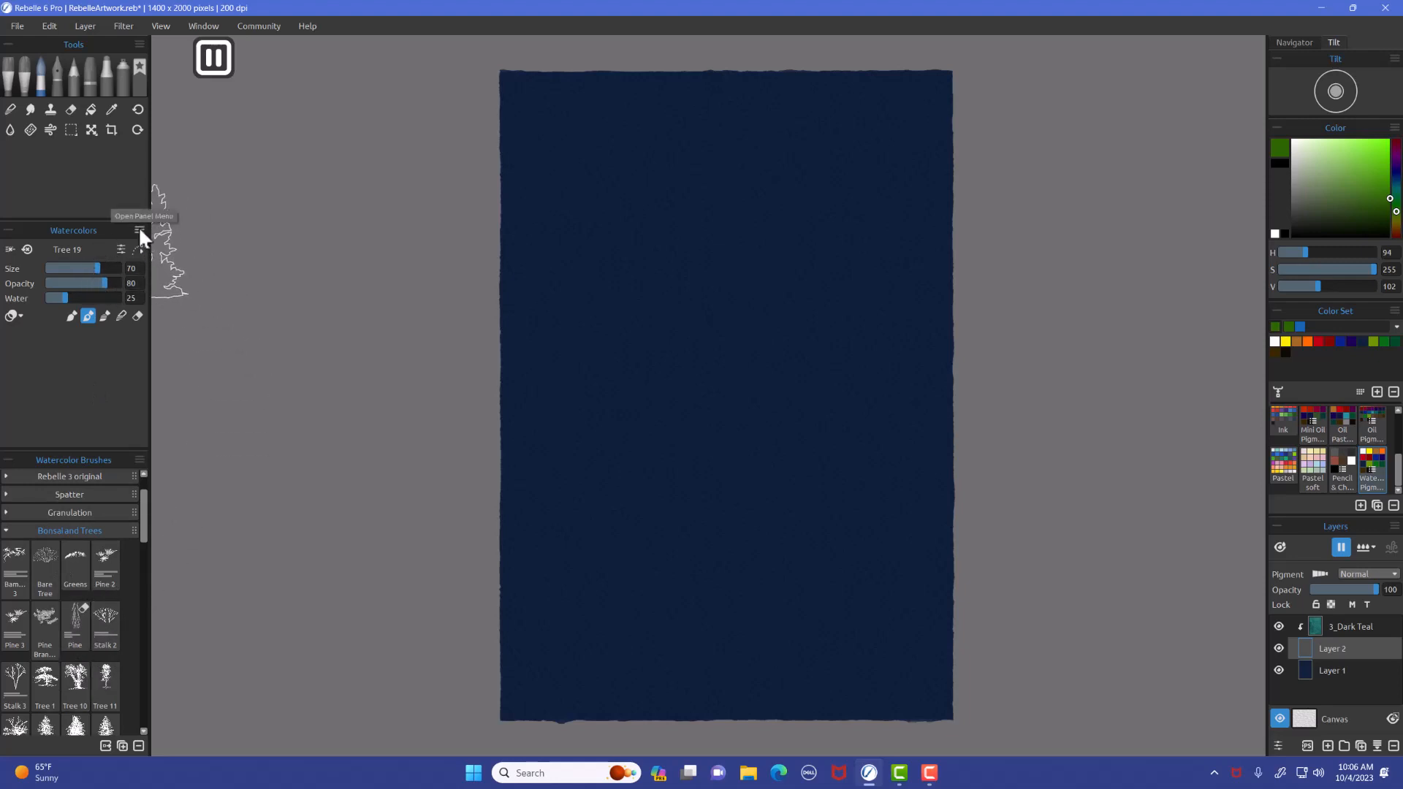
Show the Pressure and Length sliders from the Watercolors panel menu.
click(138, 230)
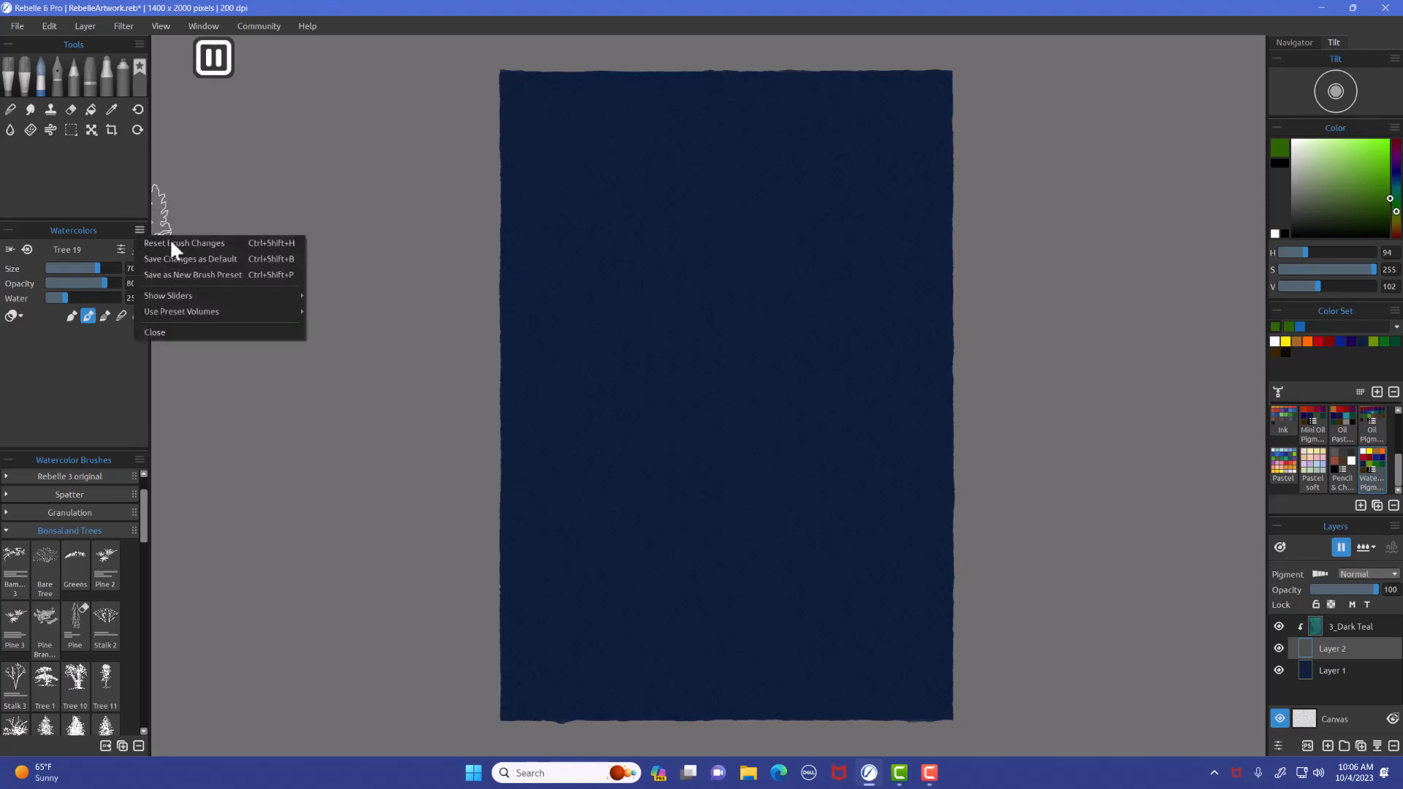
mouse_move(167, 295)
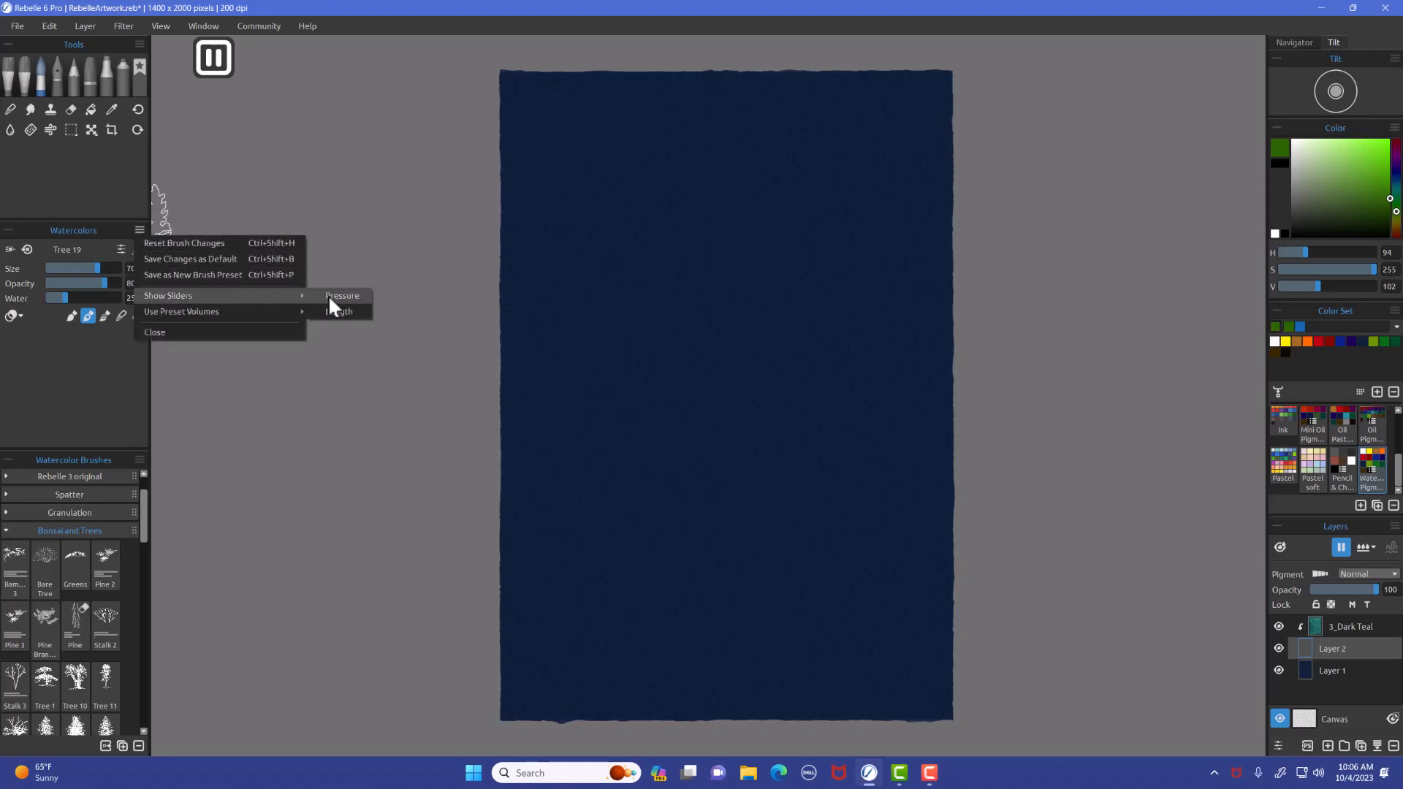
click(340, 296)
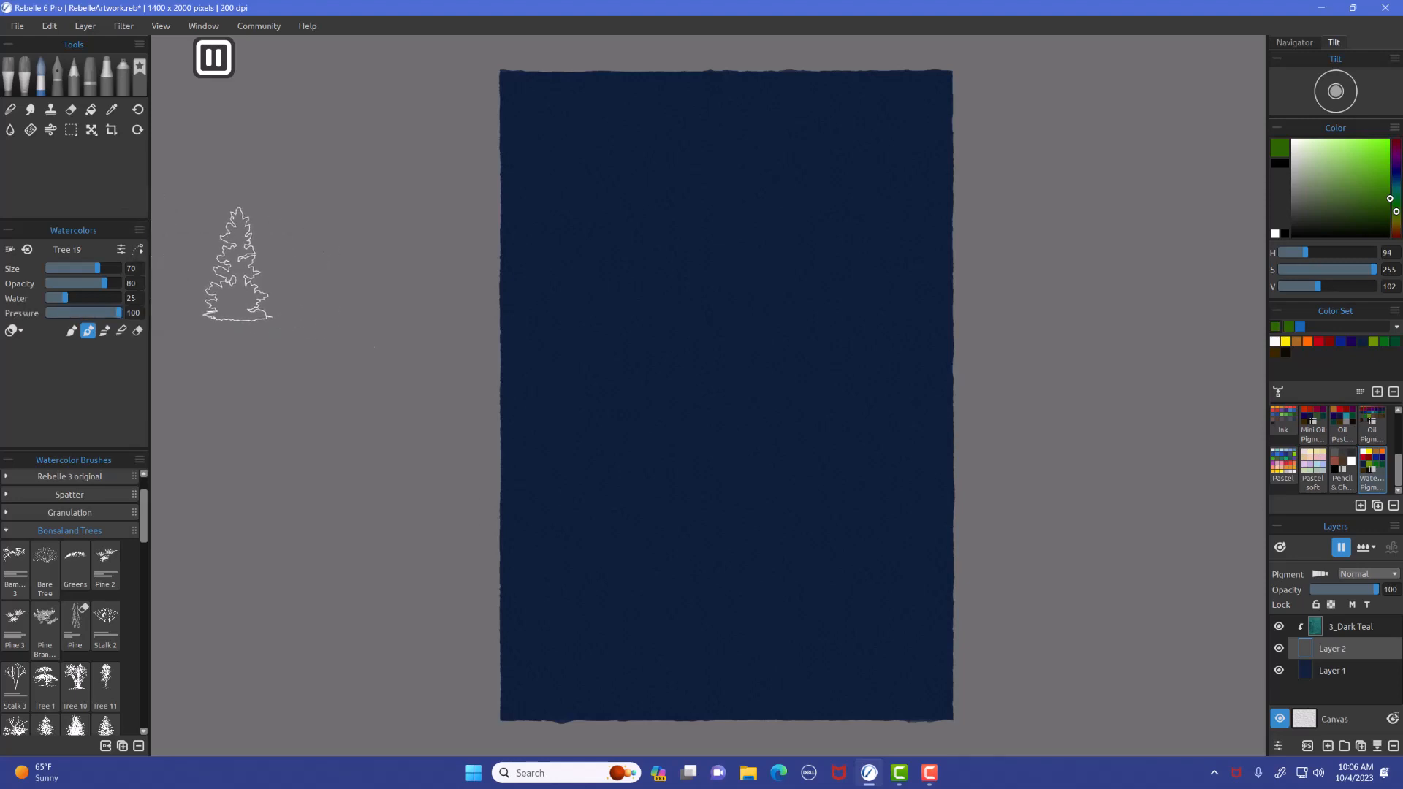
click(139, 229)
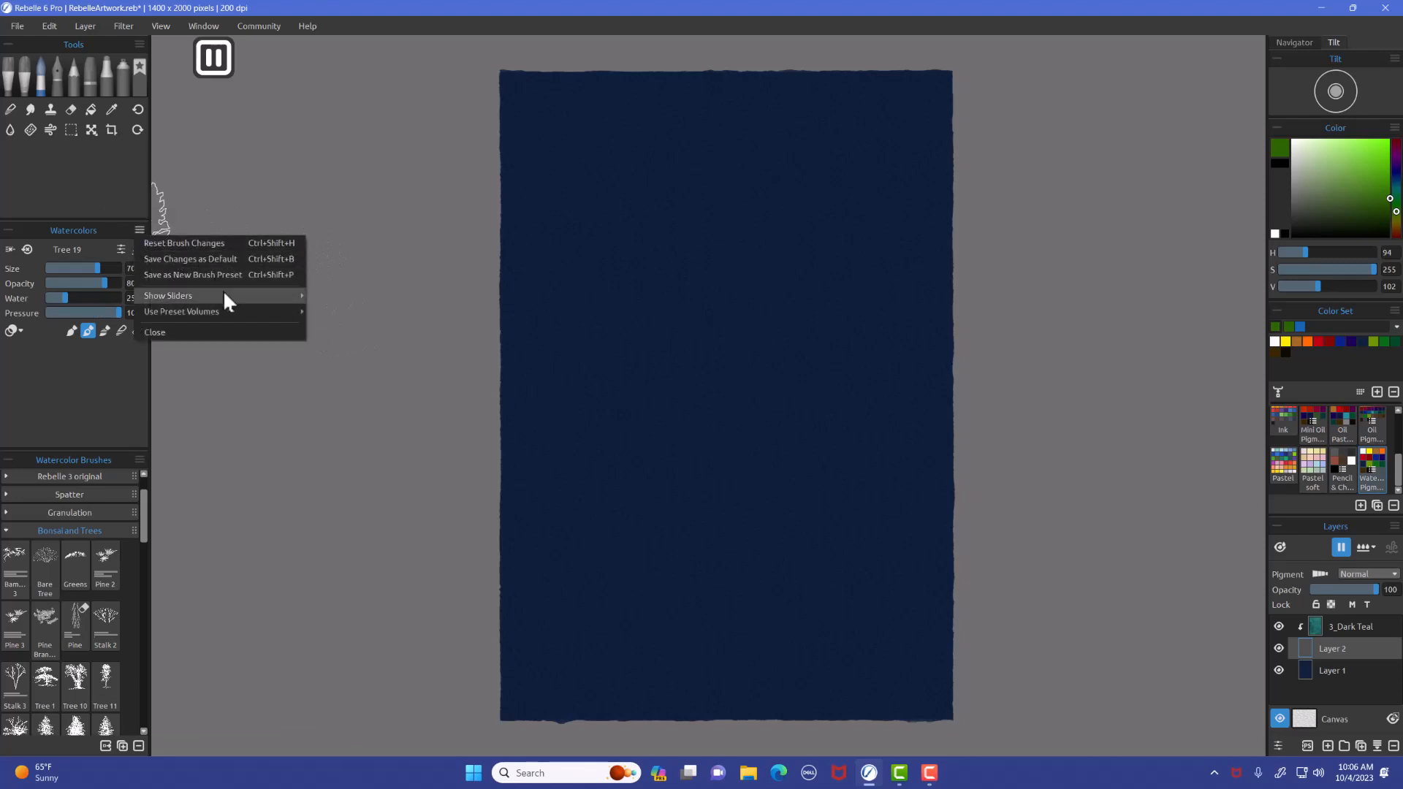
mouse_move(223, 295)
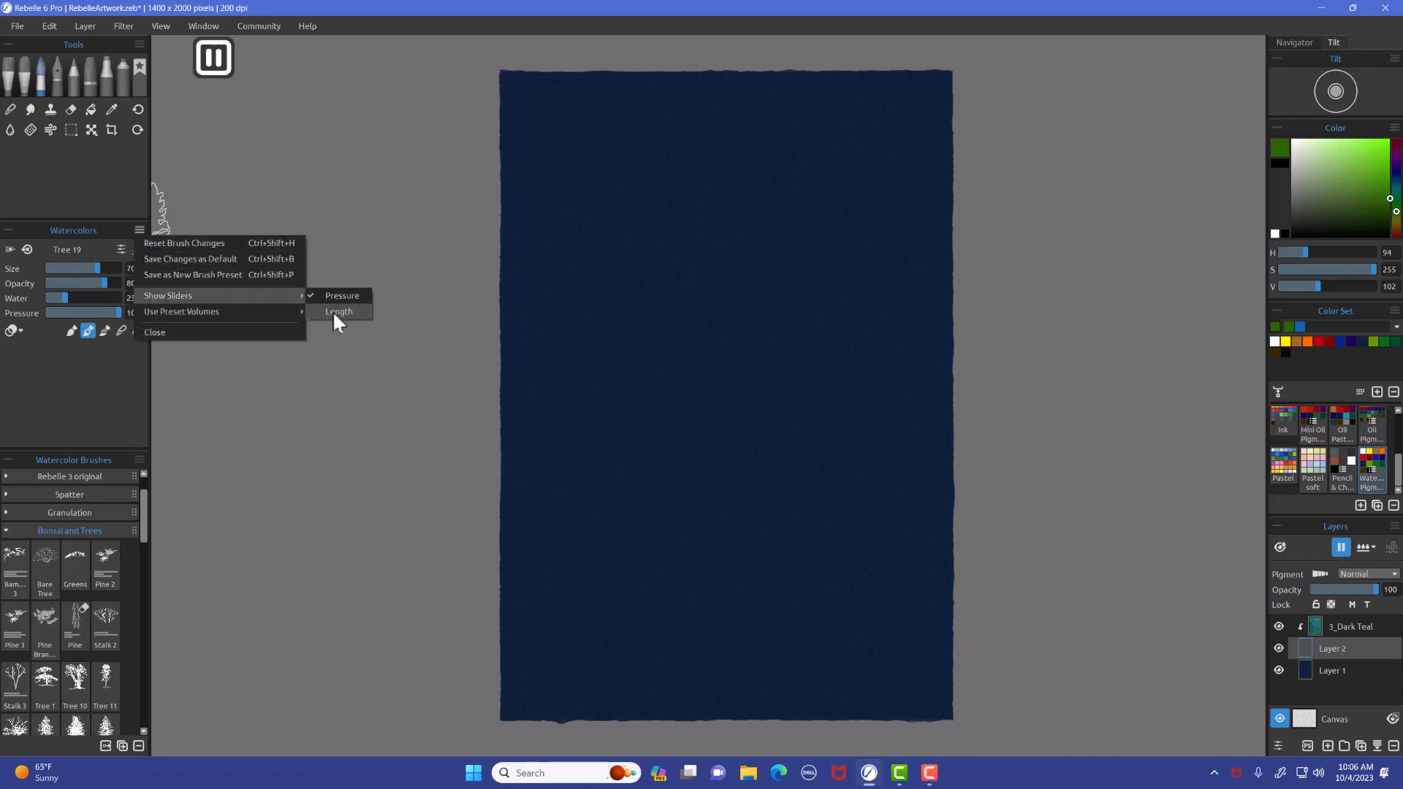
click(339, 312)
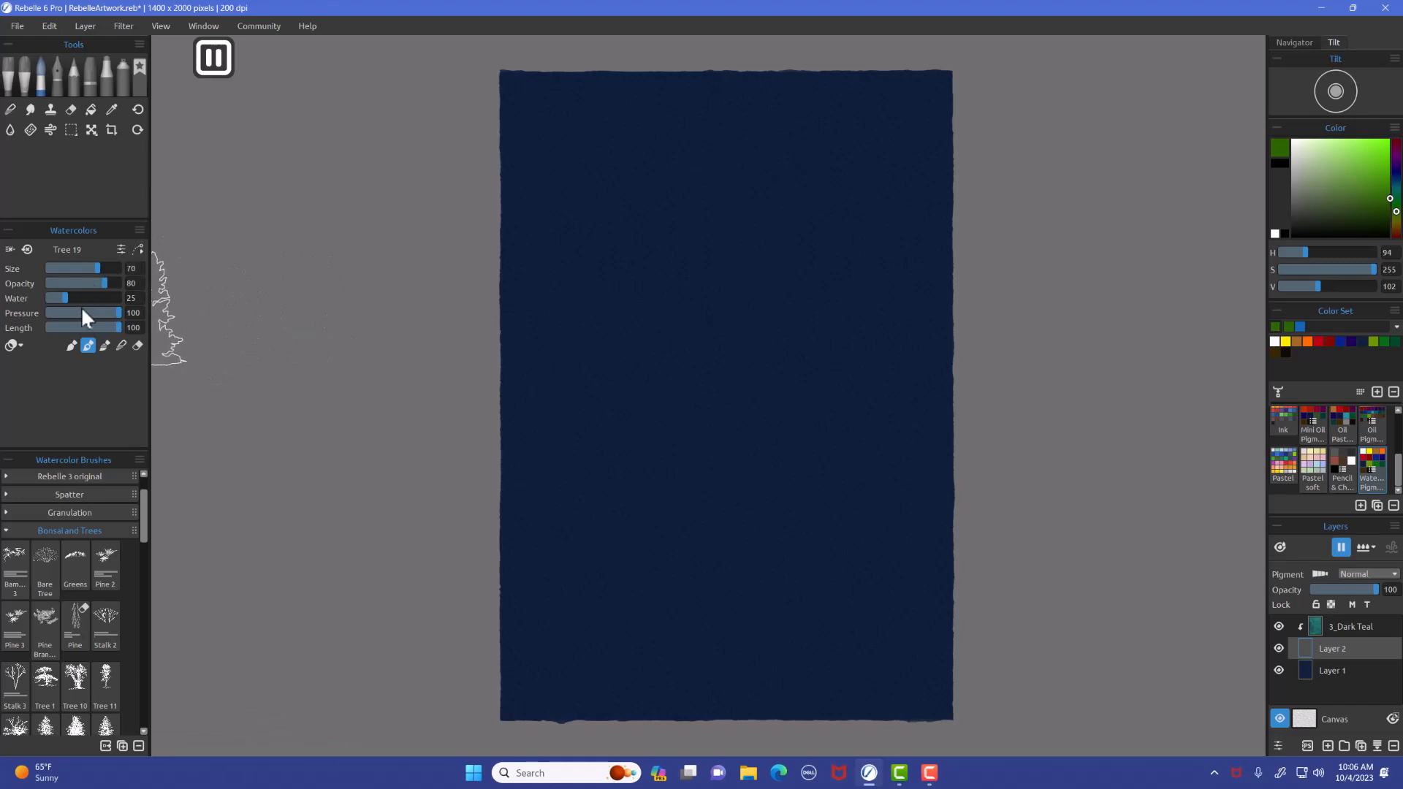
mouse_move(139, 231)
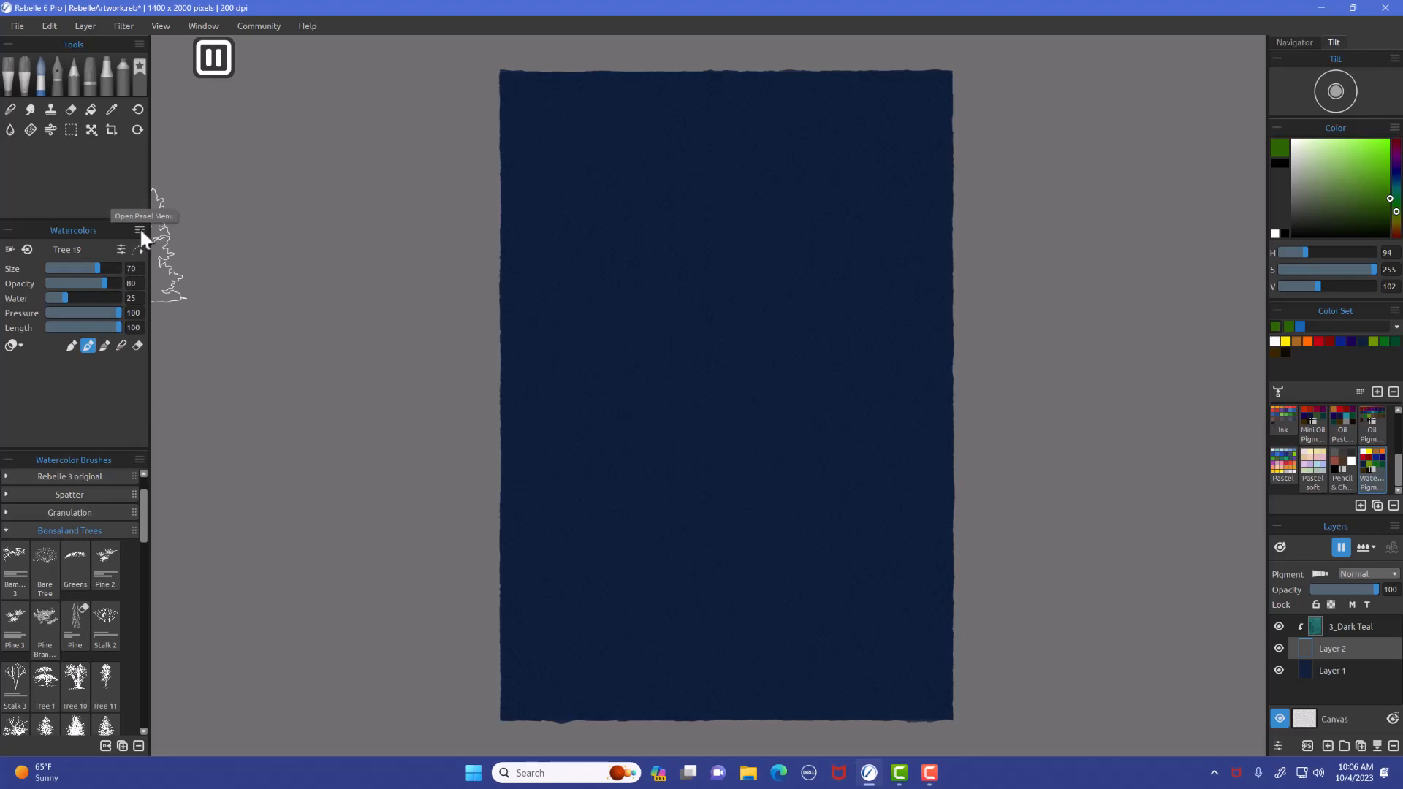
click(139, 231)
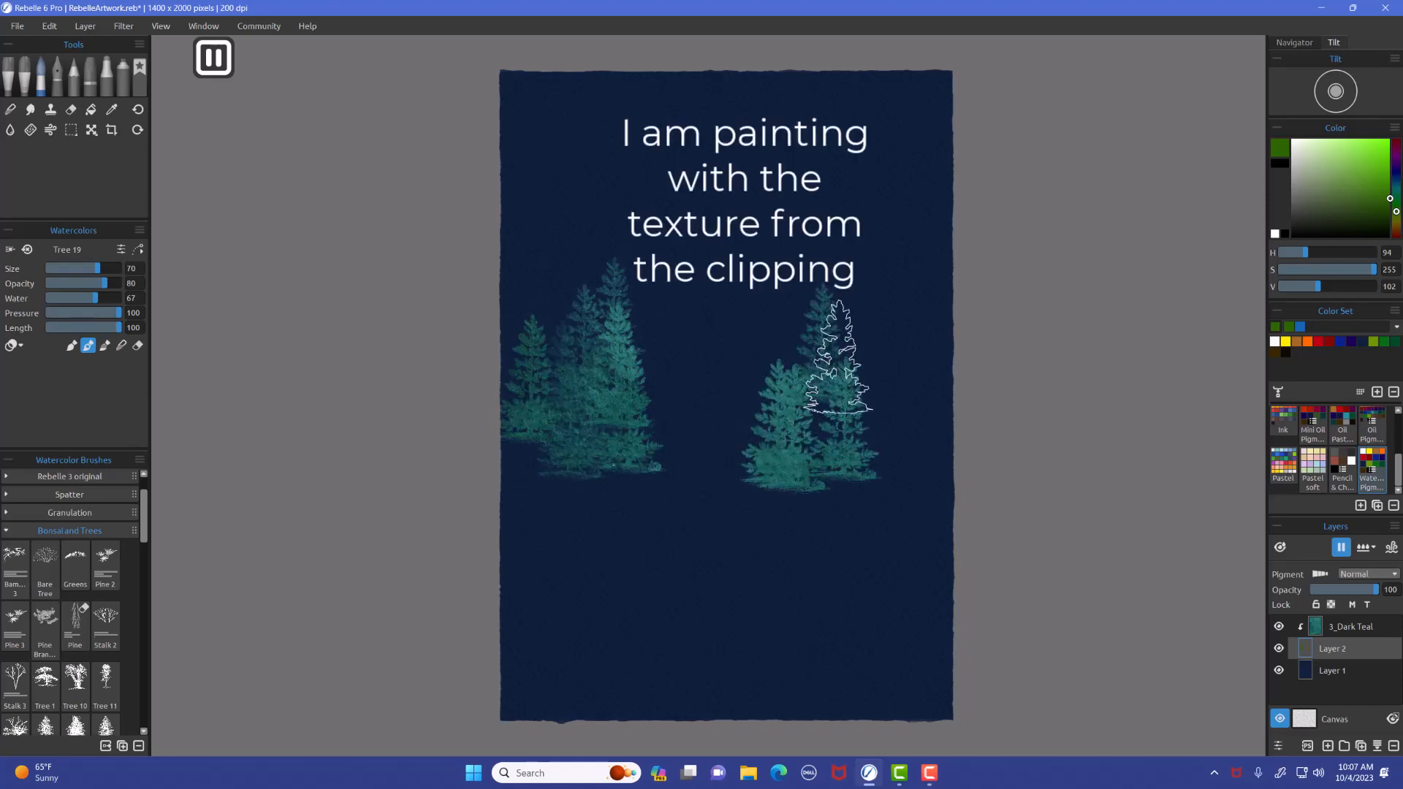
Stamp another teal pine into the right-hand cluster on Layer 2.
click(831, 385)
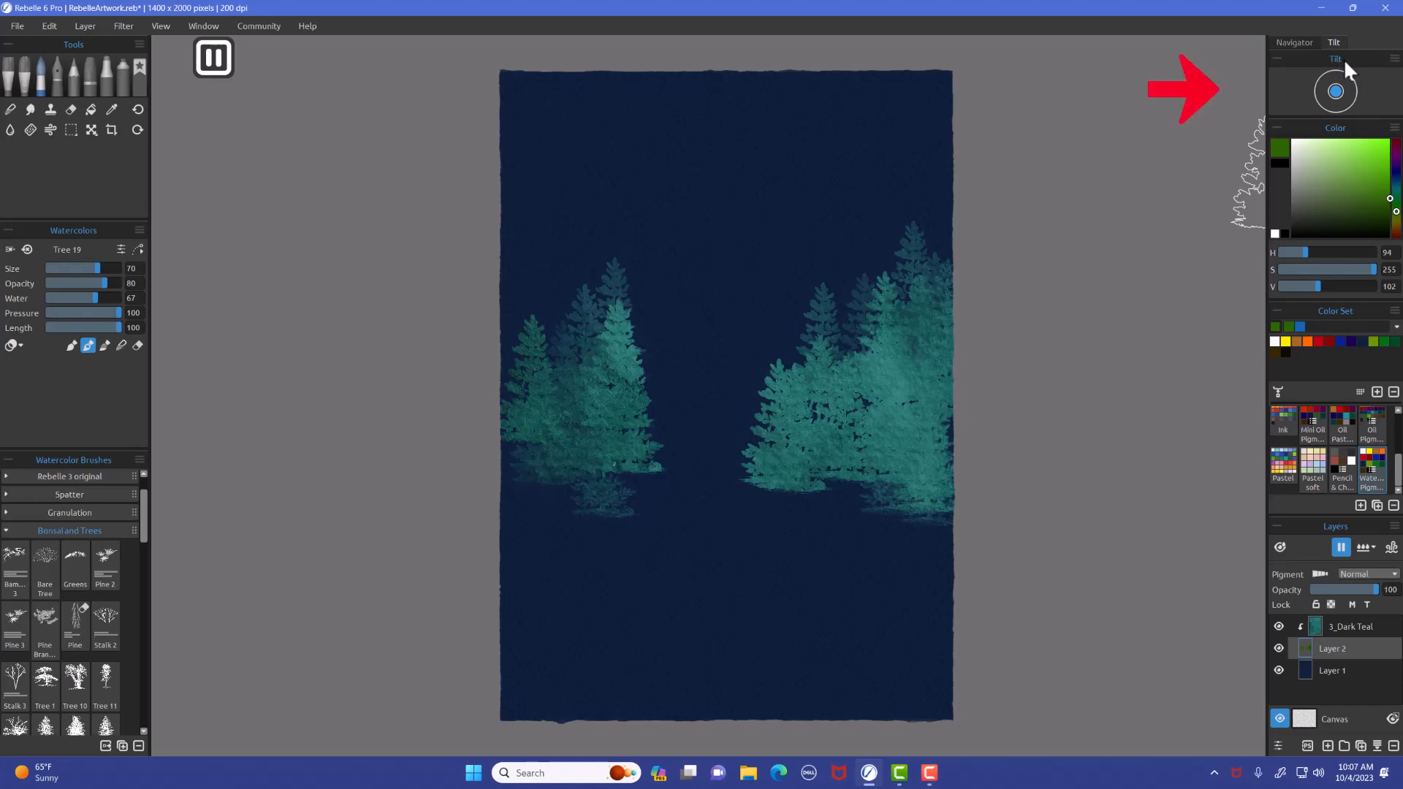
mouse_move(1340, 104)
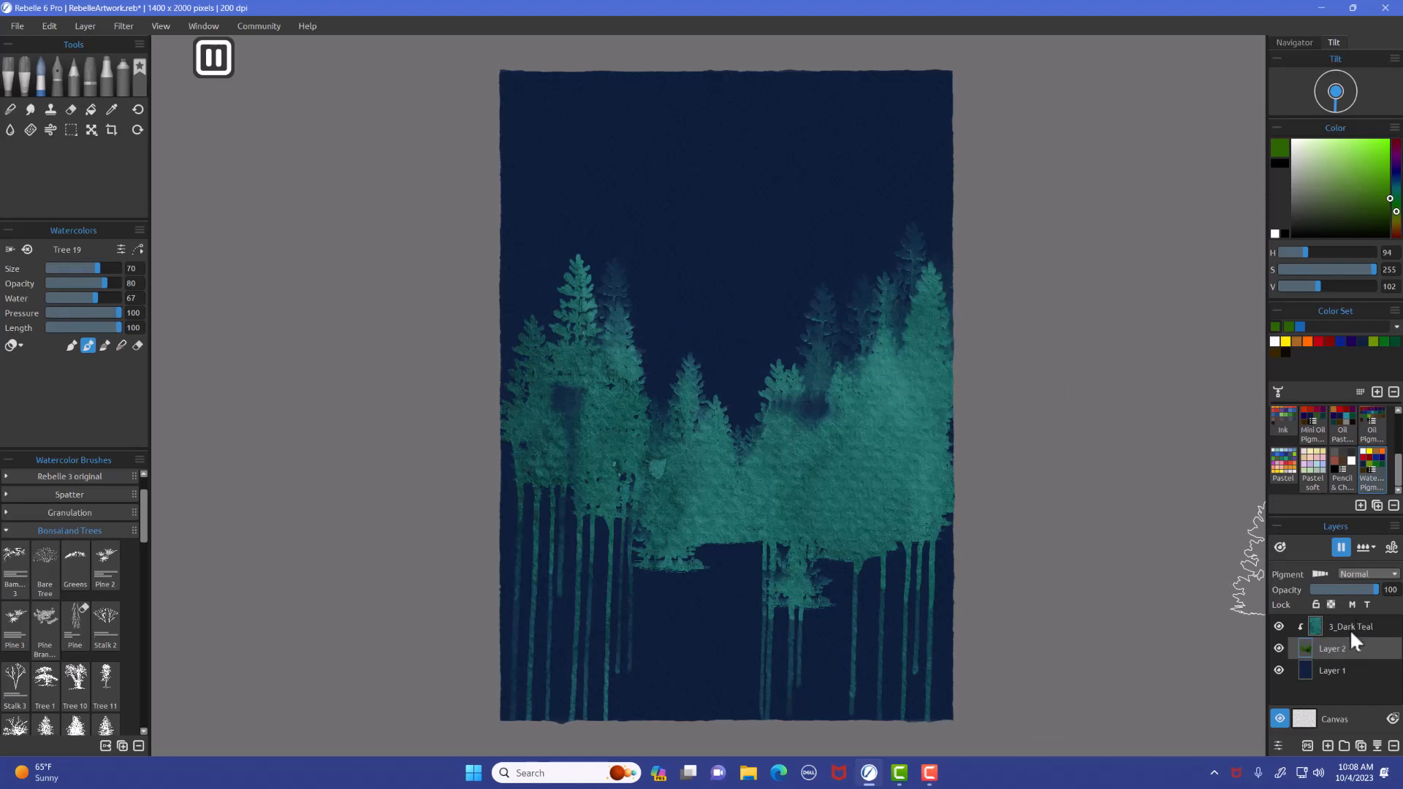
mouse_move(1353, 638)
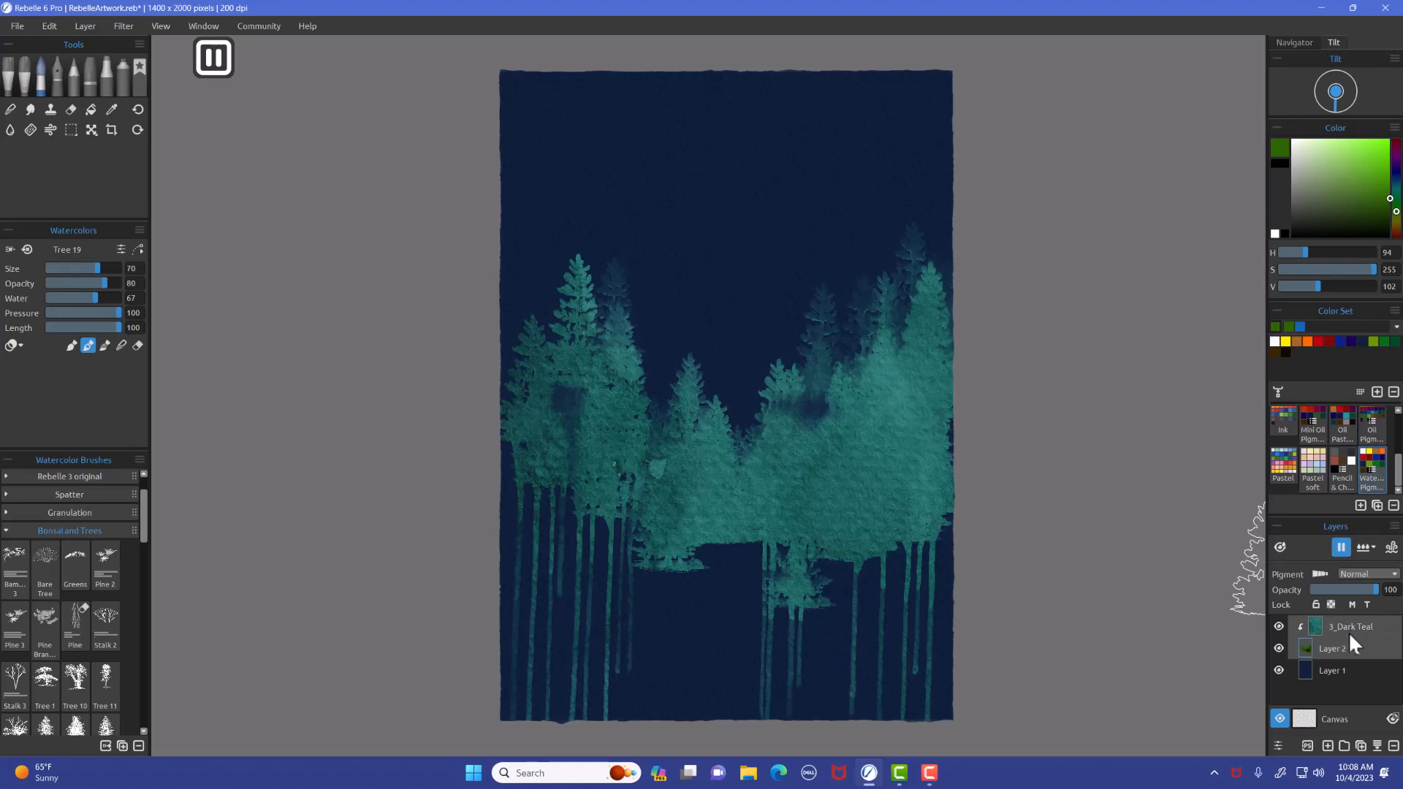
mouse_move(1360, 722)
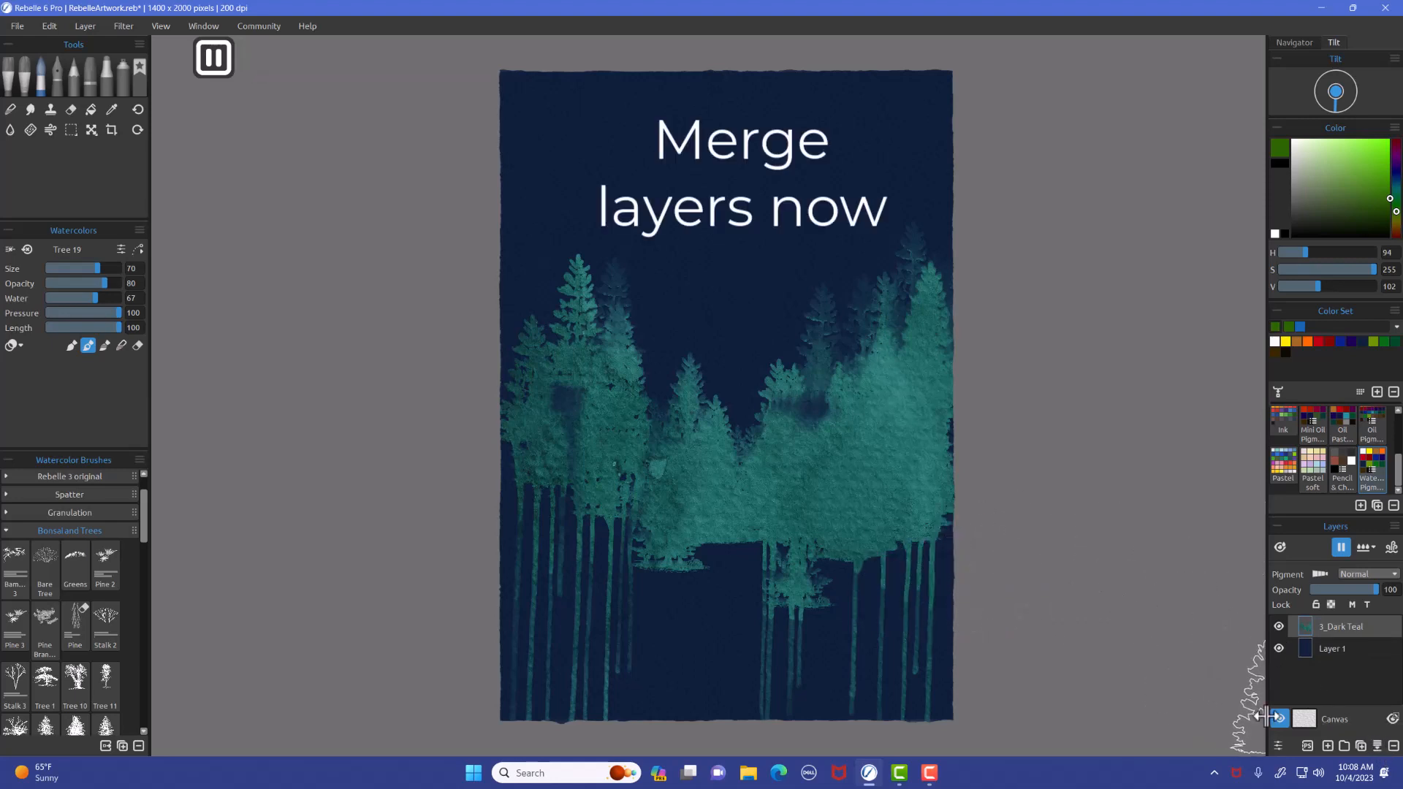
mouse_move(1280, 746)
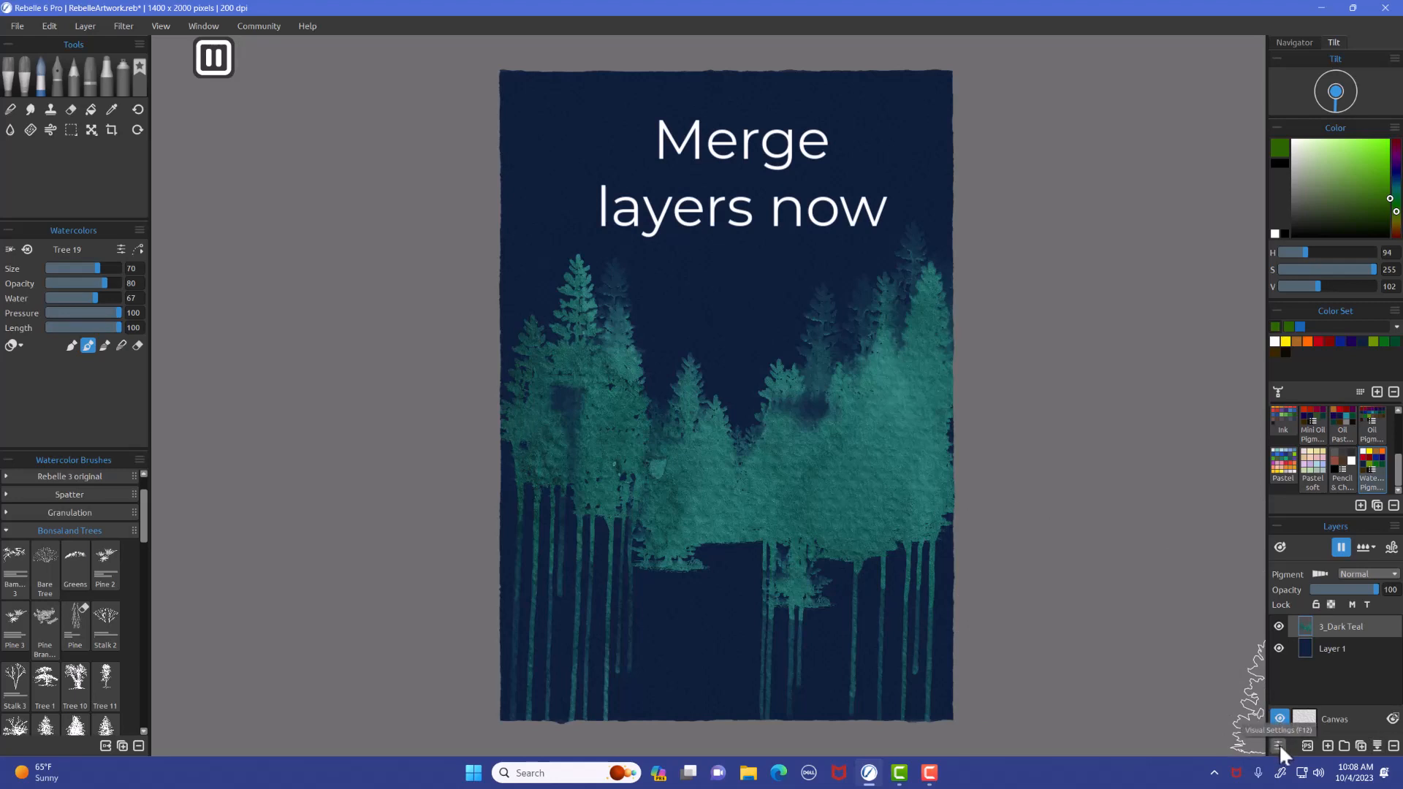
Uncheck Create Drips under Watercolor Behavior in Visual Settings, moving the panel aside.
click(1279, 745)
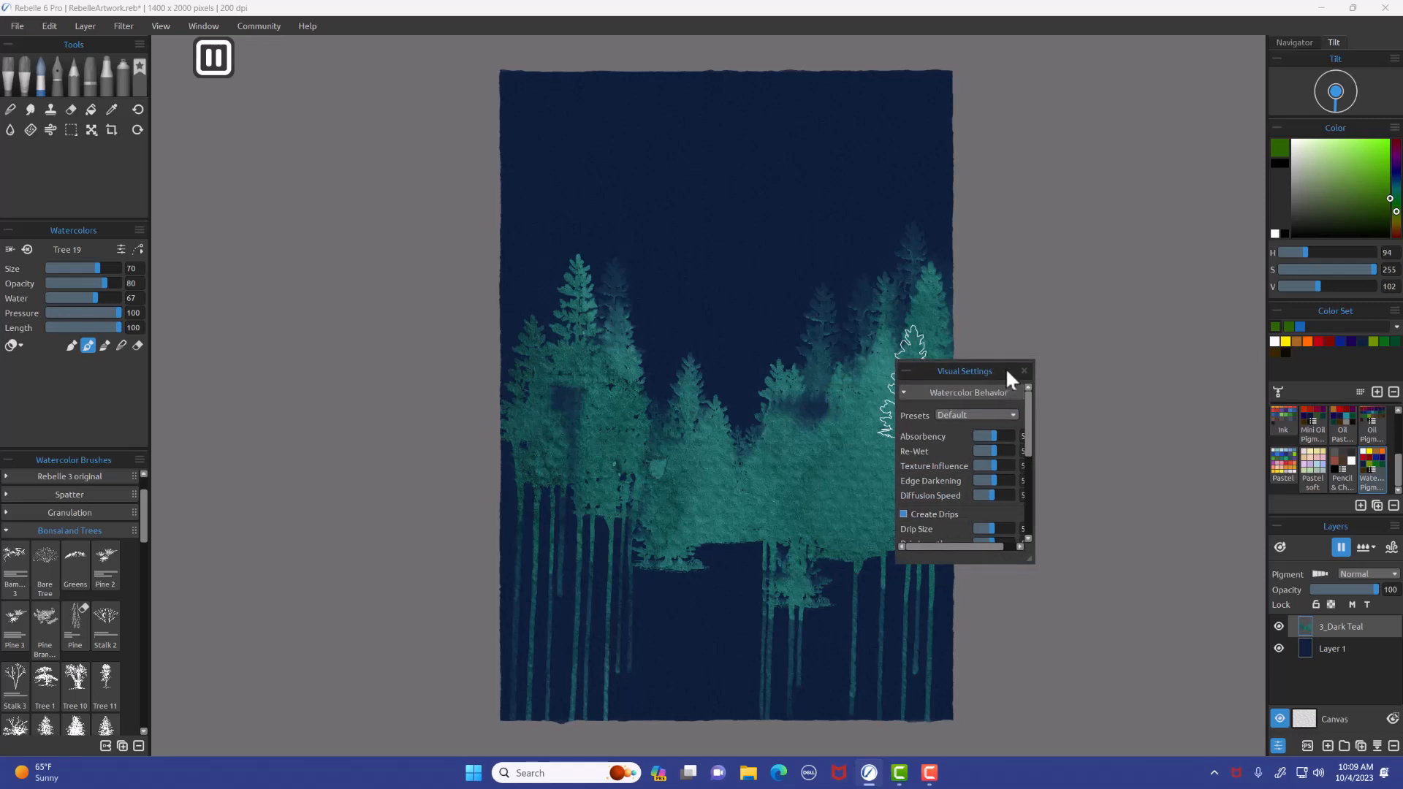
drag(963, 370, 1084, 324)
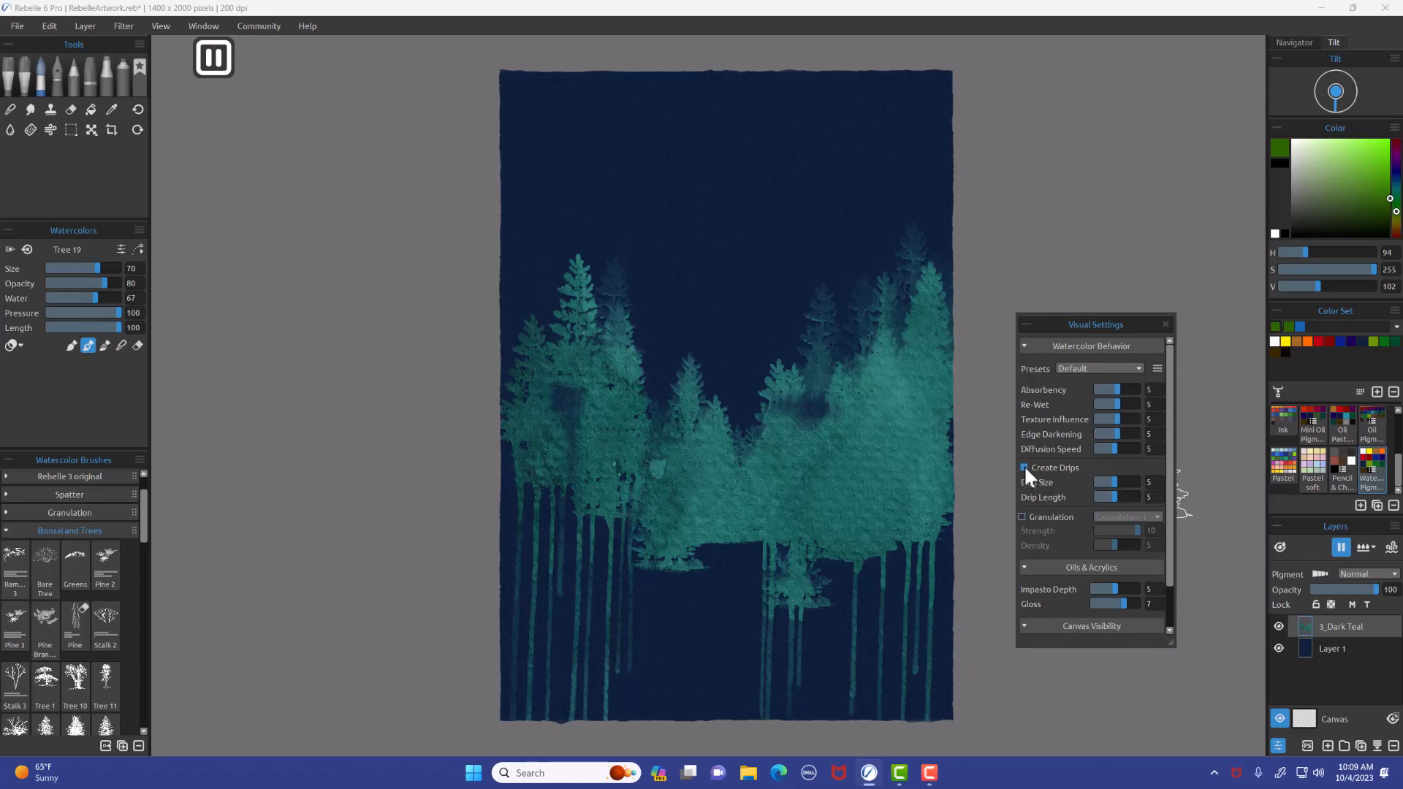
click(1023, 467)
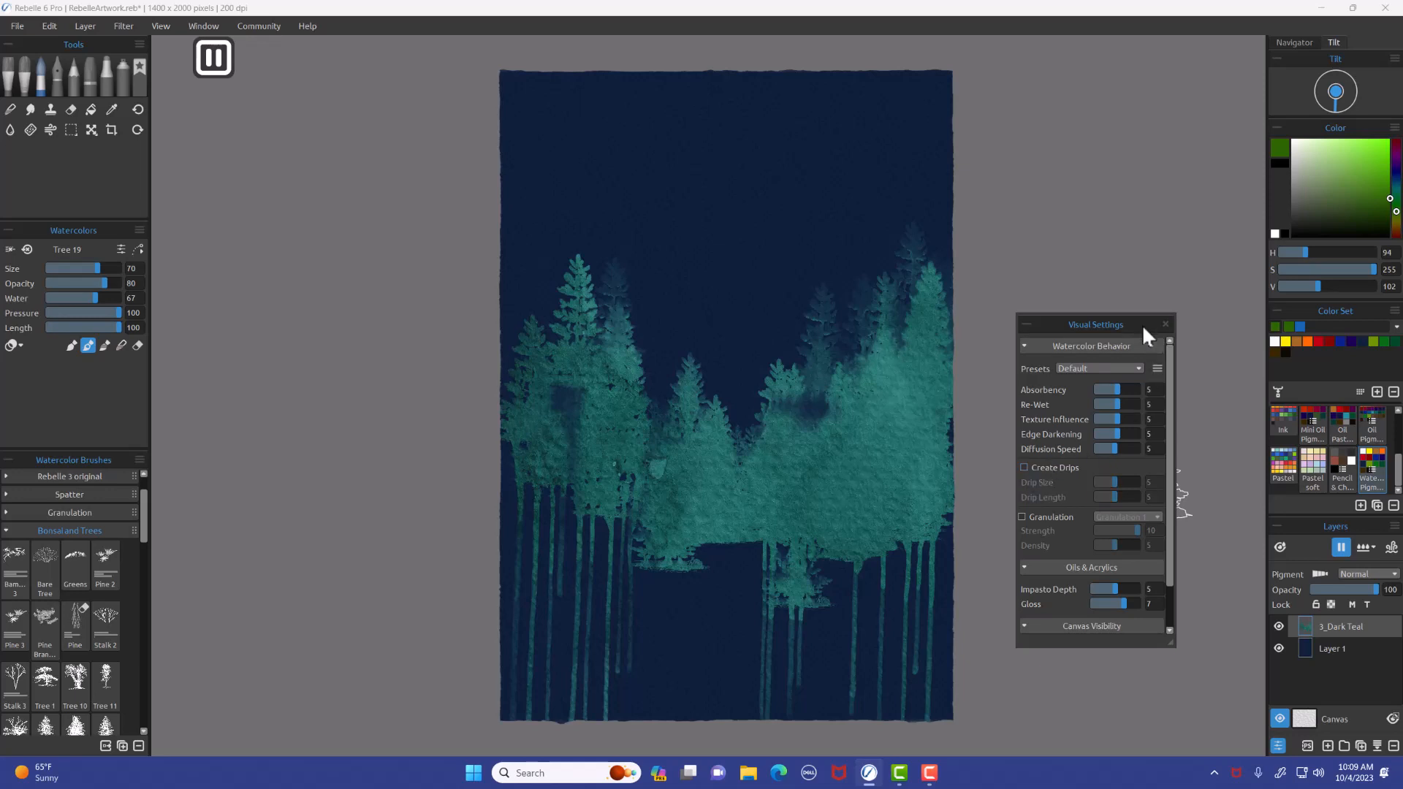
drag(1095, 324, 1157, 122)
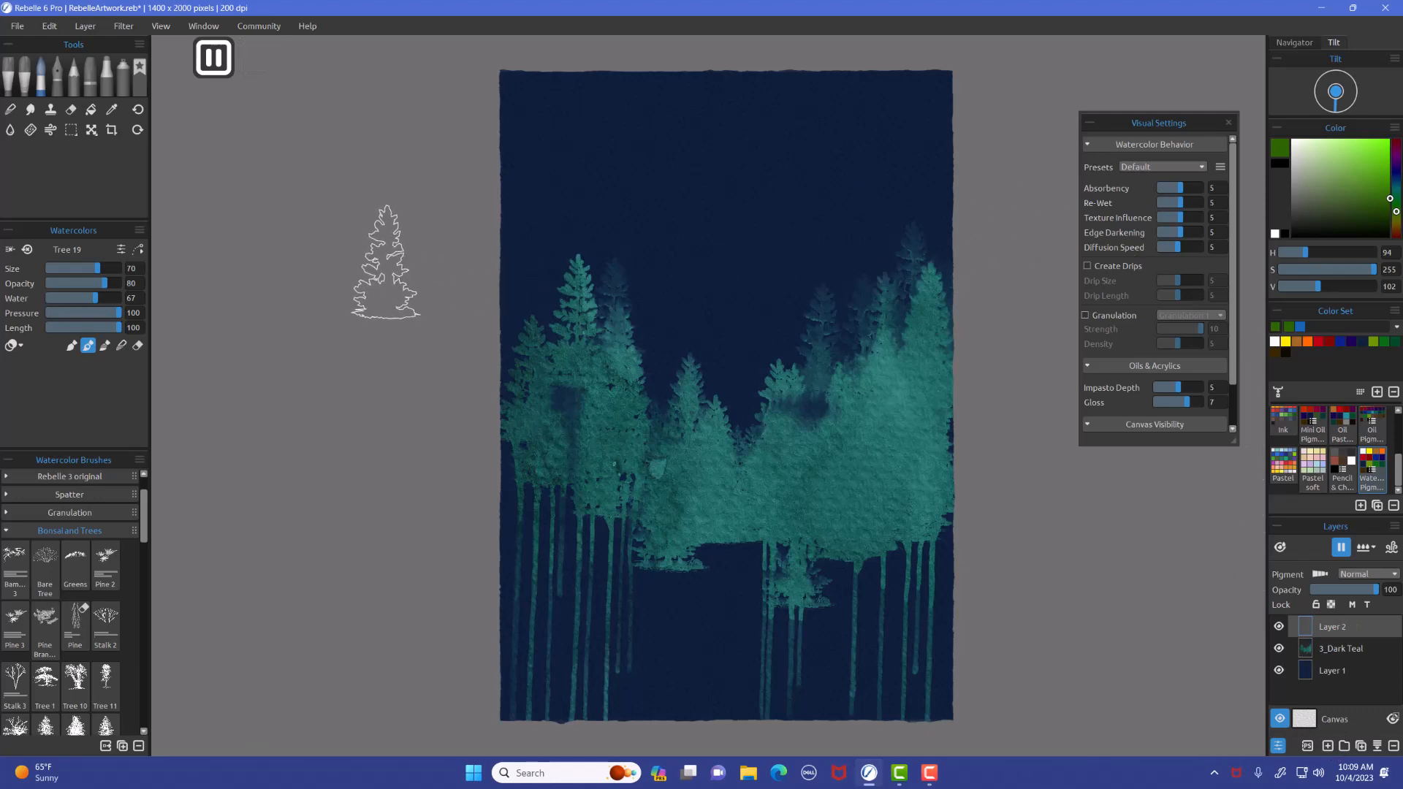
Bring up the File menu to start importing a texture image.
click(16, 25)
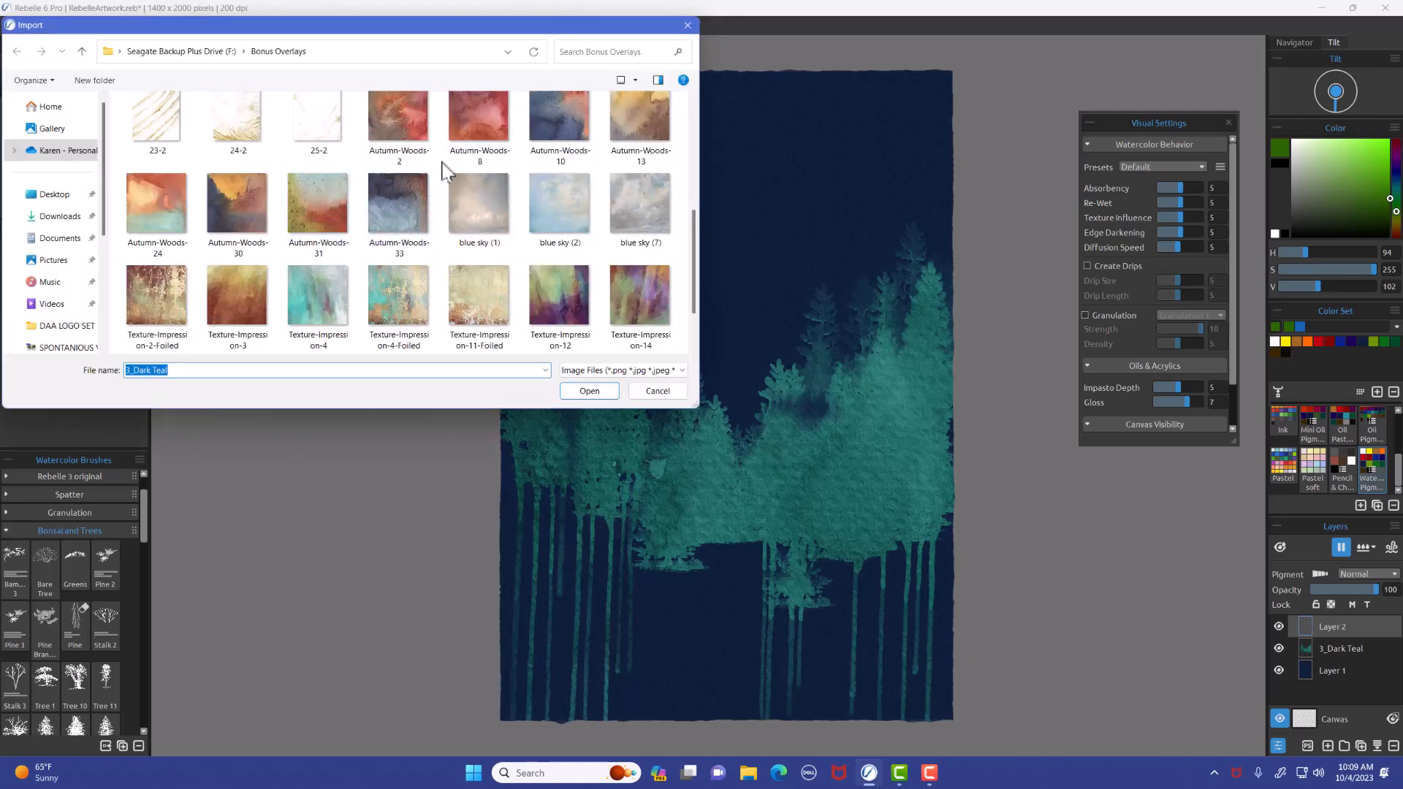
Import Autumn-Woods-2 and confirm its stretched placement over the canvas.
click(398, 123)
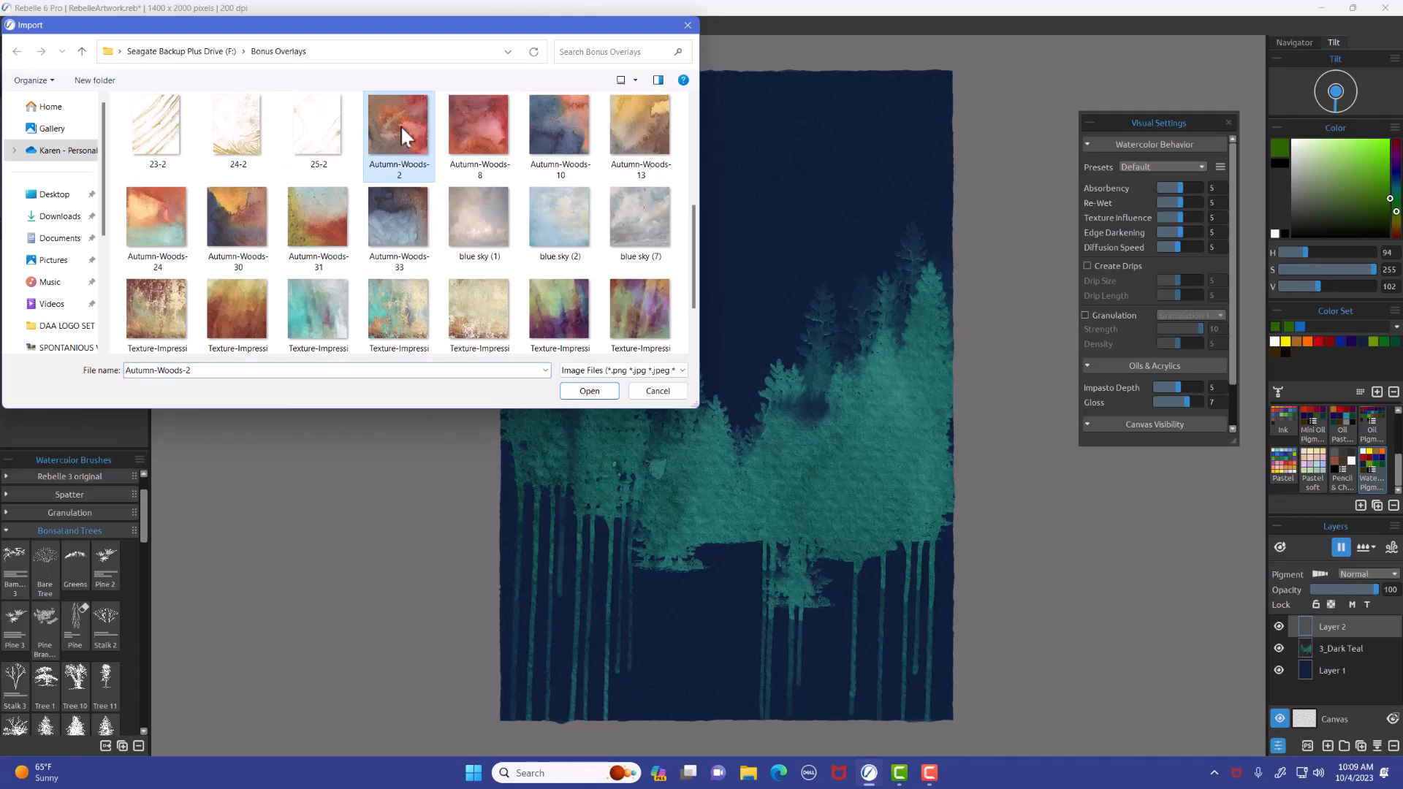
click(589, 392)
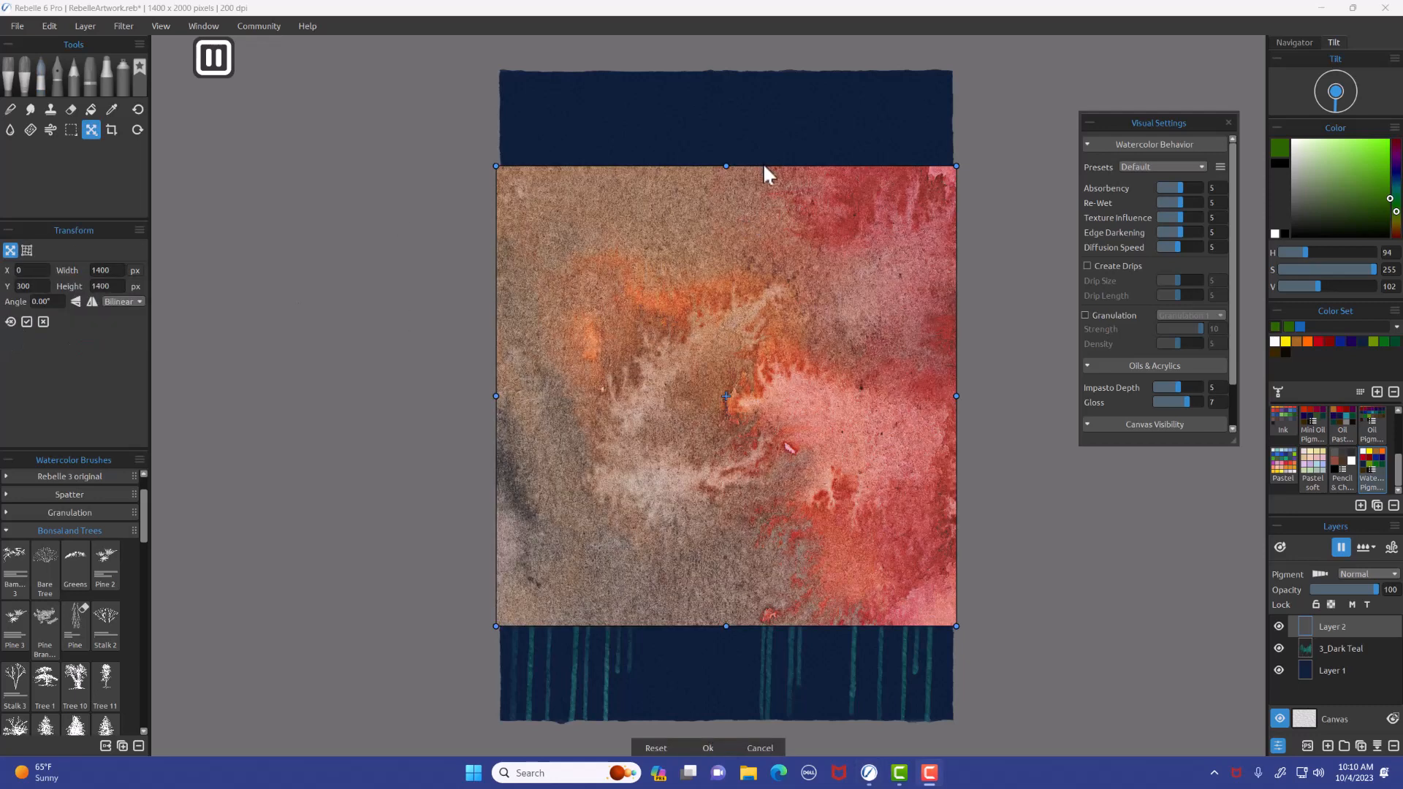
mouse_move(746, 224)
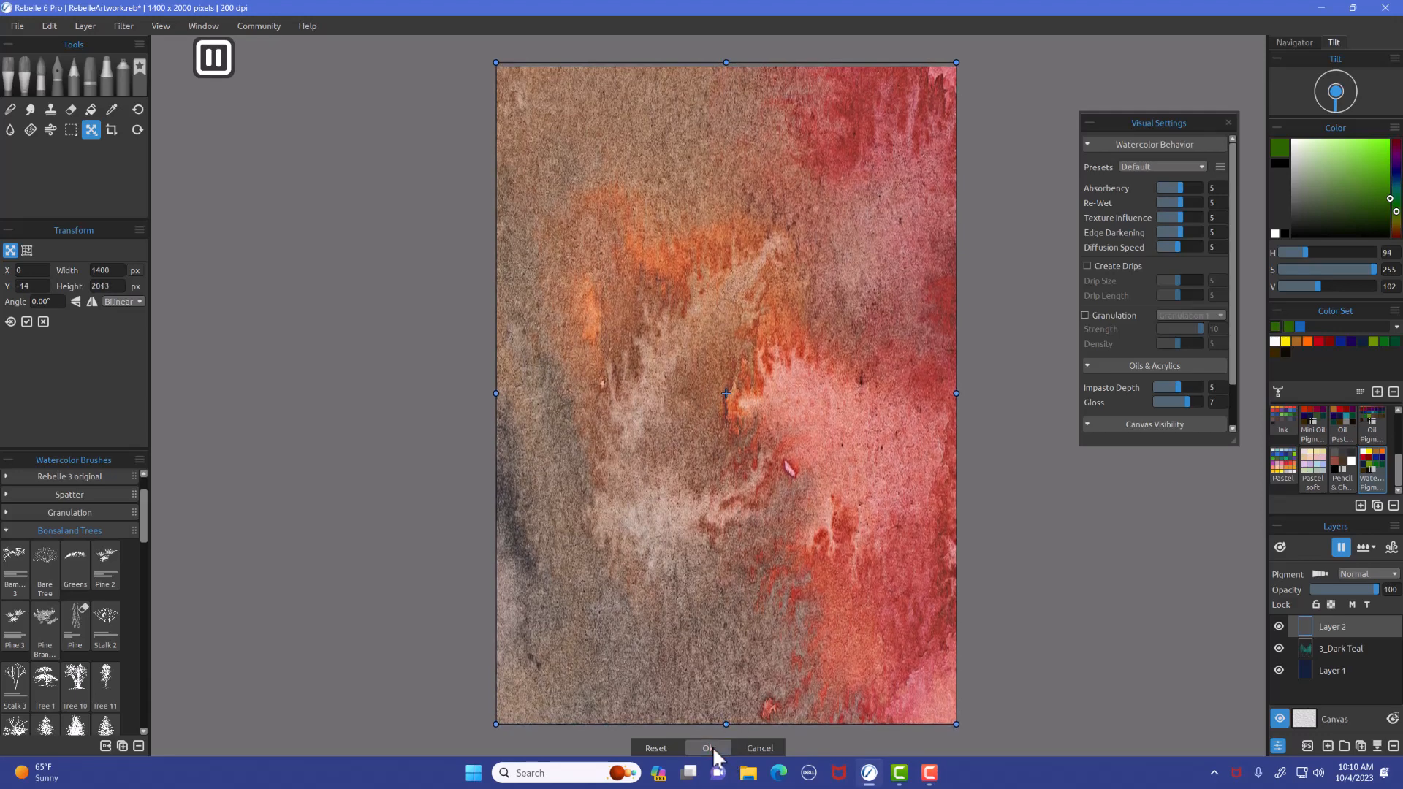
click(707, 748)
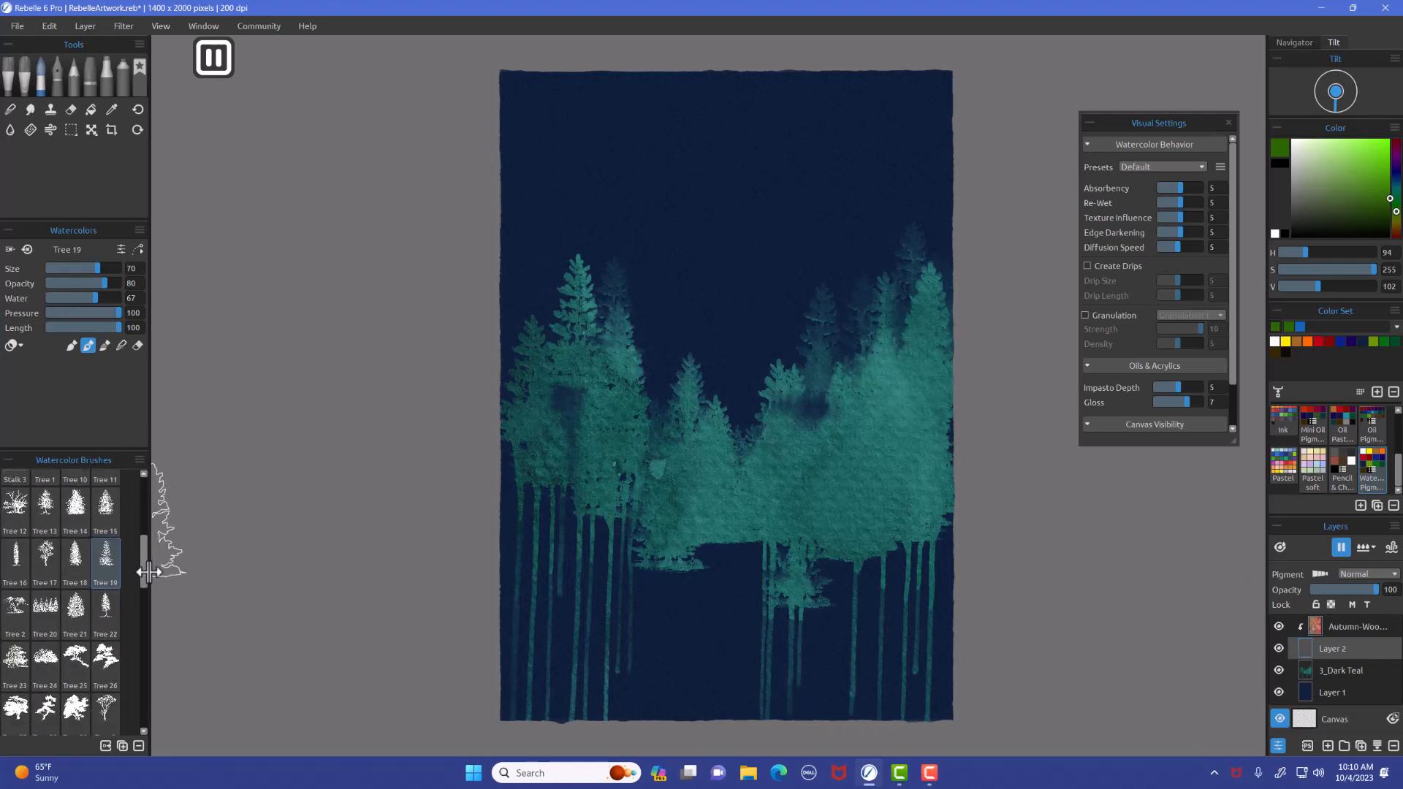
Switch to the Tree 33 brush at size 97 and stamp an orange canopy above the pines.
scroll(down, 3)
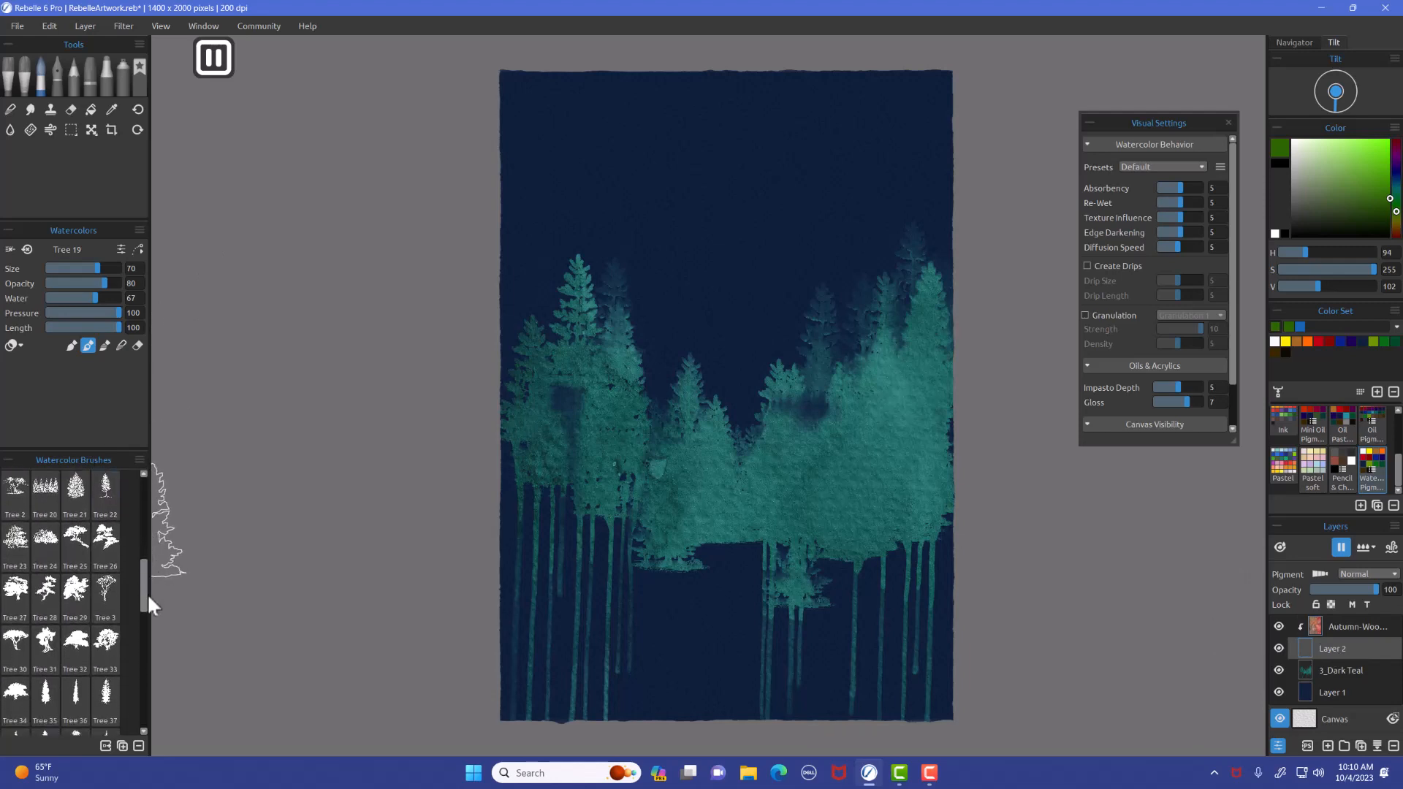
scroll(down, 3)
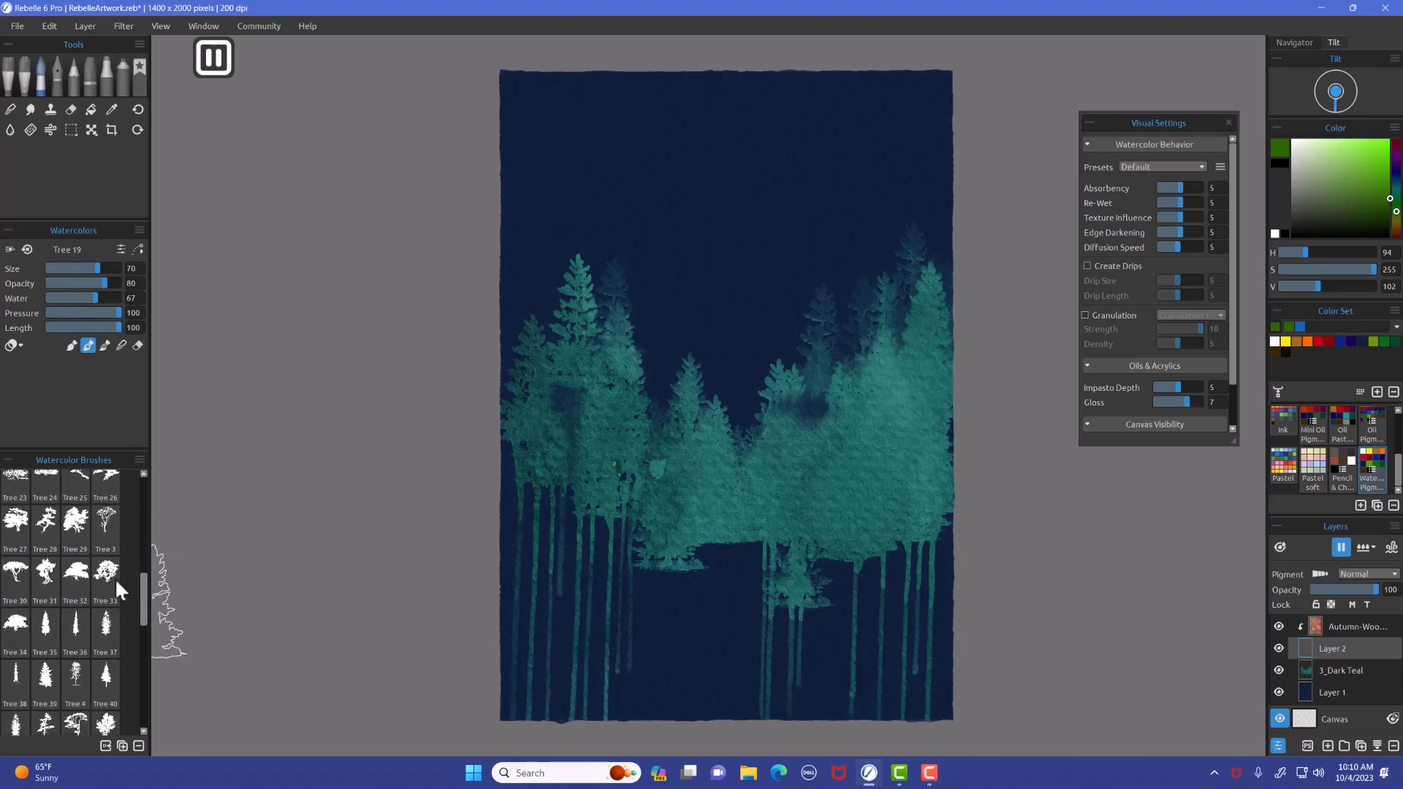
click(105, 576)
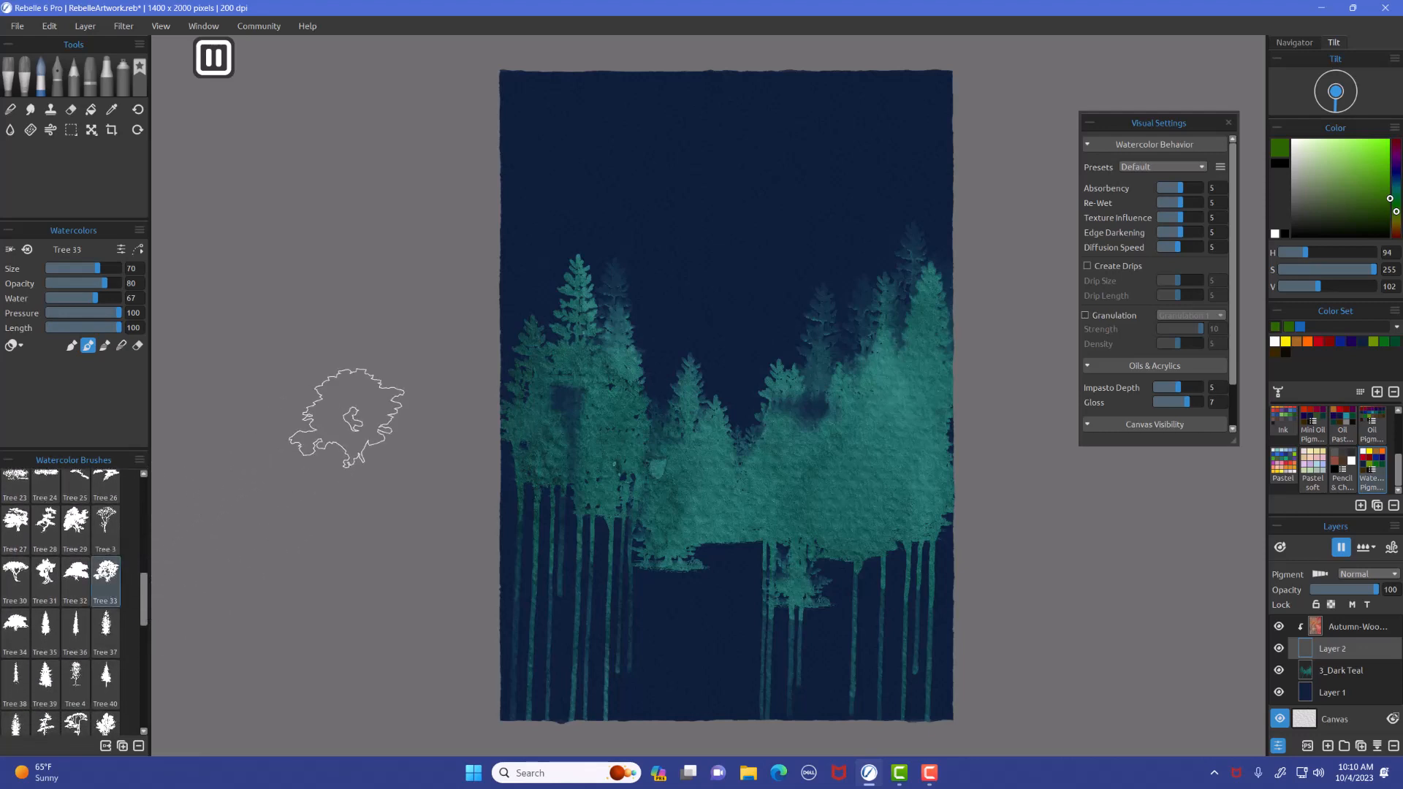
click(684, 313)
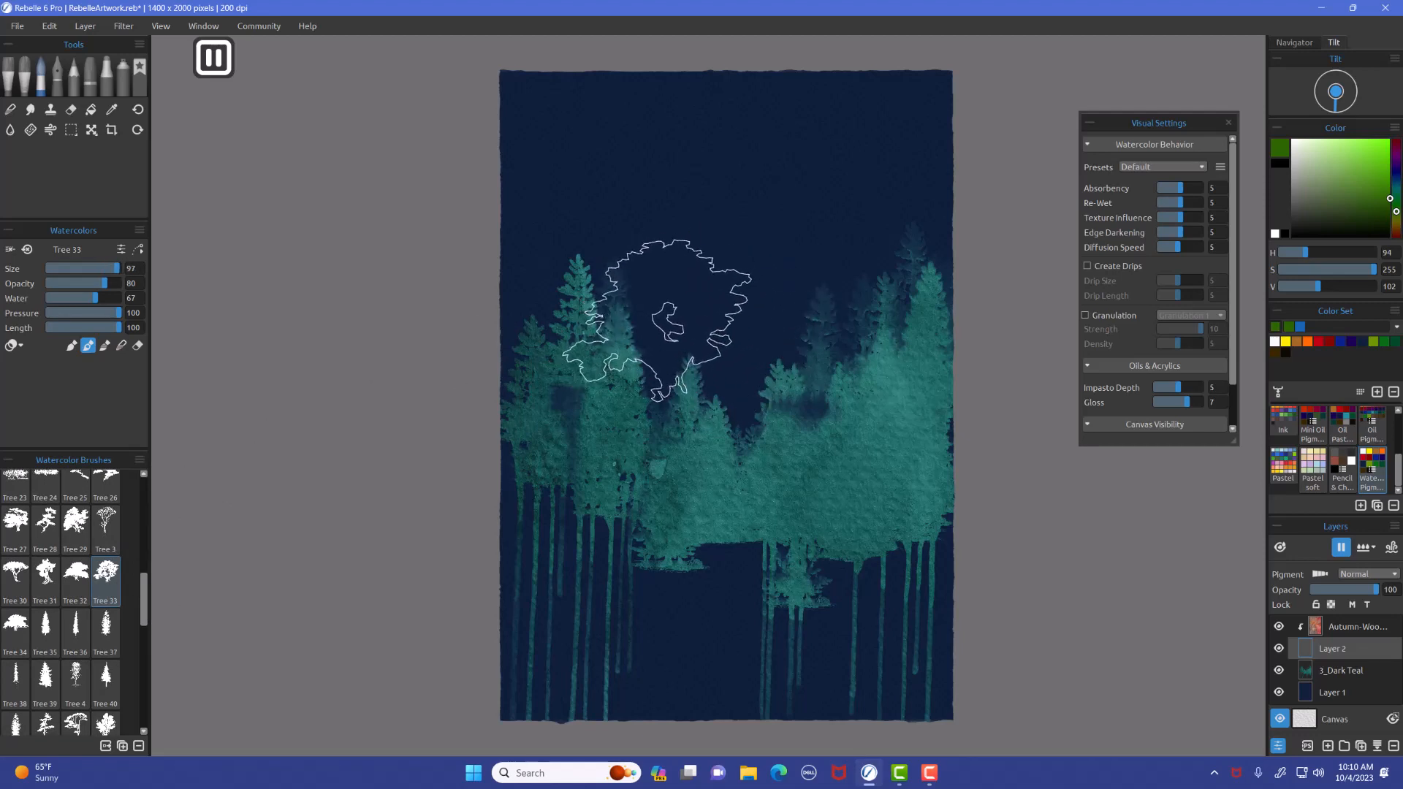
click(666, 304)
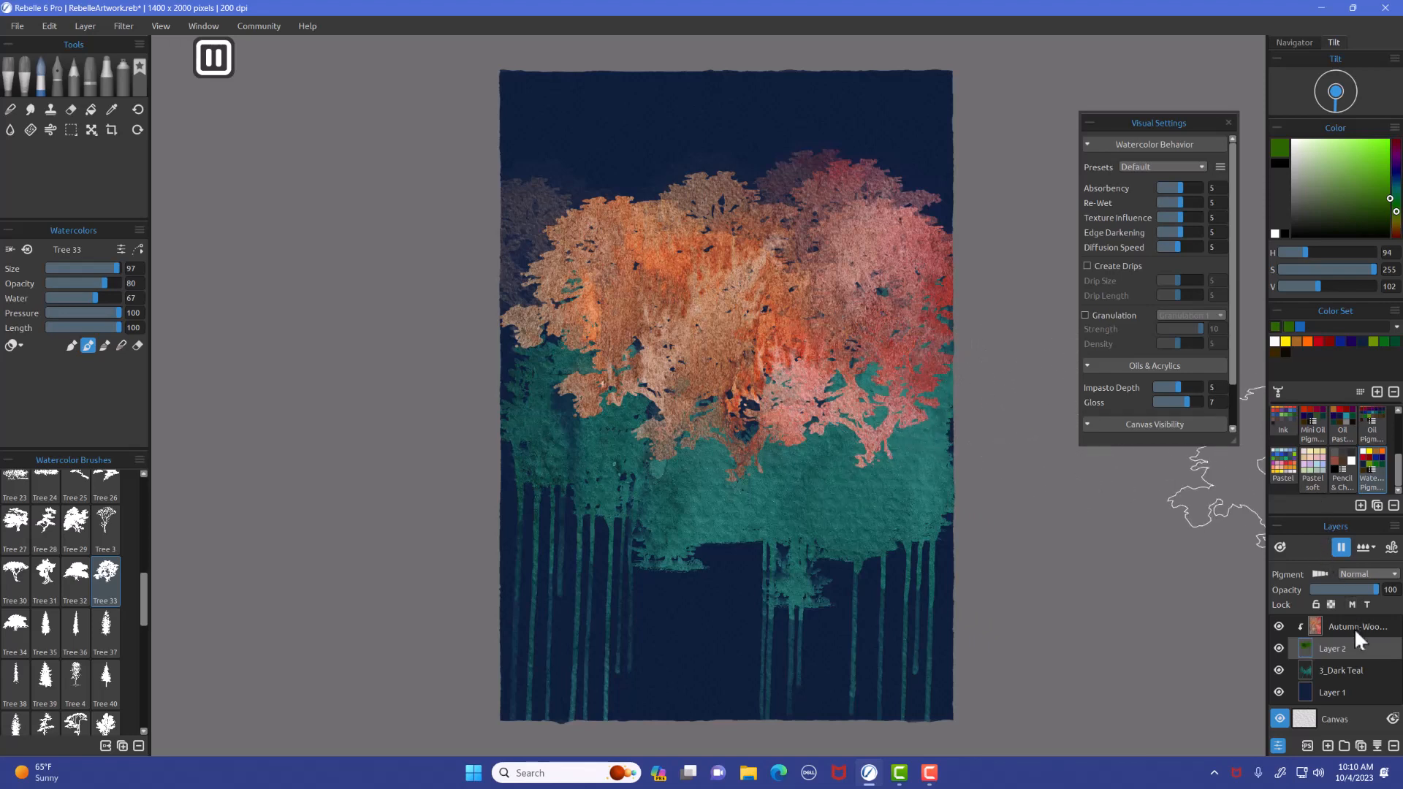
mouse_move(1358, 649)
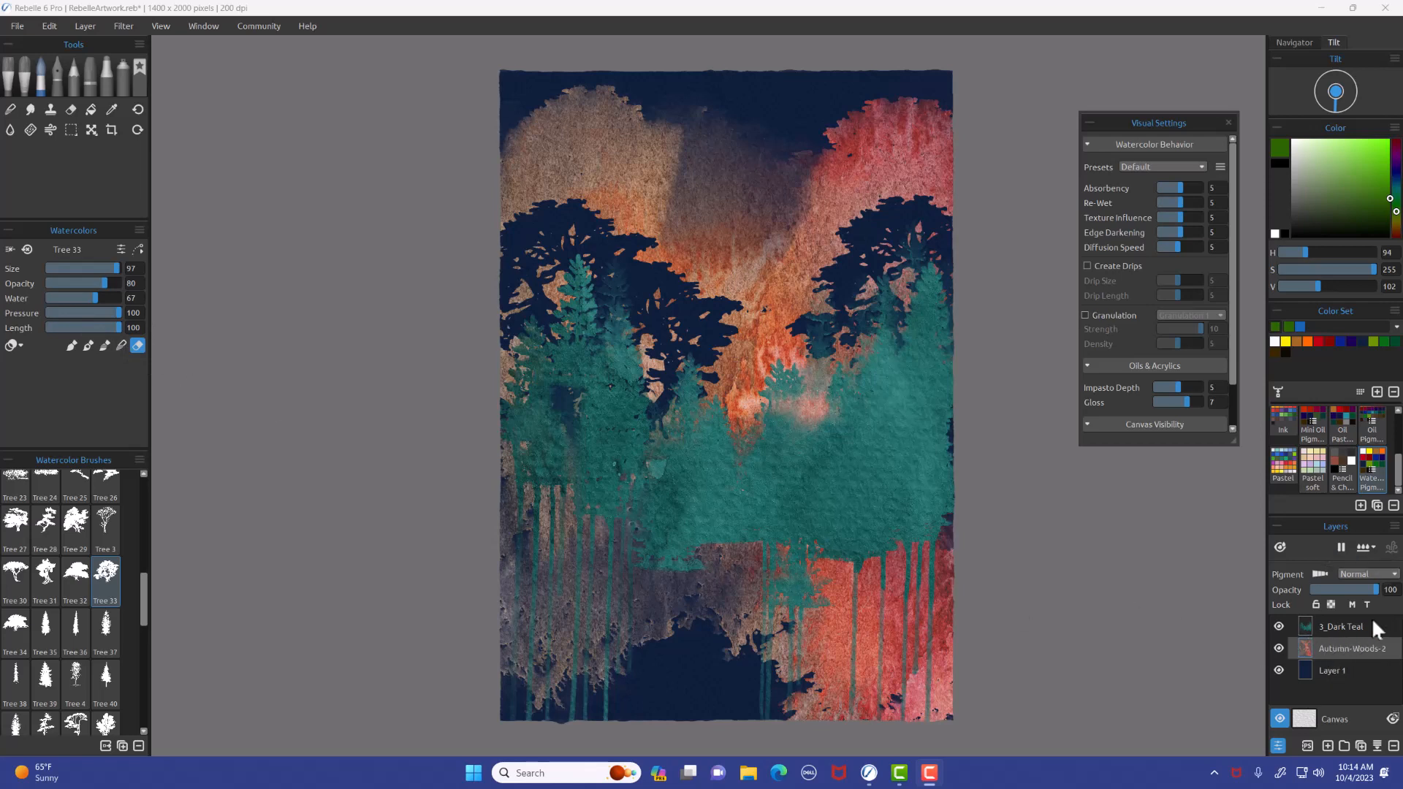
mouse_move(737, 451)
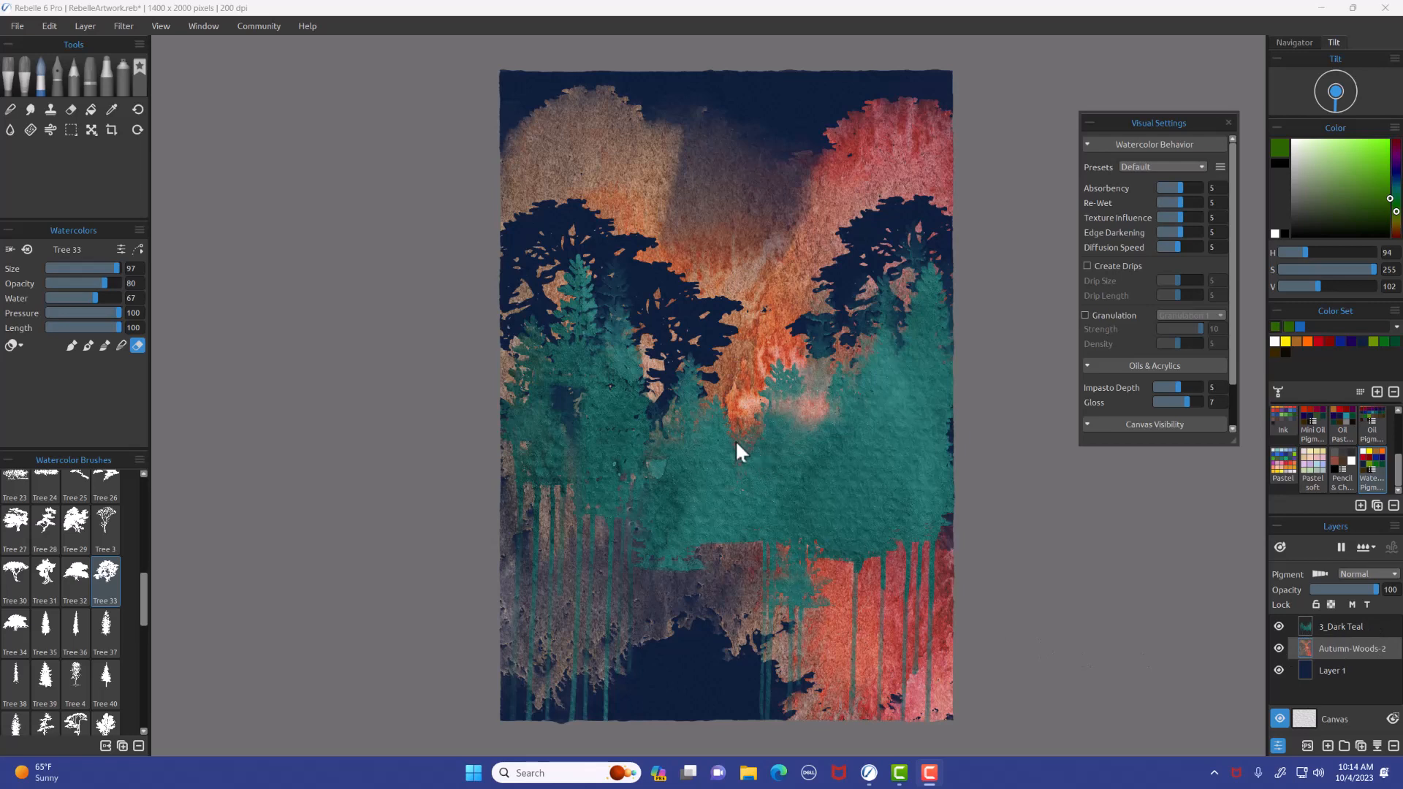
mouse_move(649, 536)
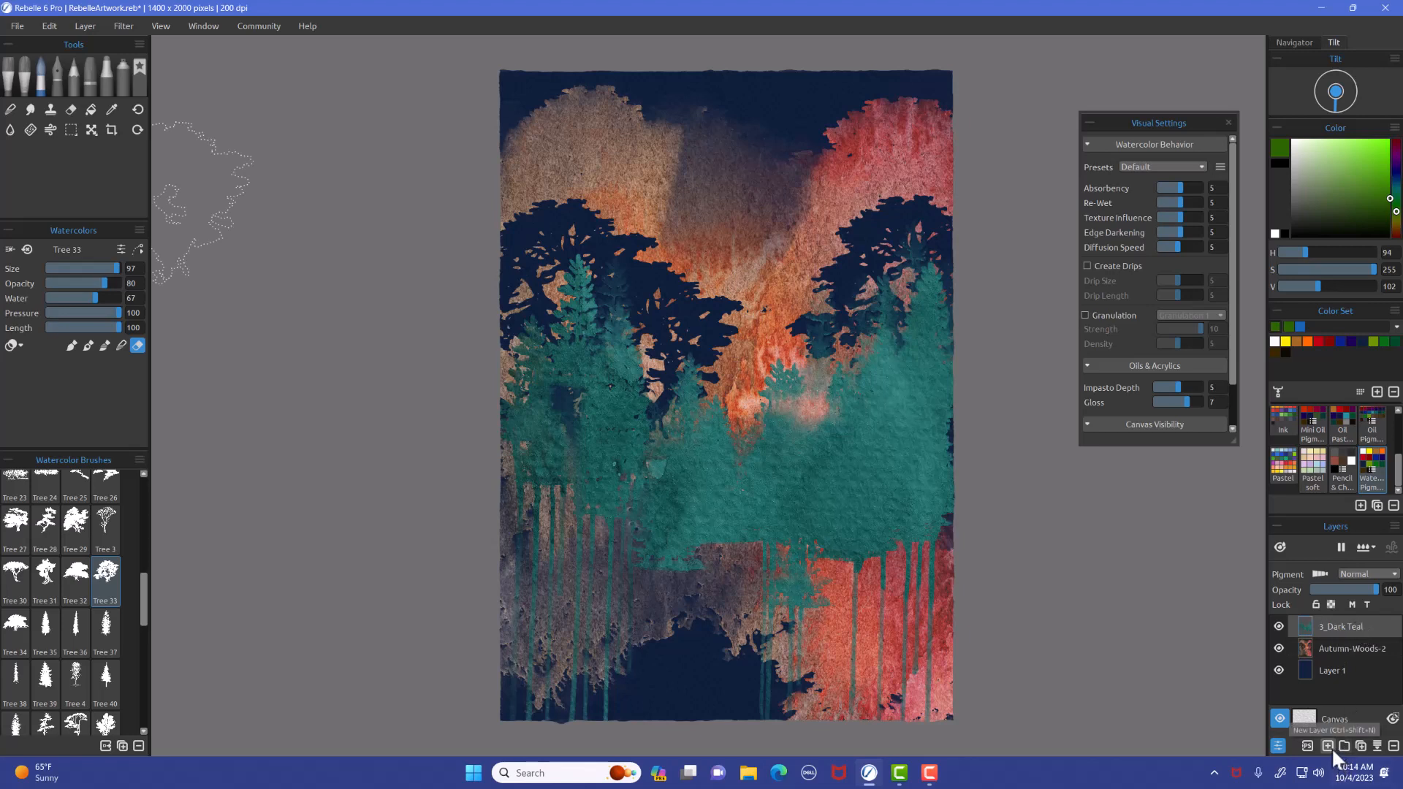
Add a new empty layer and bring up the File menu for importing.
click(1329, 747)
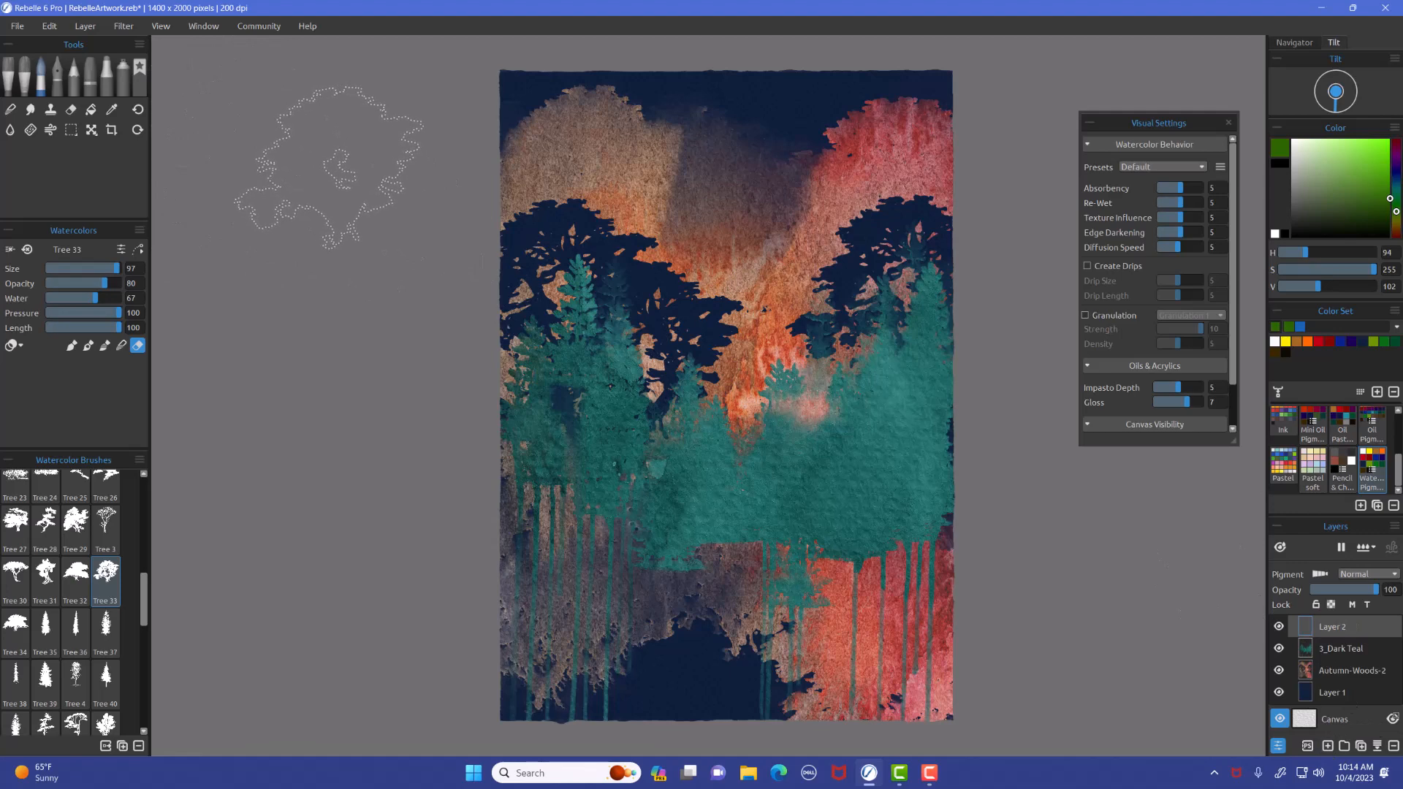
click(16, 25)
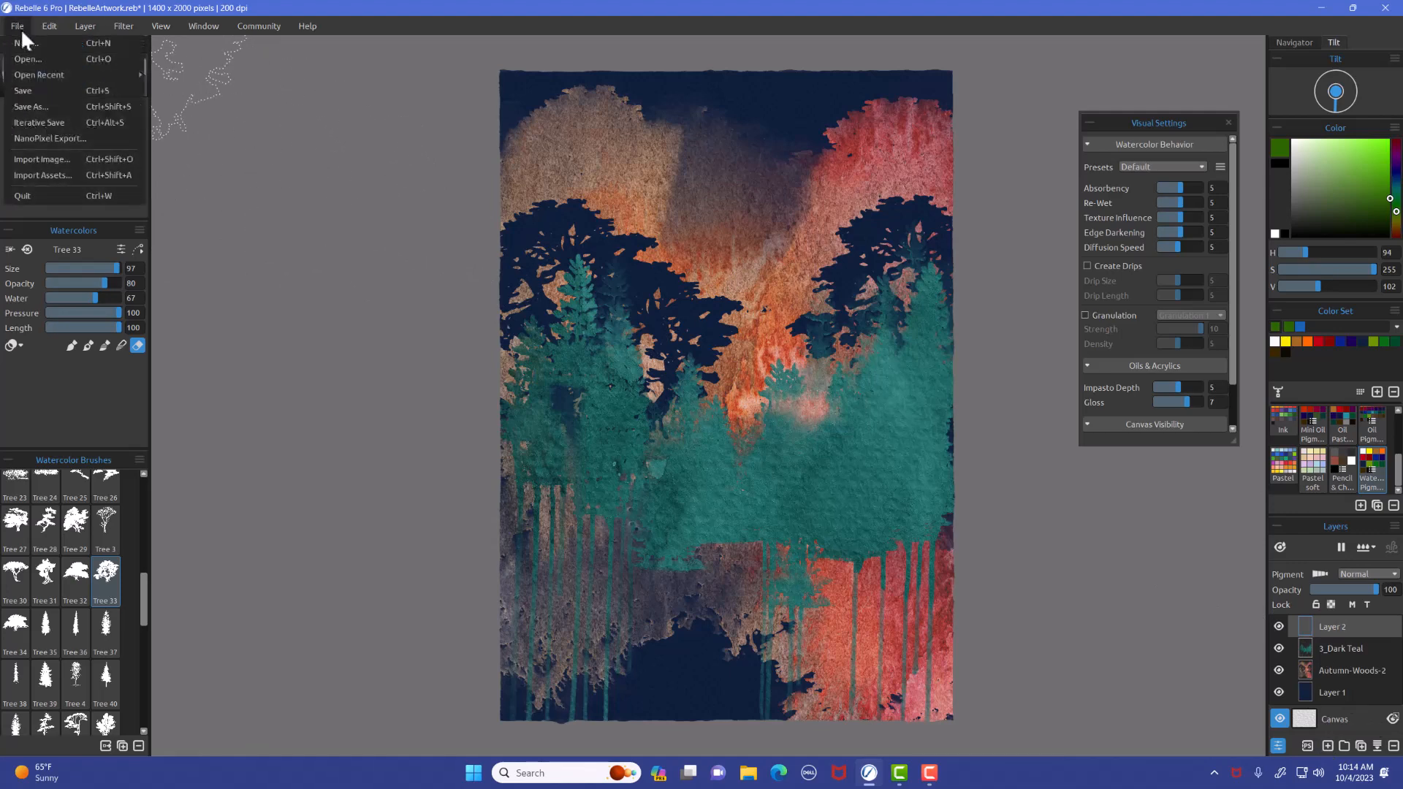
mouse_move(43, 158)
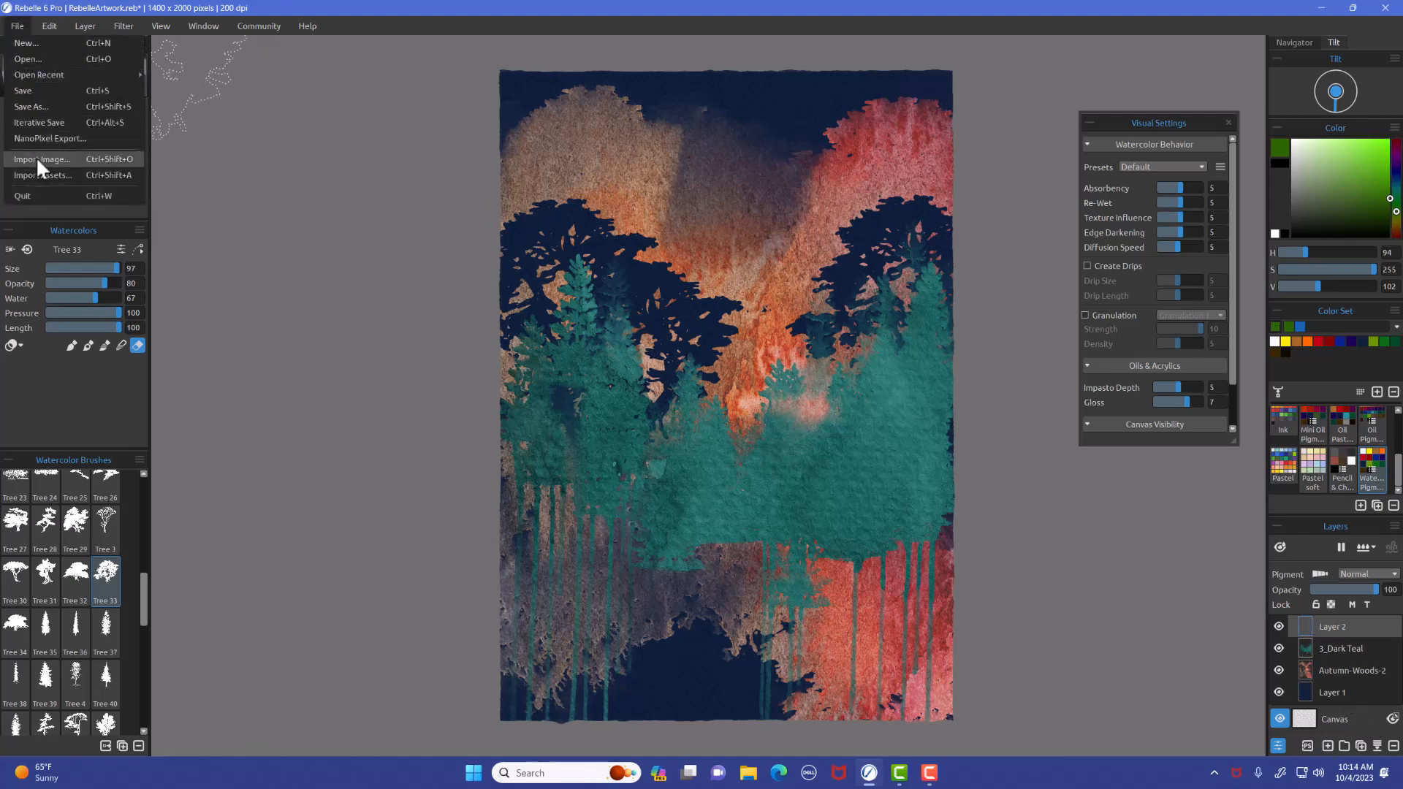
Import the Autumn-Woods-33 texture from the image import dialog.
click(42, 159)
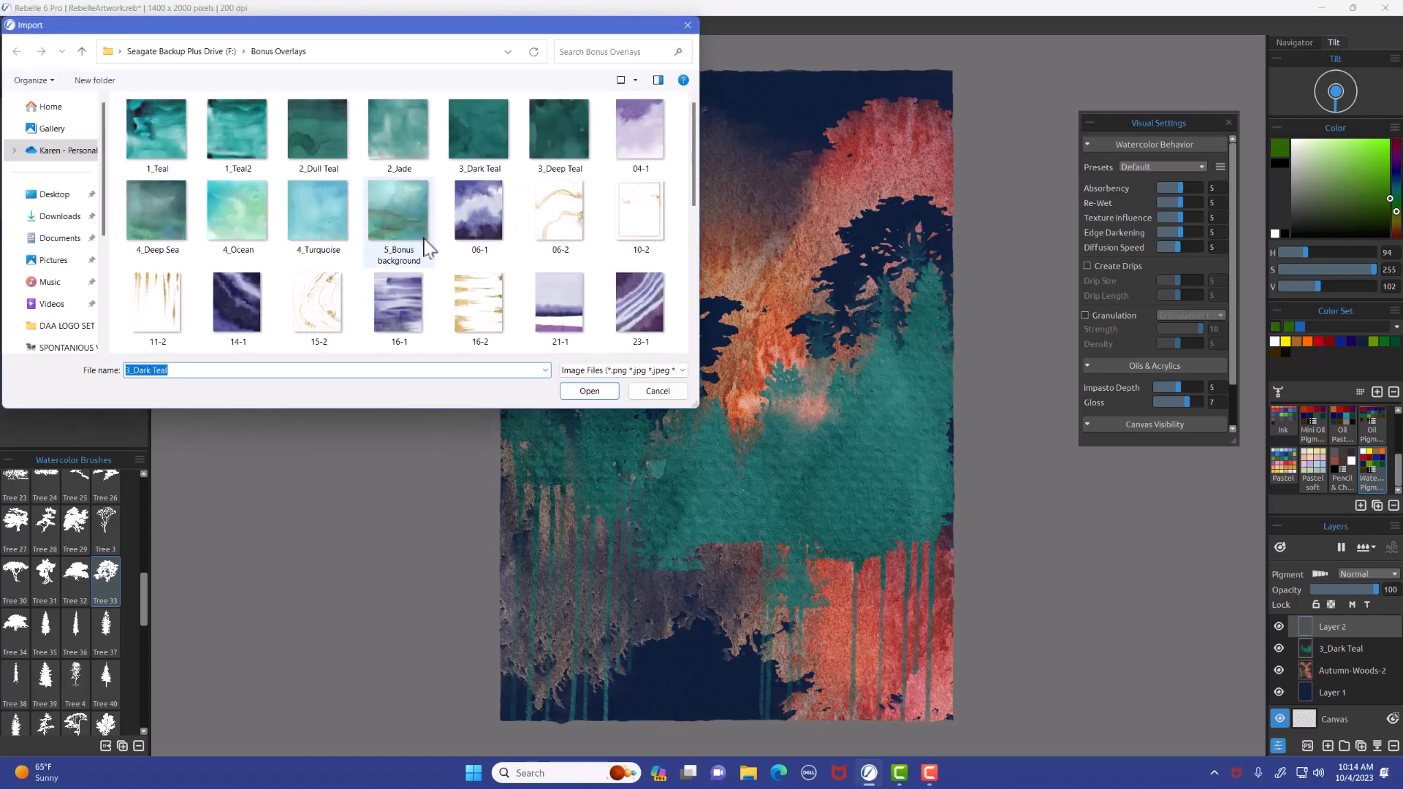
scroll(down, 3)
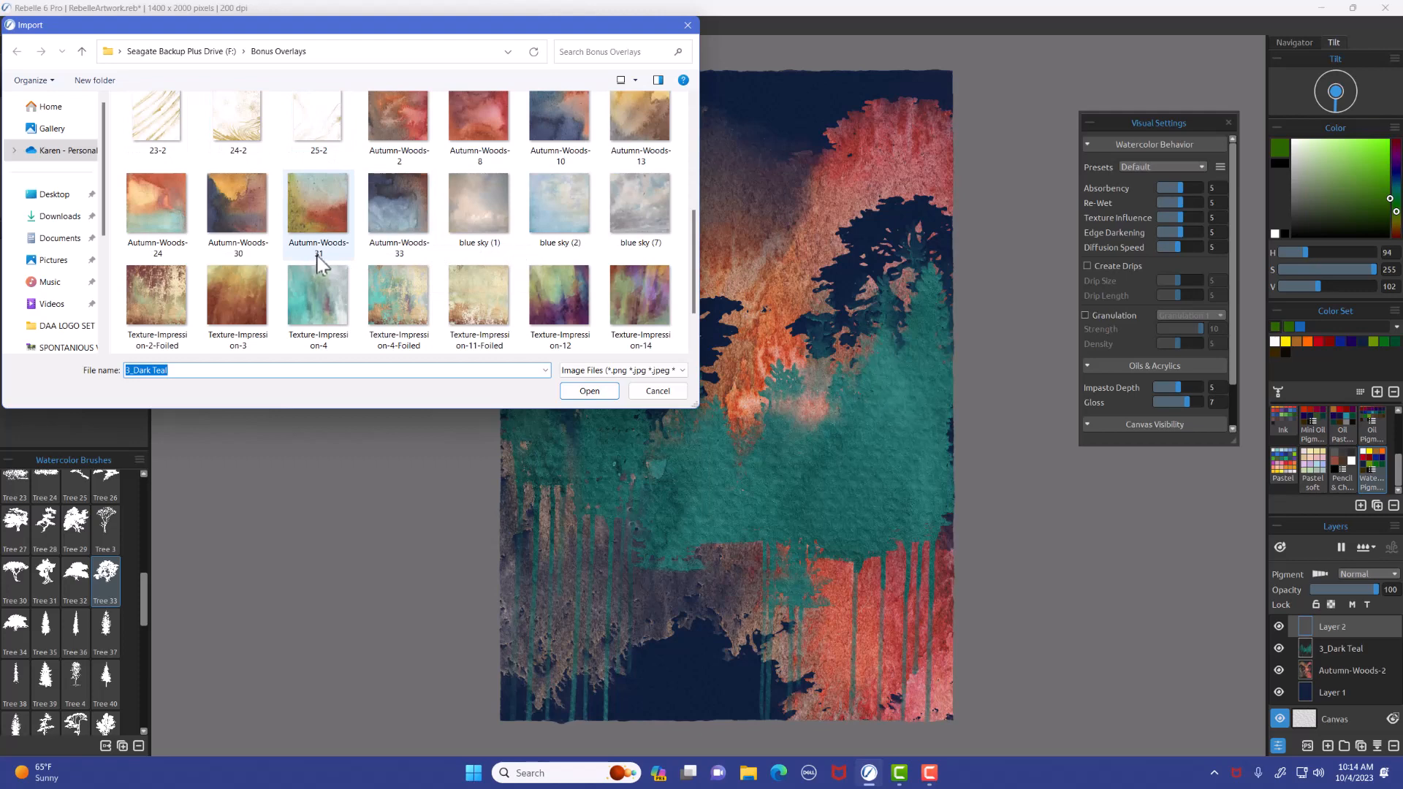
mouse_move(397, 215)
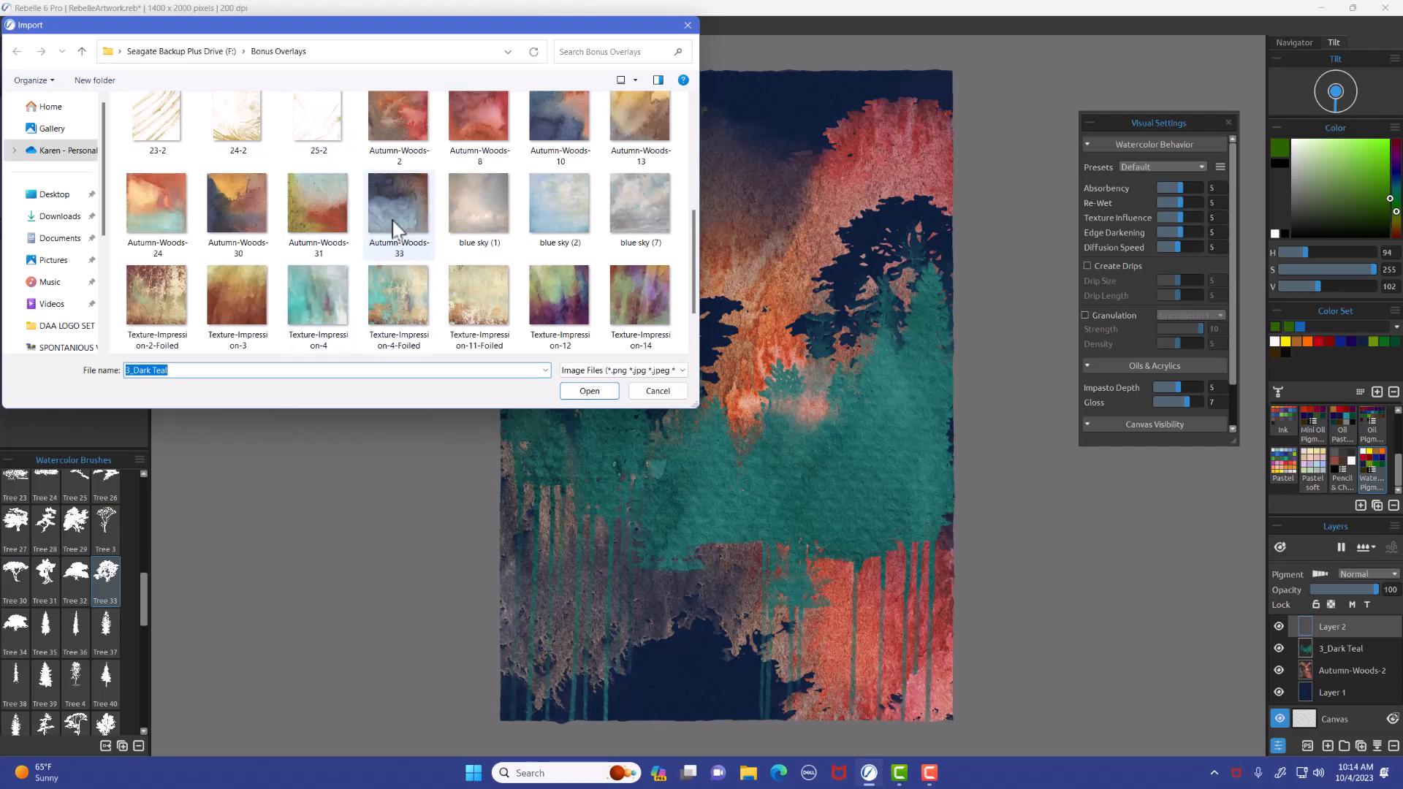
click(397, 203)
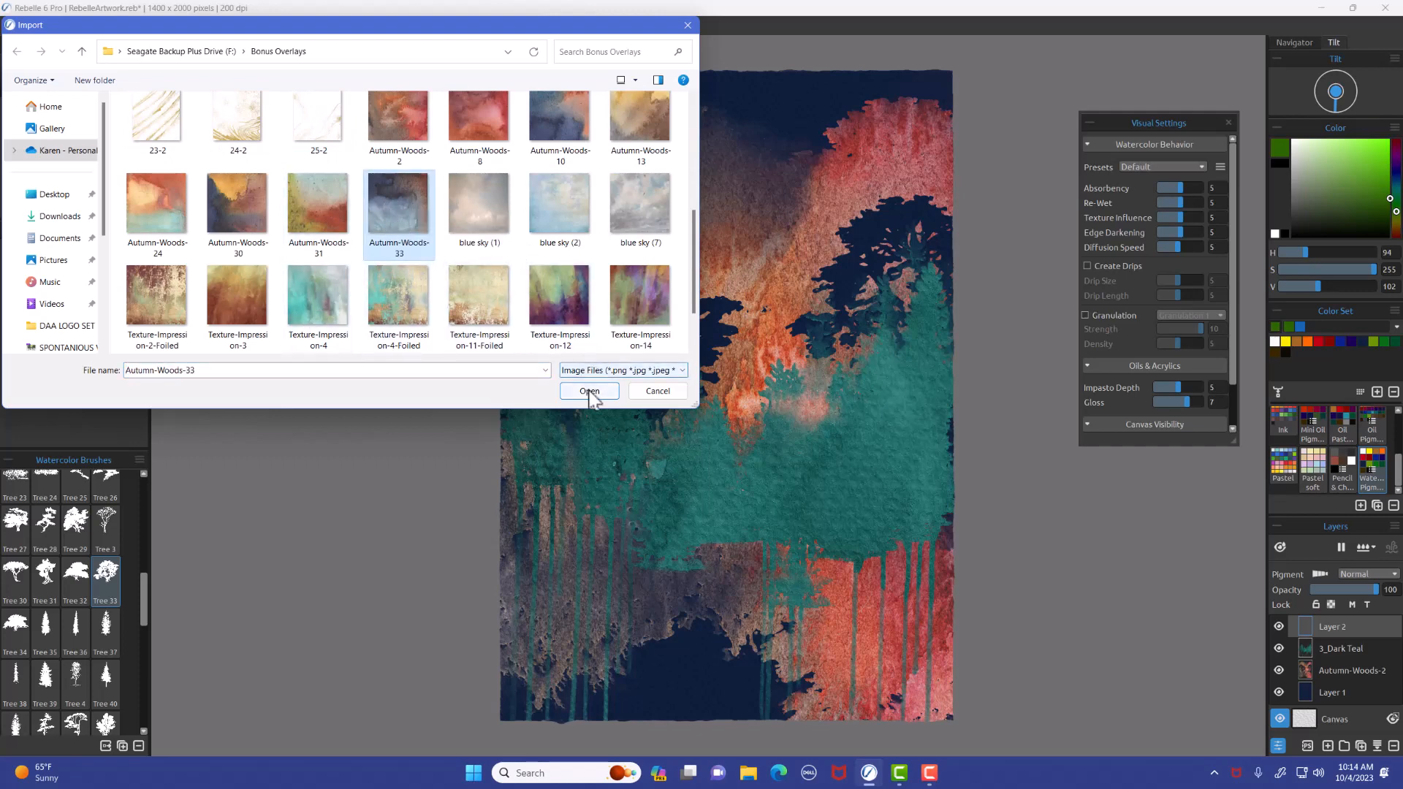
click(587, 391)
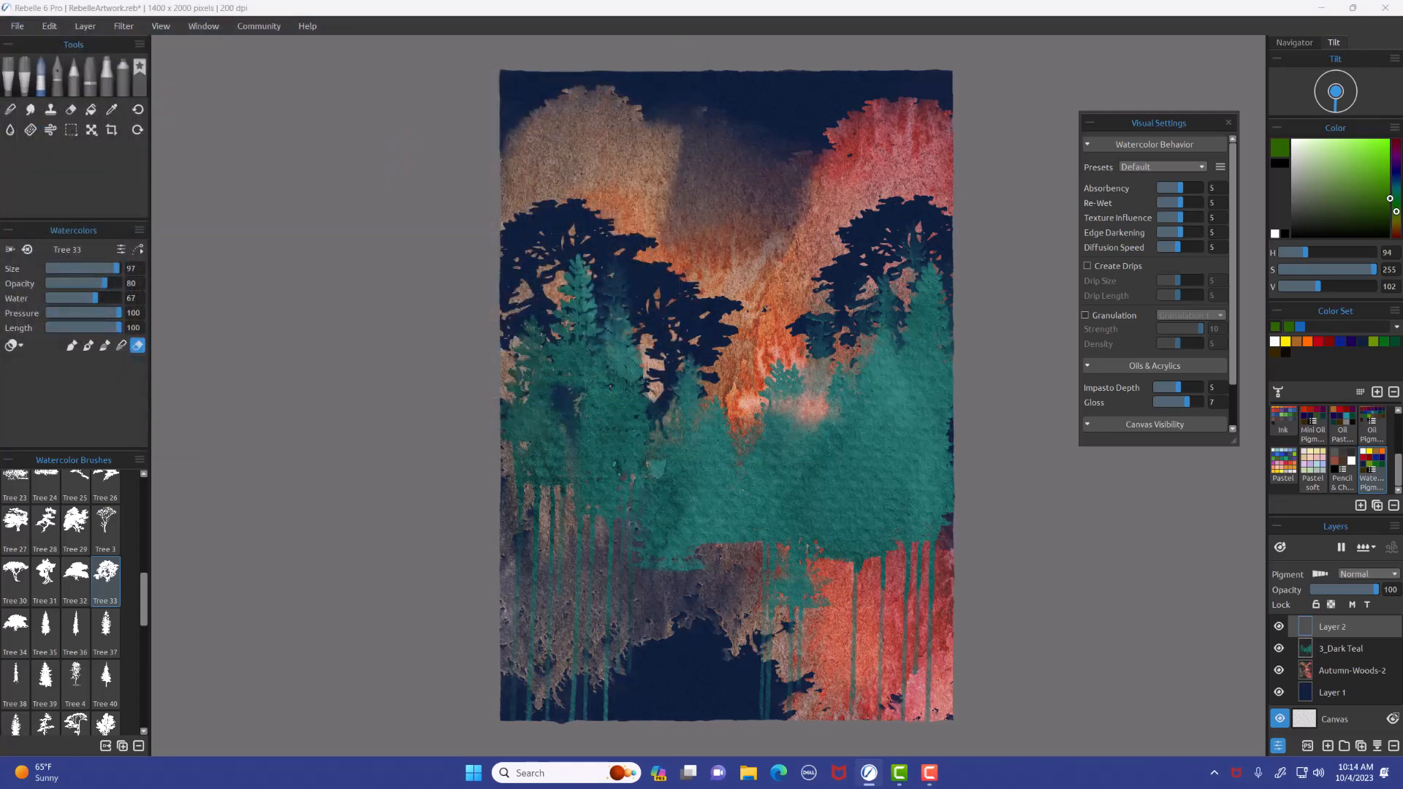
Stretch the texture's top and bottom handles to the canvas edges and confirm with Ok.
click(91, 130)
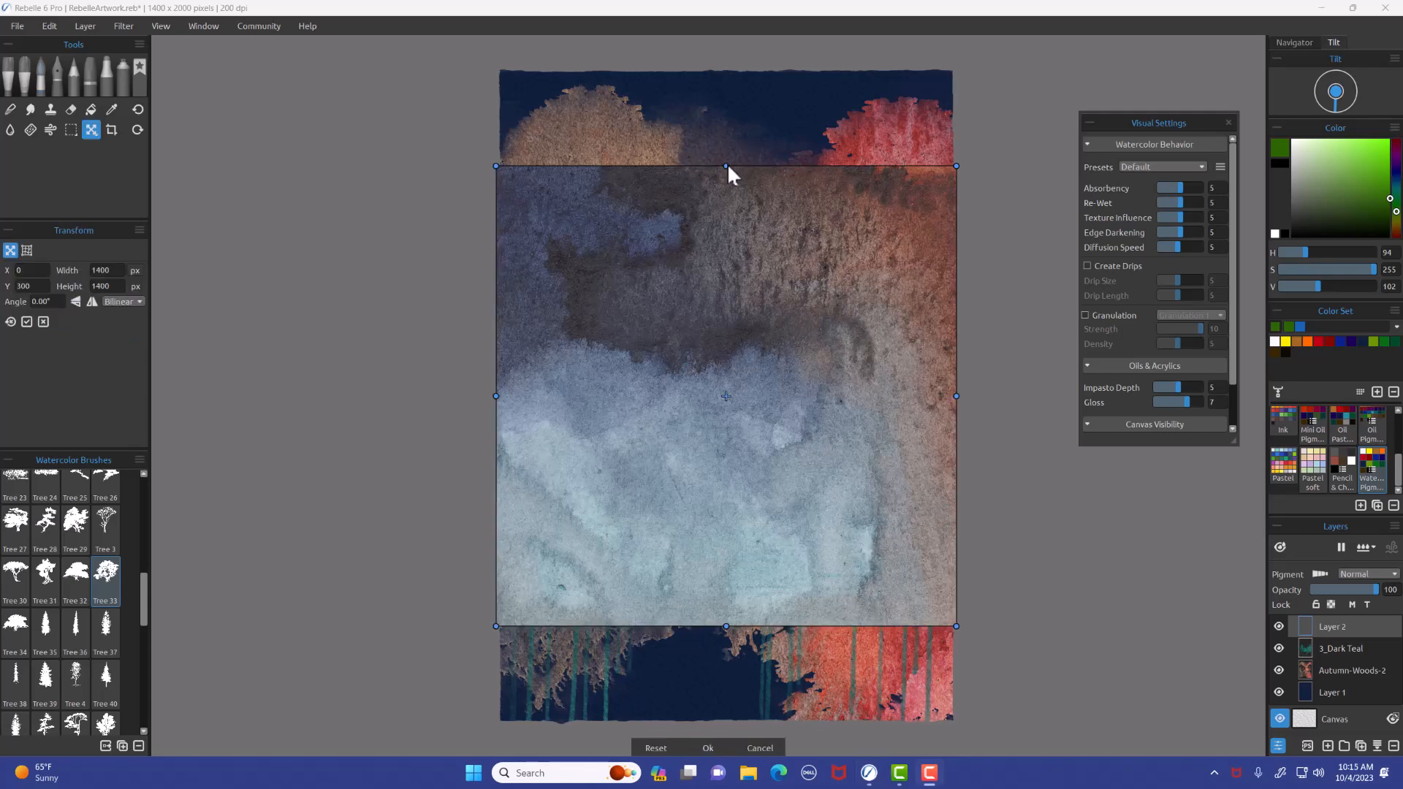
mouse_move(724, 170)
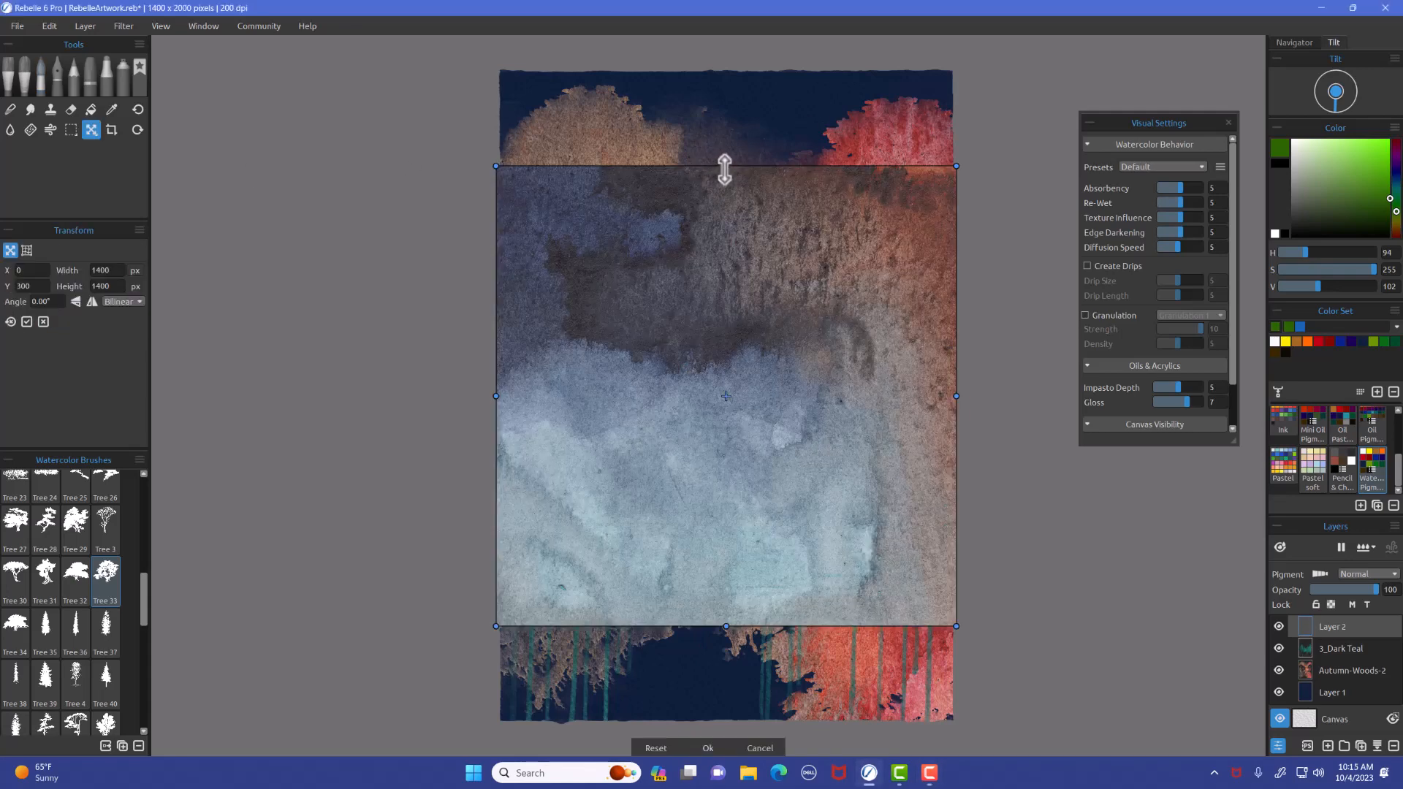
drag(725, 165, 725, 67)
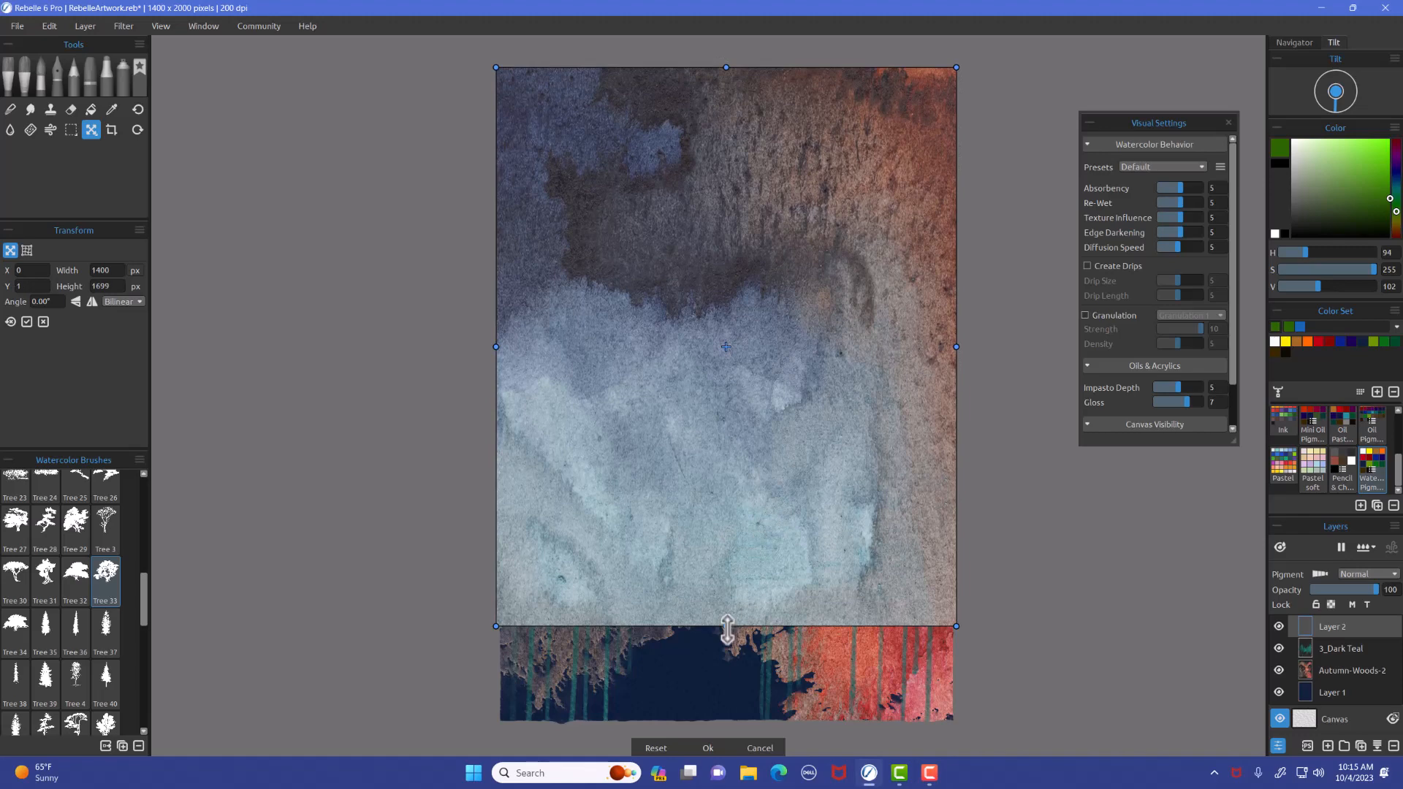
drag(726, 627, 727, 726)
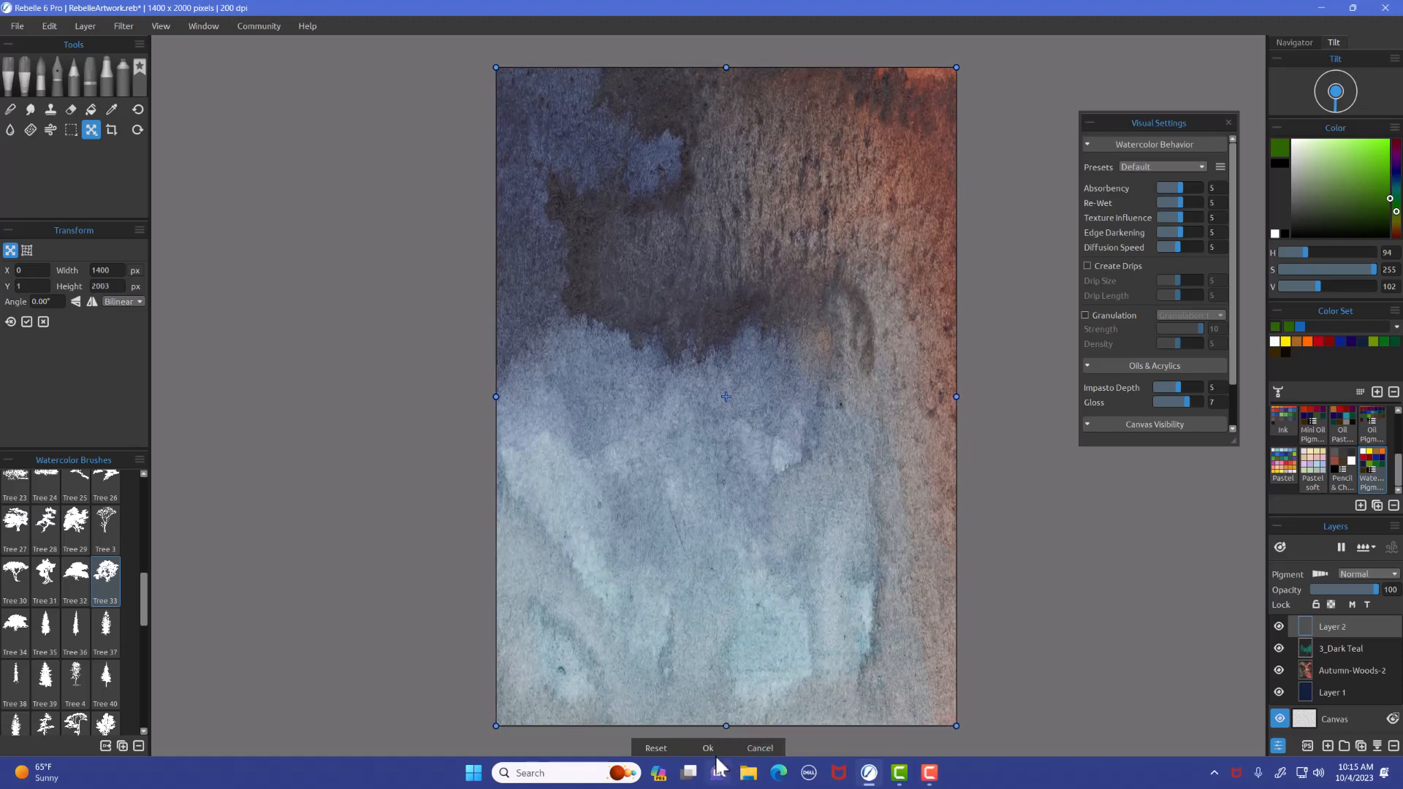
click(707, 748)
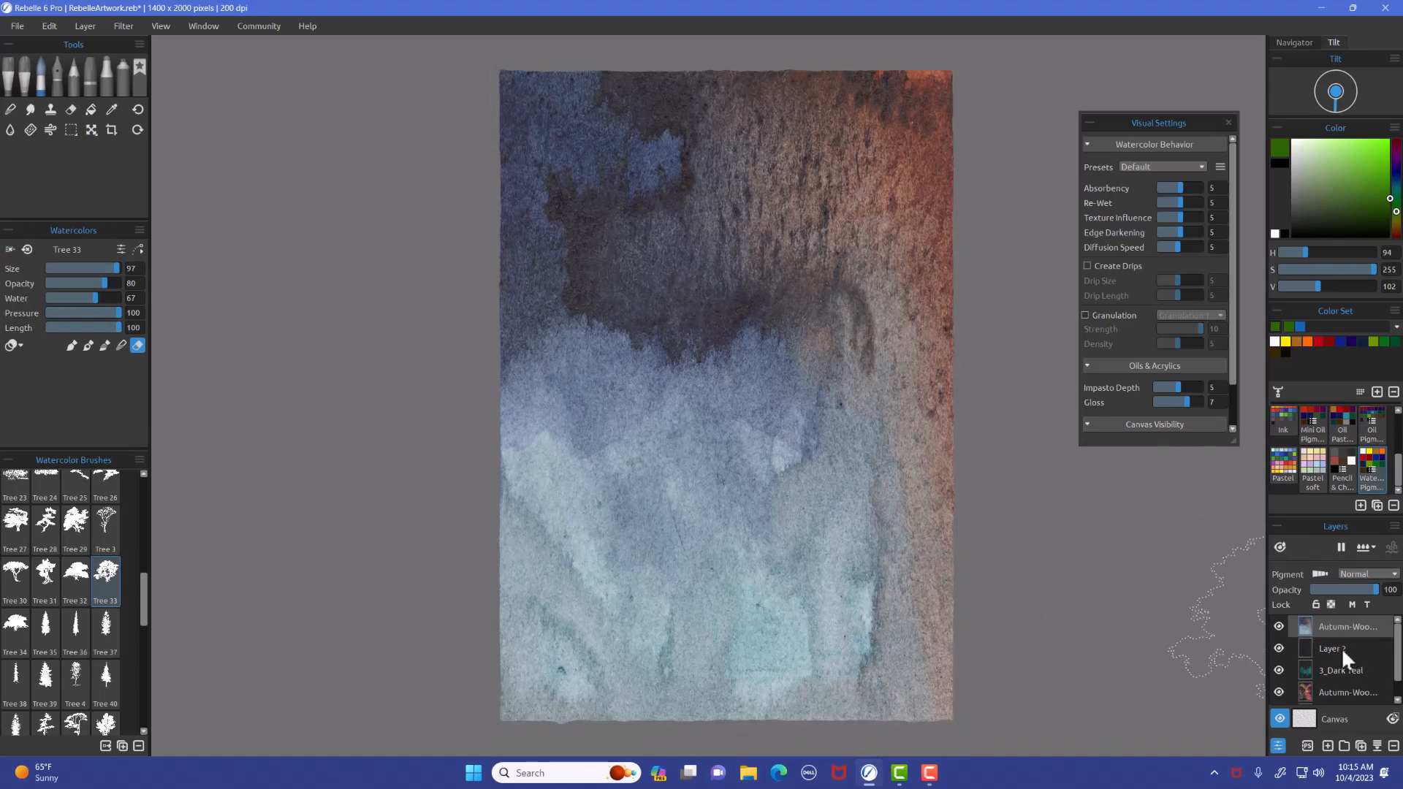
Clip the Autumn-Woods-33 texture to the empty Layer 2 below and make Layer 2 active.
right_click(1350, 627)
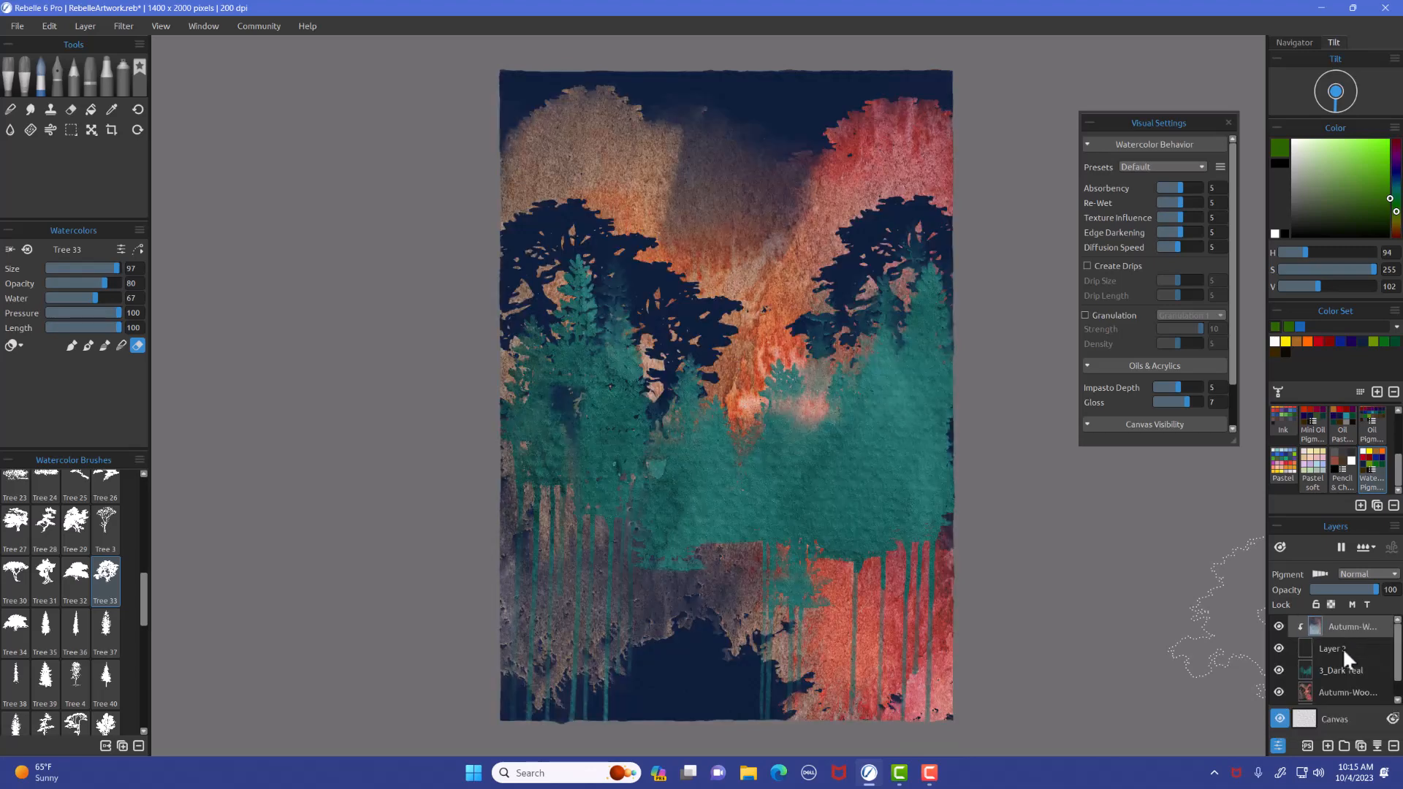
mouse_move(1346, 657)
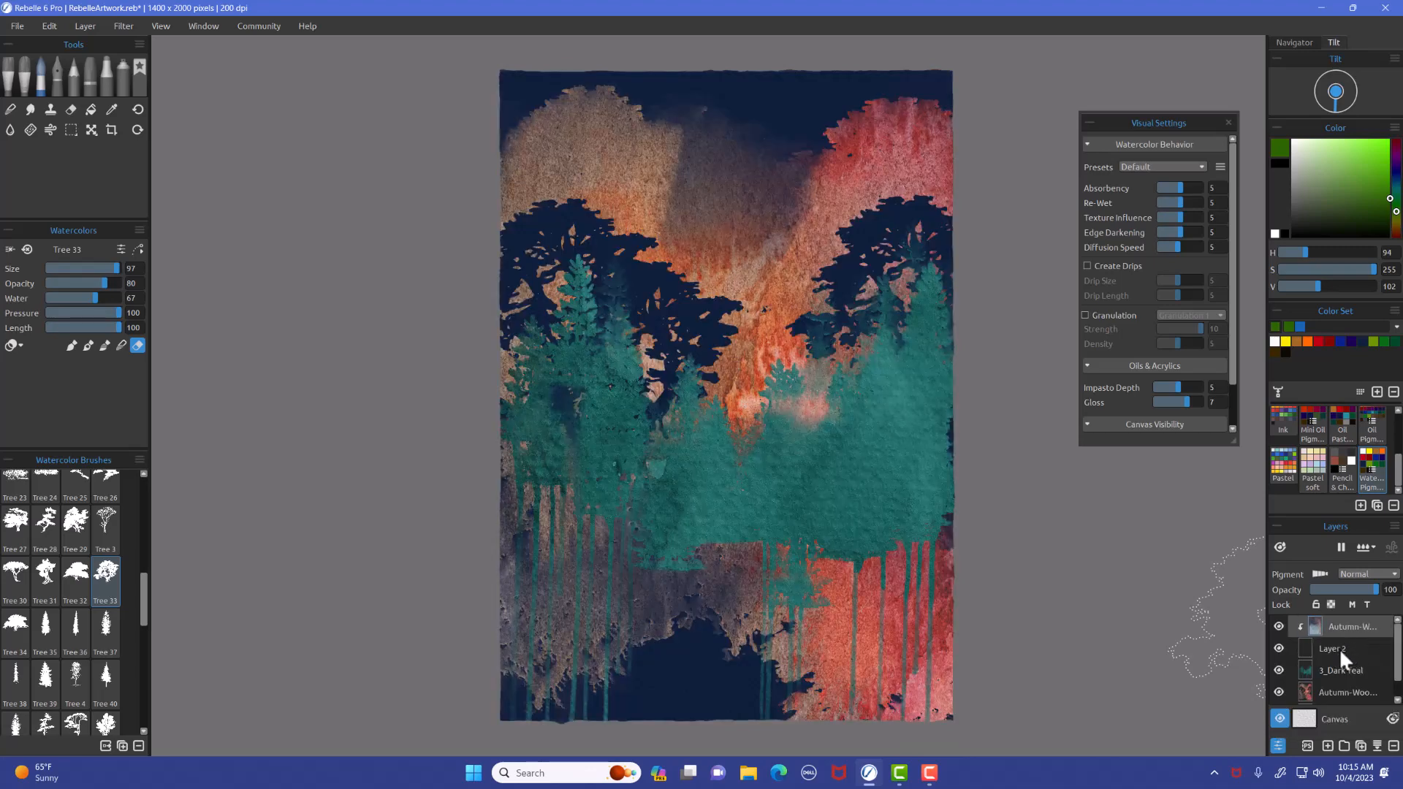
click(1332, 647)
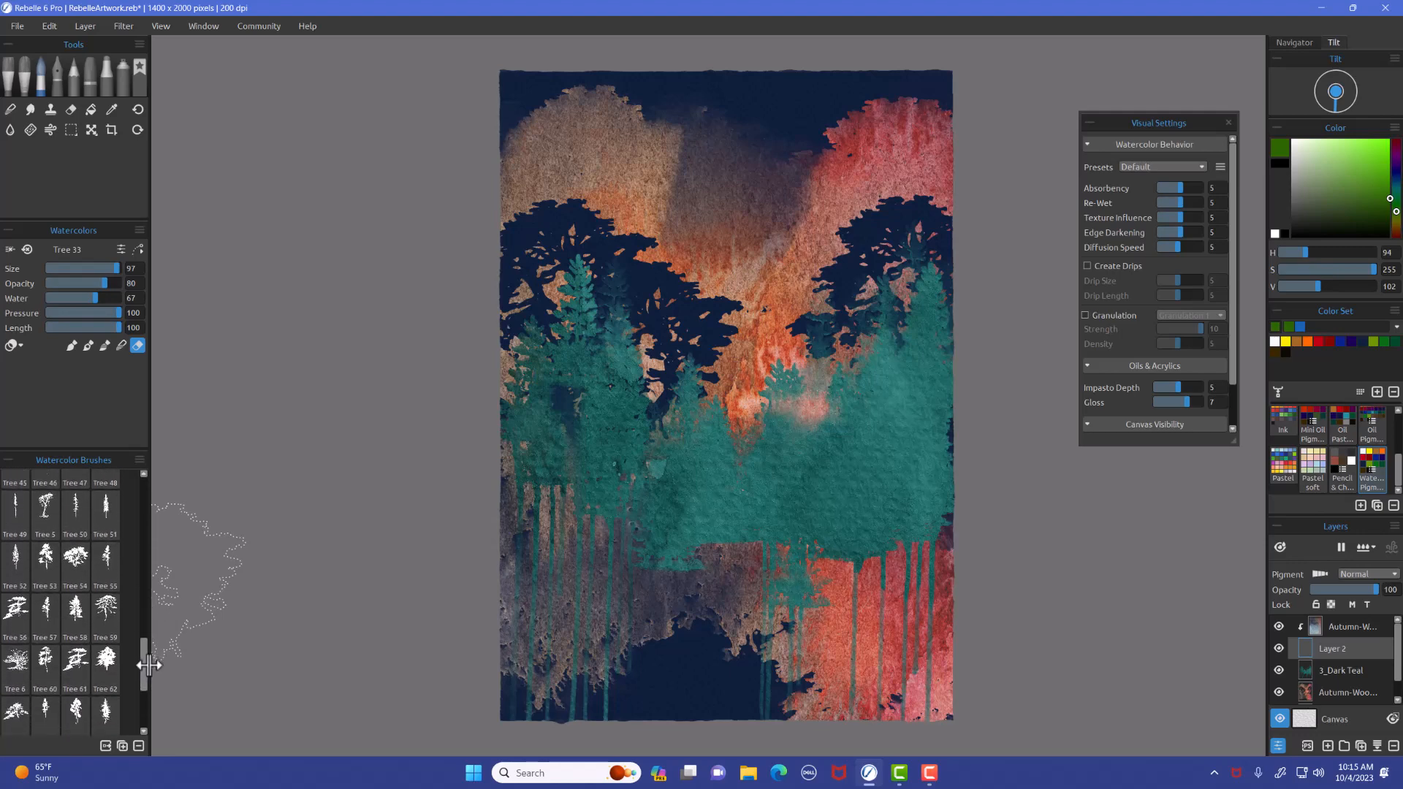
Pick the Tree 58 stamp brush from the Watercolor Brushes to stamp pale trees along the bottom.
scroll(down, 3)
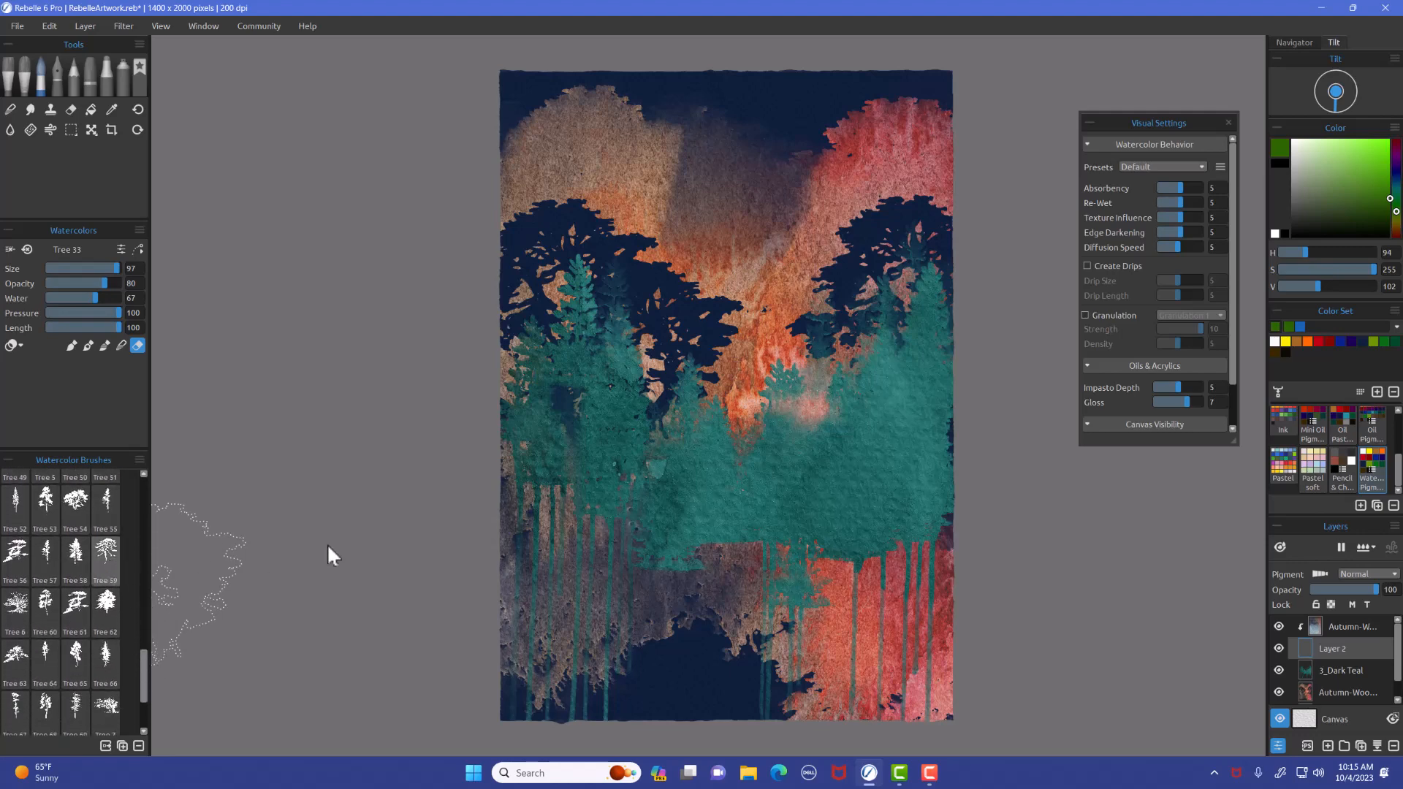
click(105, 552)
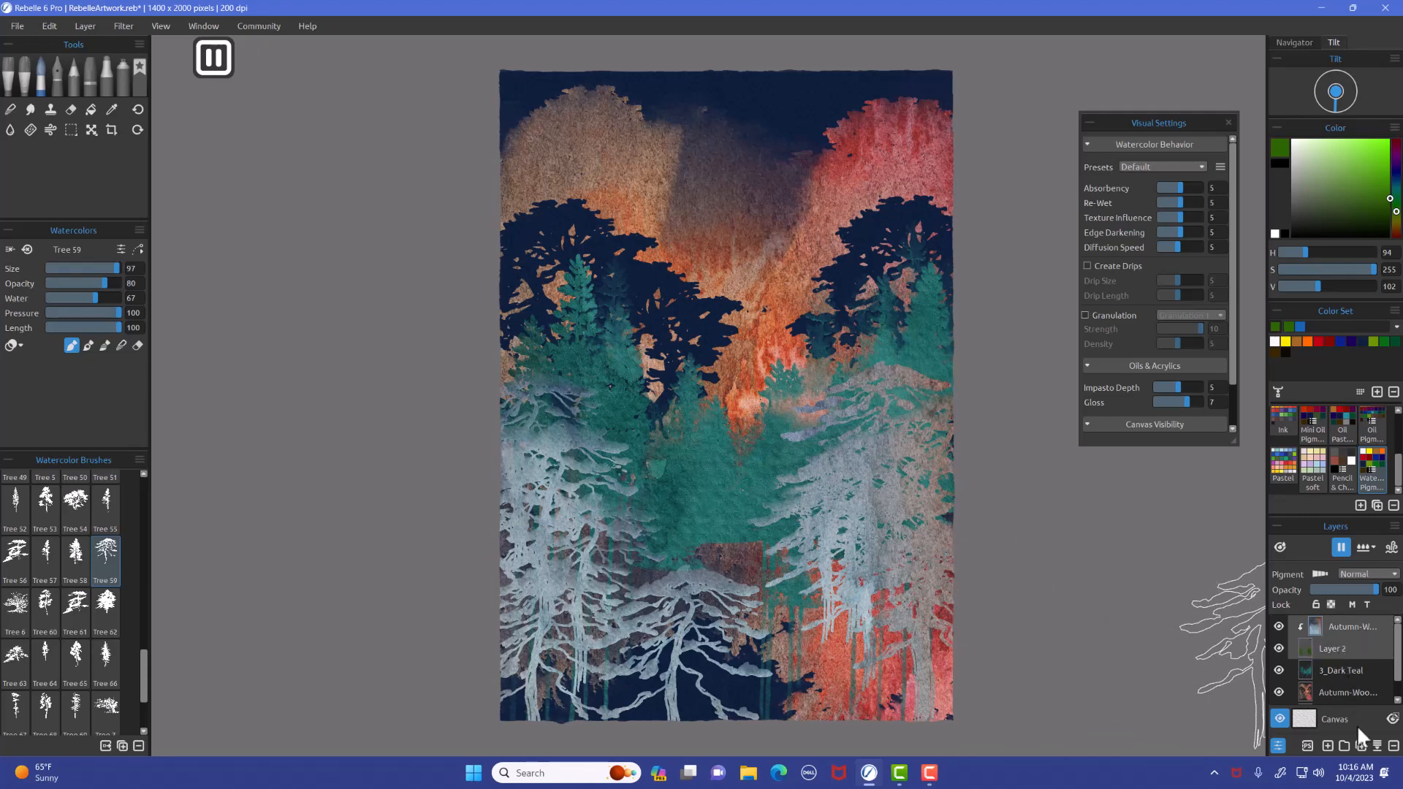
Merge the texture down into the tree layer, add a new layer, and adjust the Round 2 brush for white drips.
click(1378, 745)
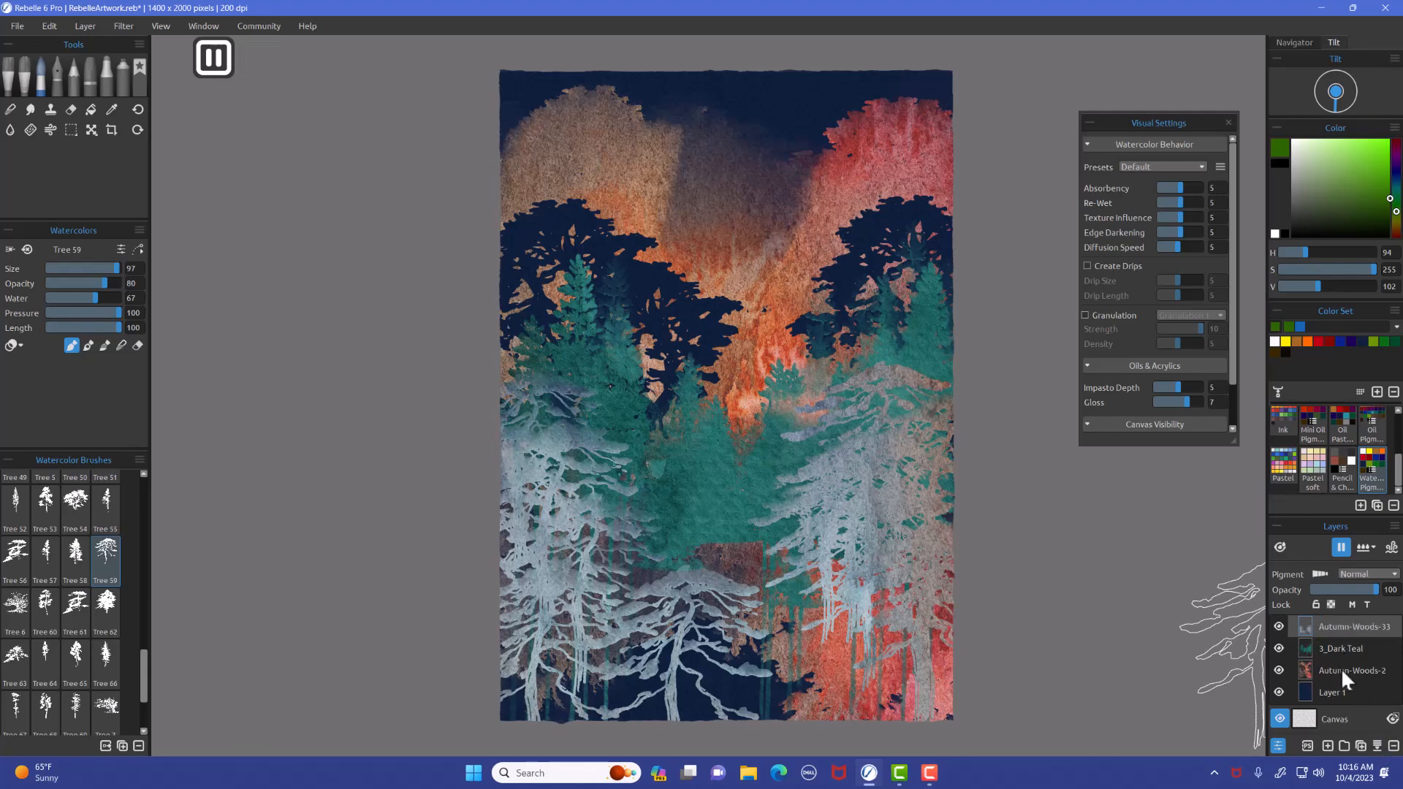
click(1279, 671)
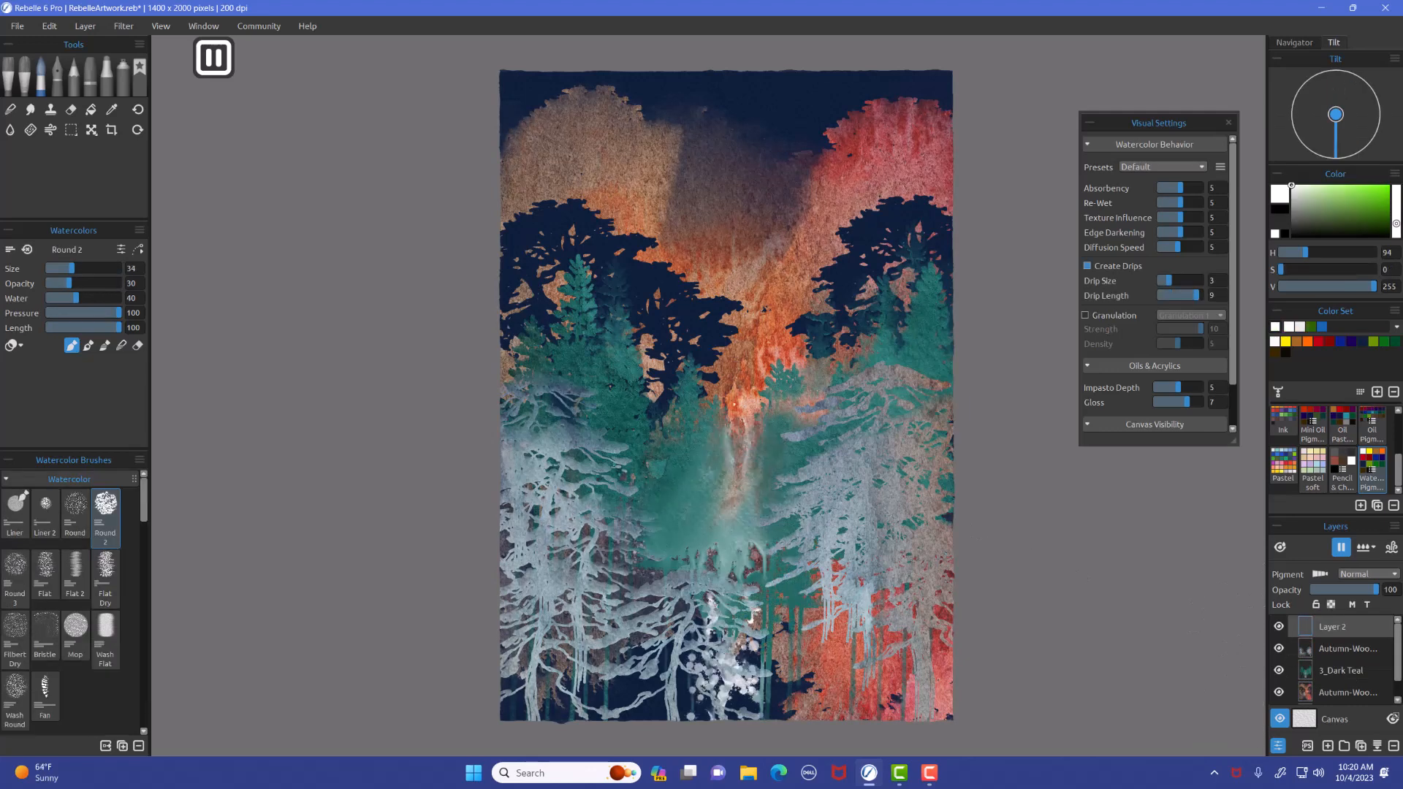
drag(67, 282, 117, 282)
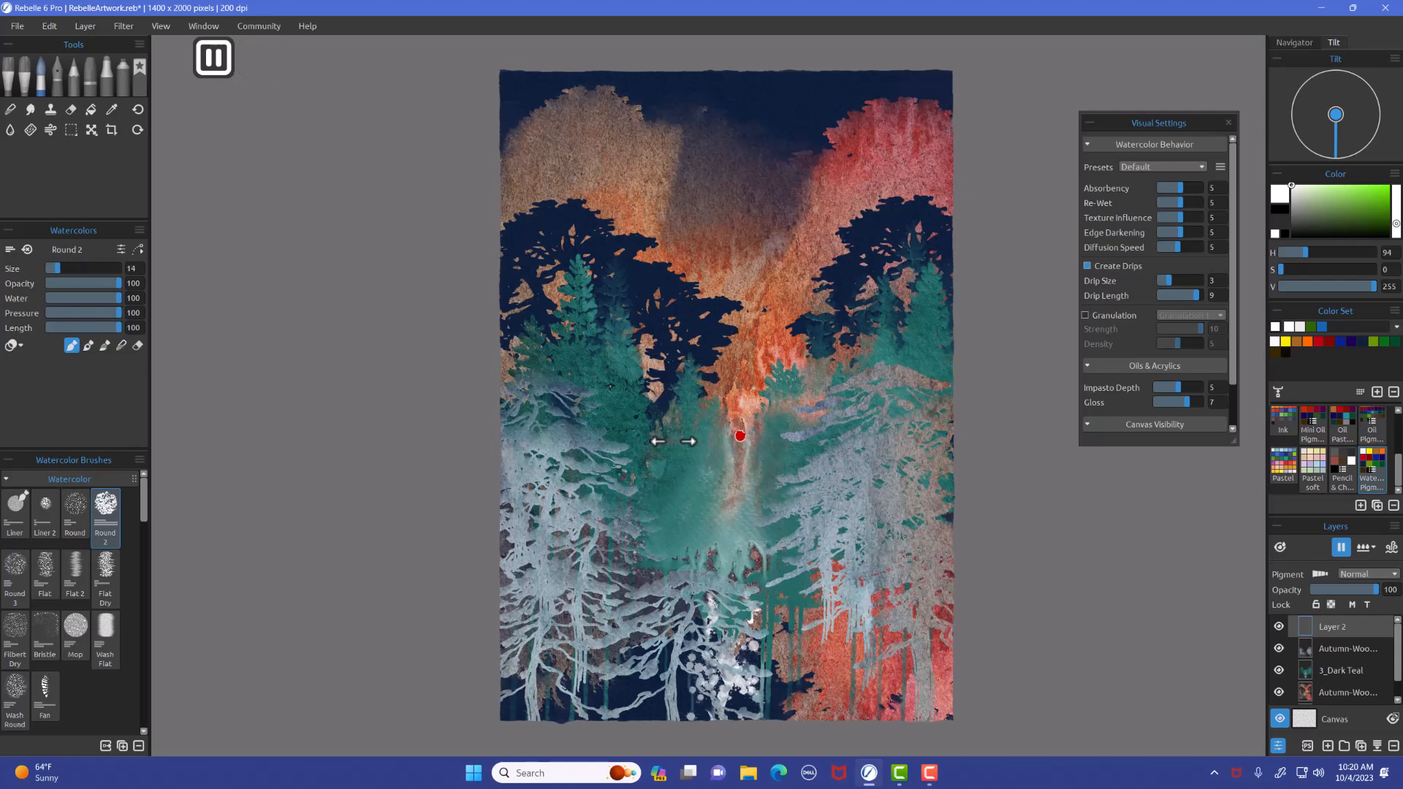
Set a thin brush and paint white dripping strokes from the center down to the bottom edge as a waterfall.
drag(739, 436, 734, 456)
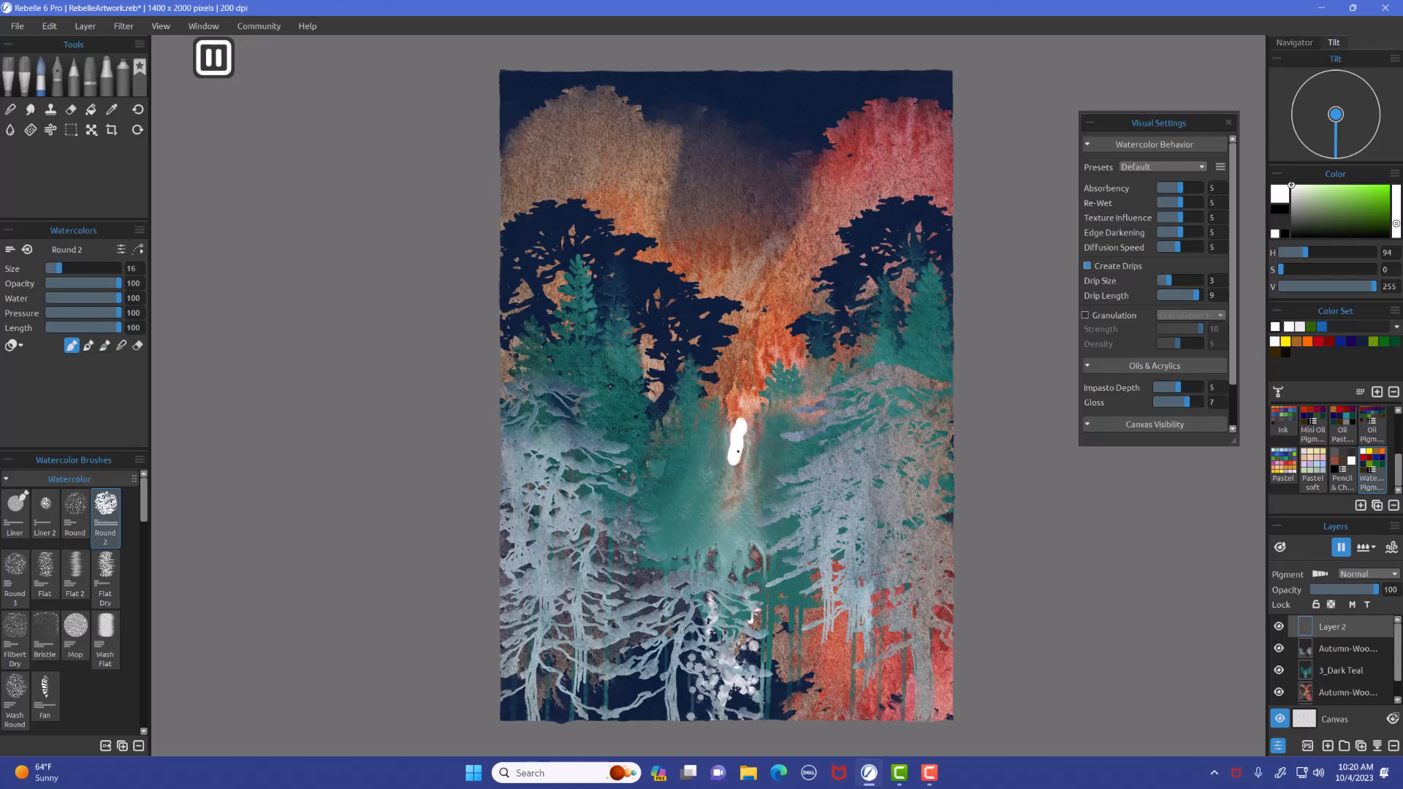
drag(735, 439, 732, 608)
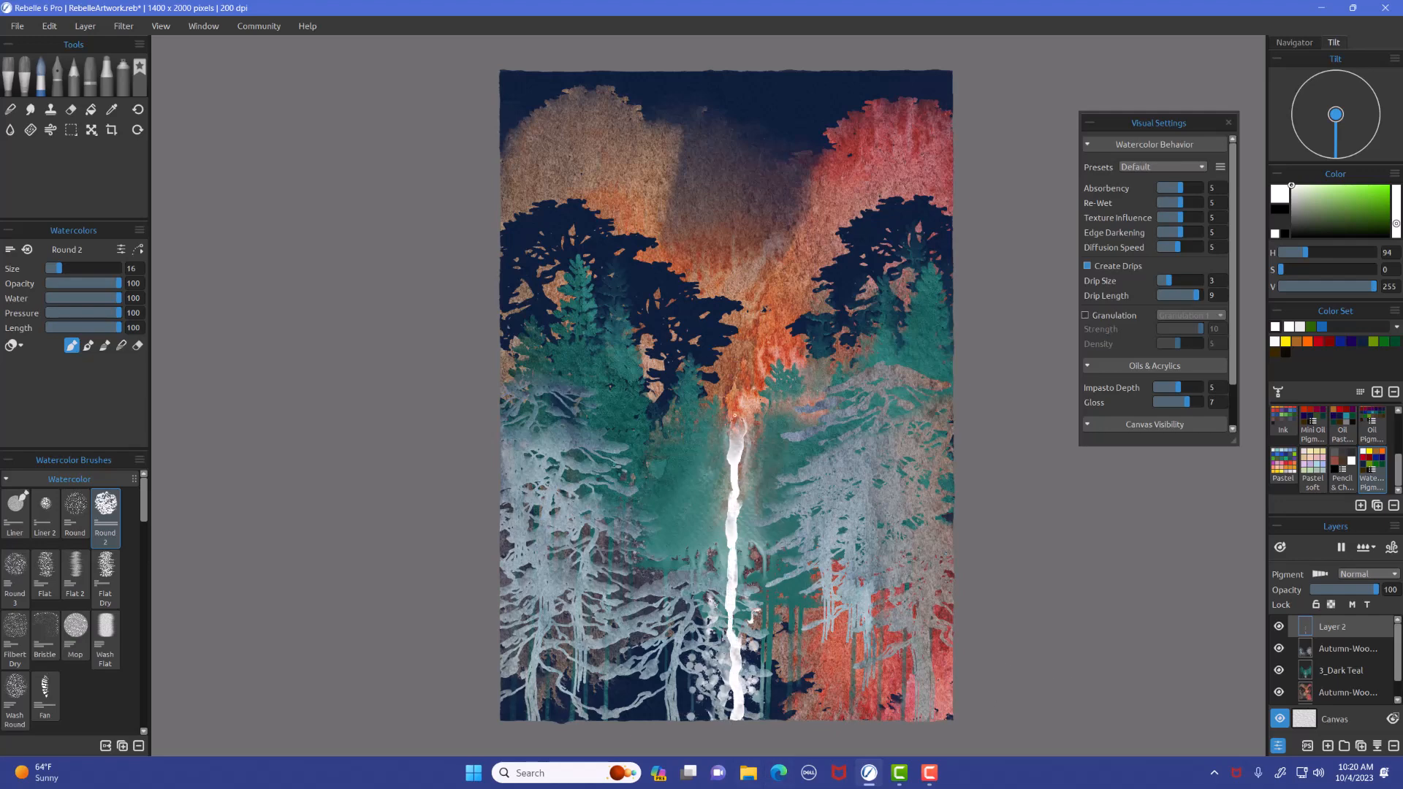
click(737, 434)
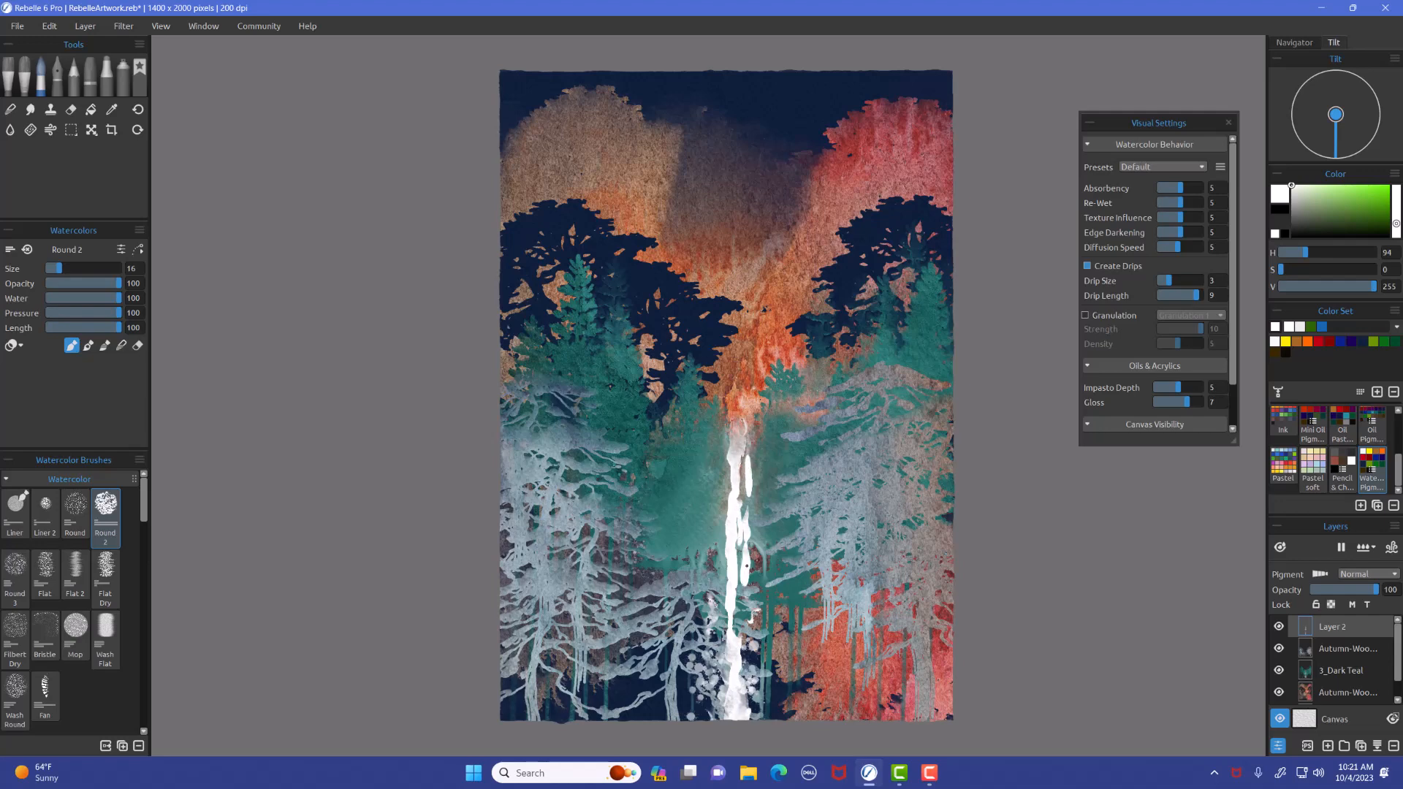
drag(743, 456, 741, 645)
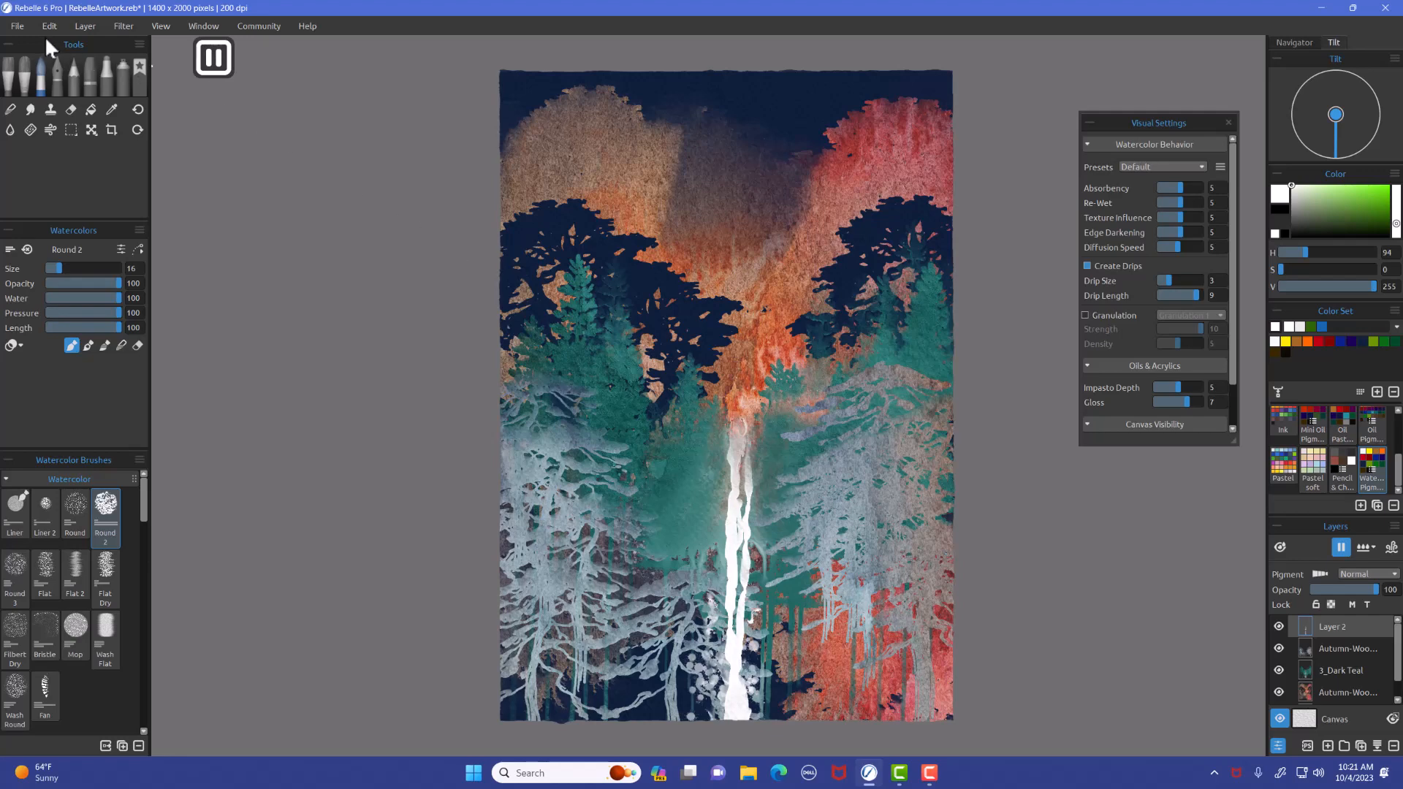
Use the File menu to bring in the PG14 gold texture so it sits at the top of the layer stack.
click(16, 25)
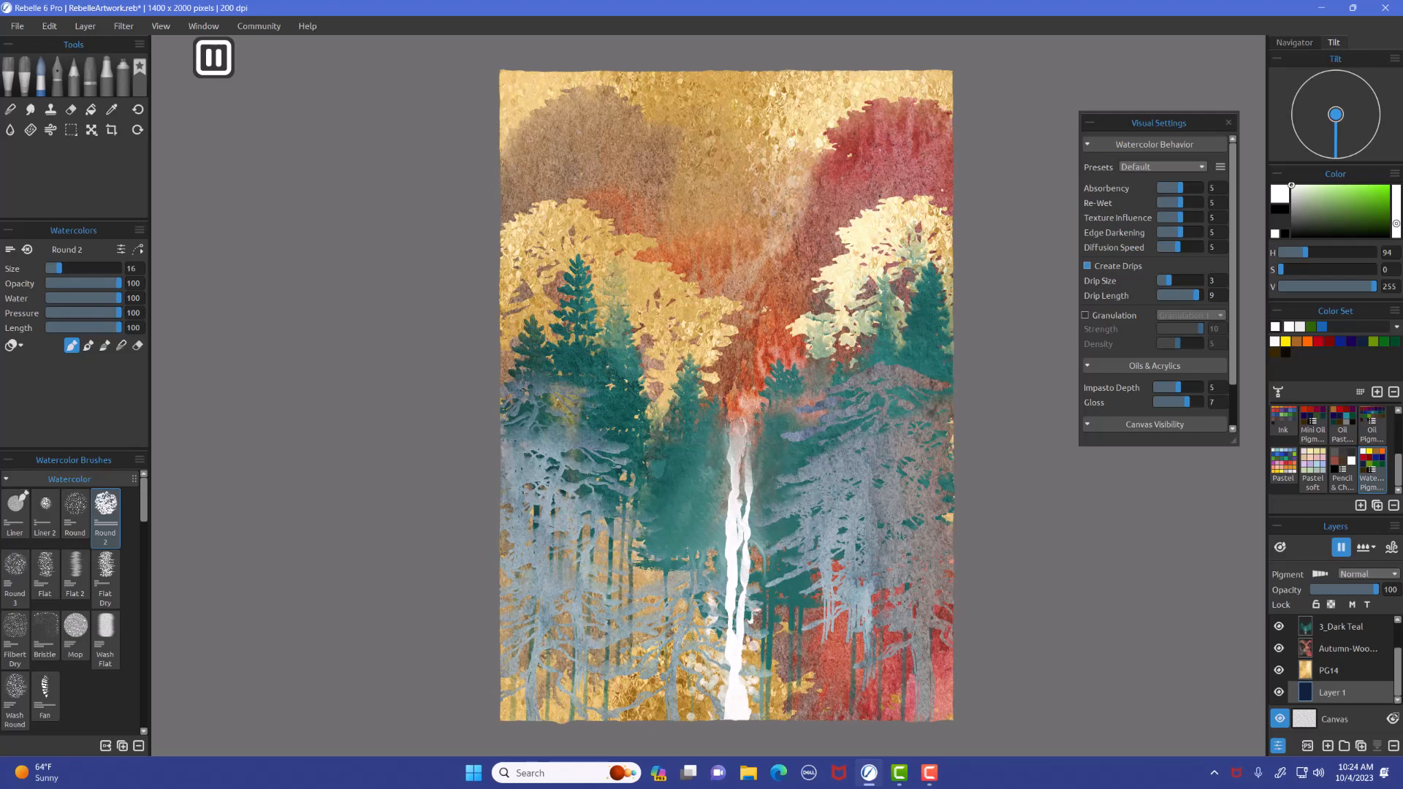
mouse_move(1367, 666)
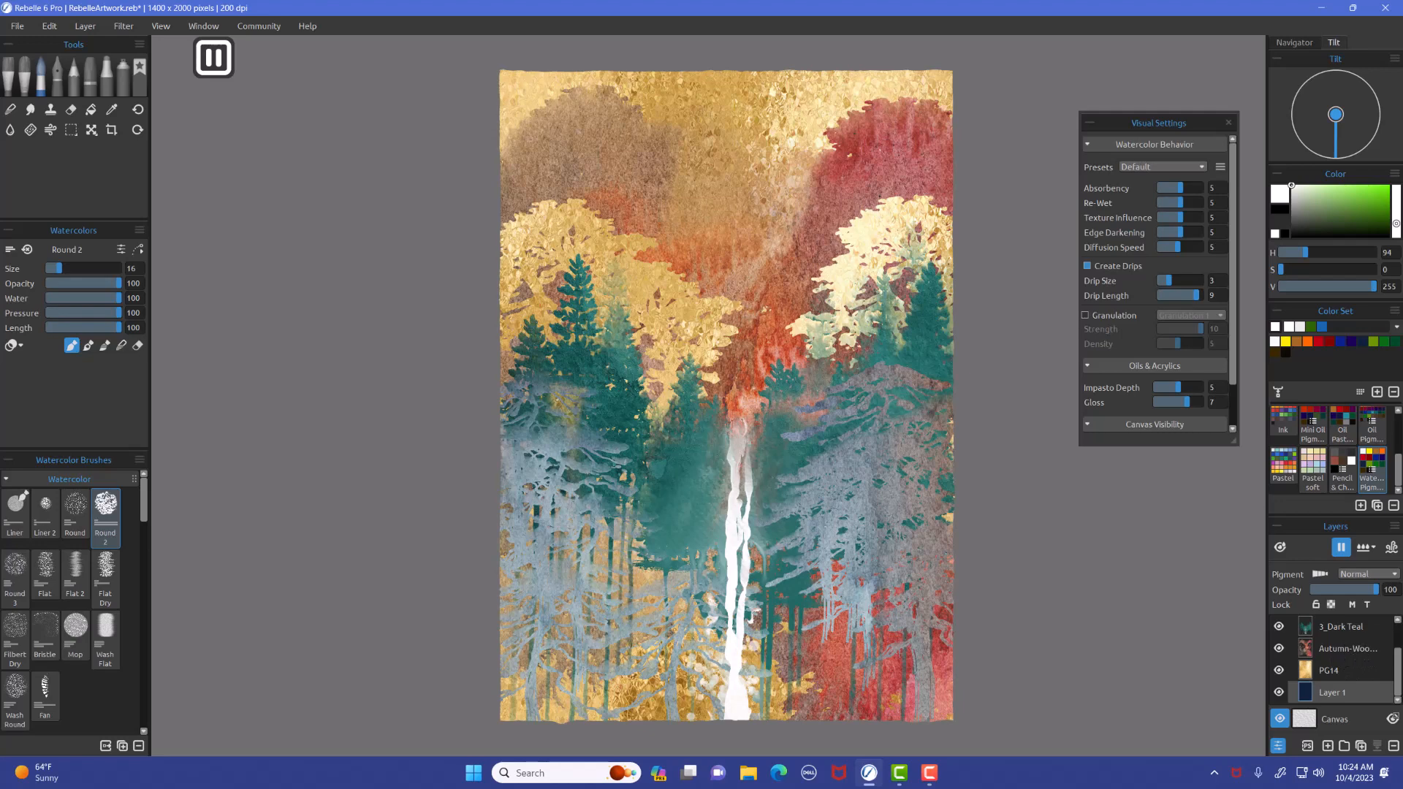
mouse_move(1357, 686)
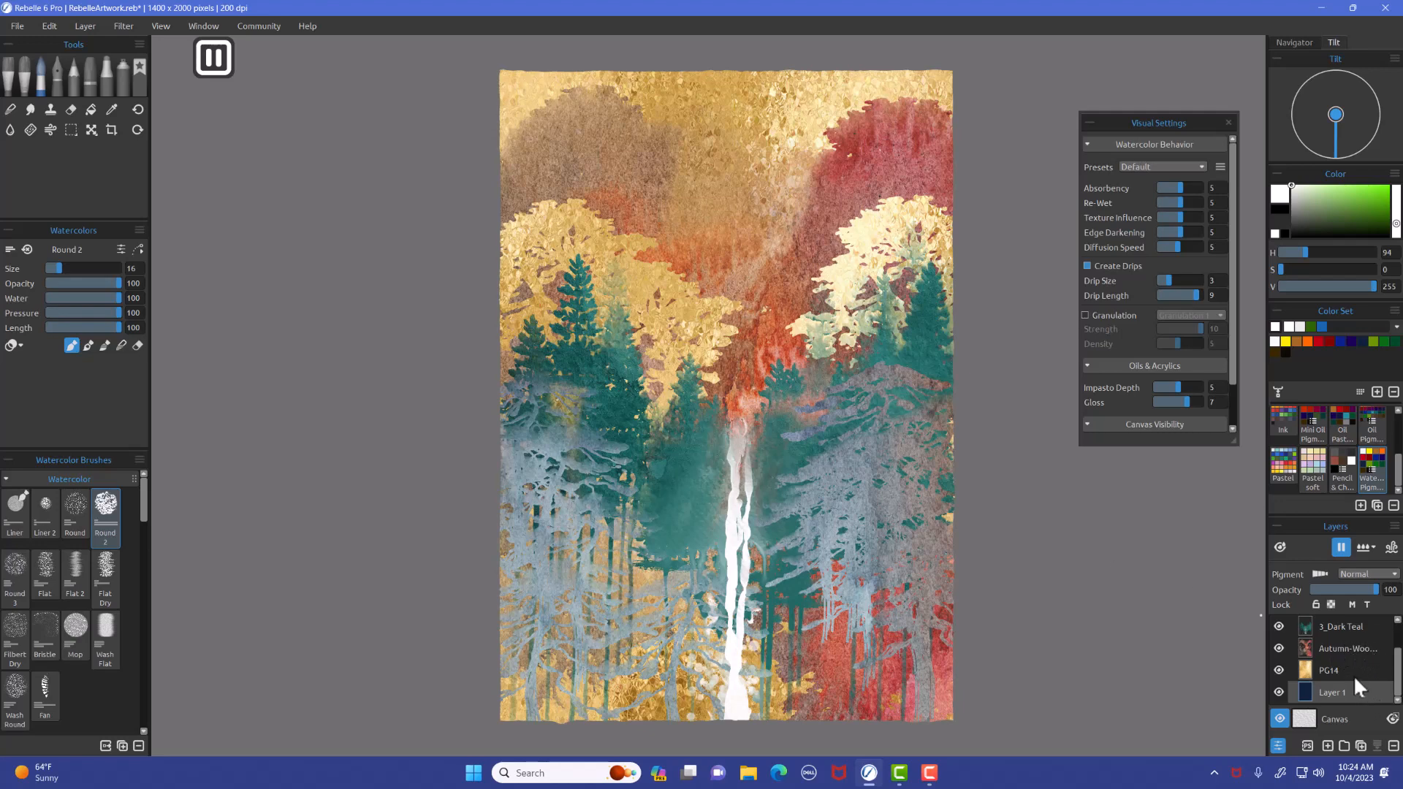
mouse_move(1357, 682)
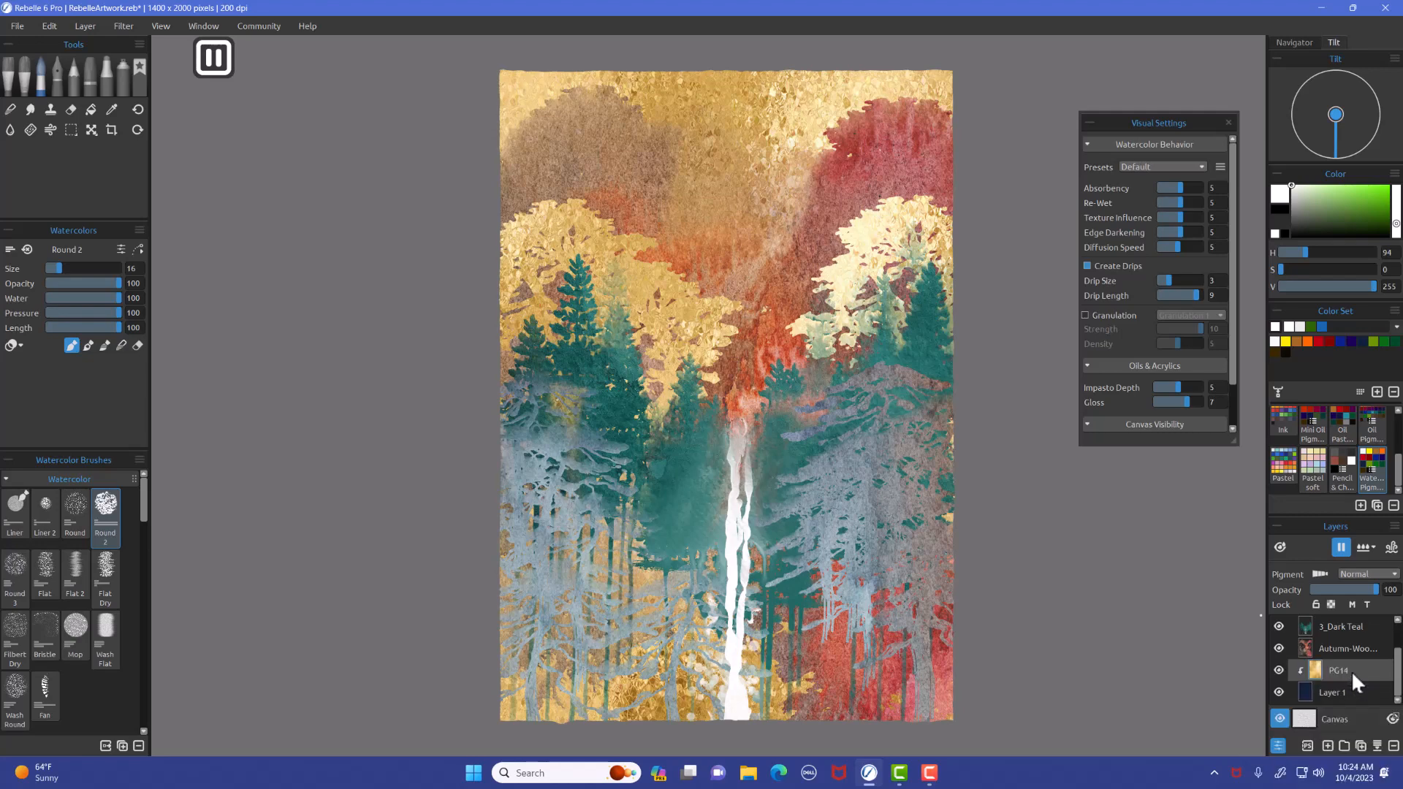
mouse_move(1352, 679)
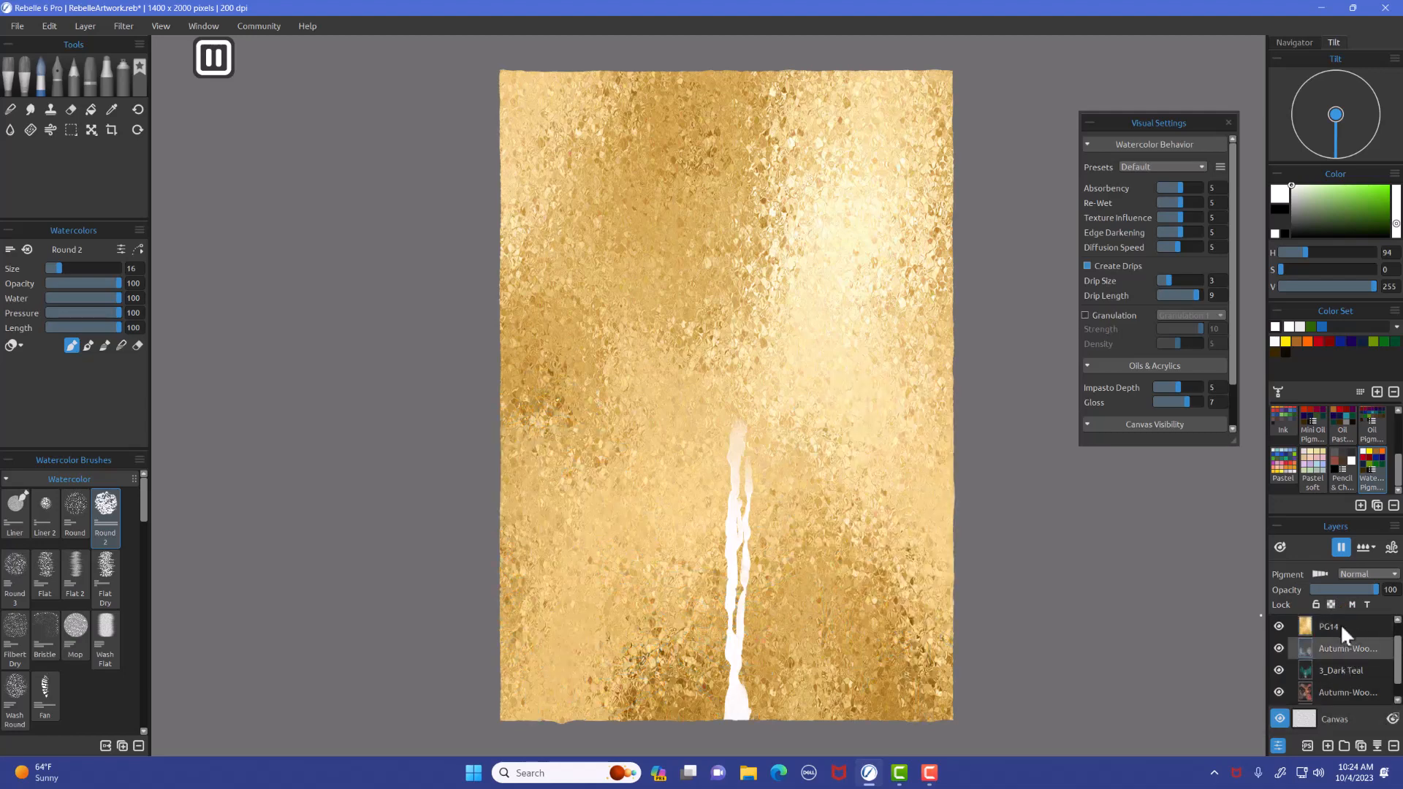
mouse_move(1356, 655)
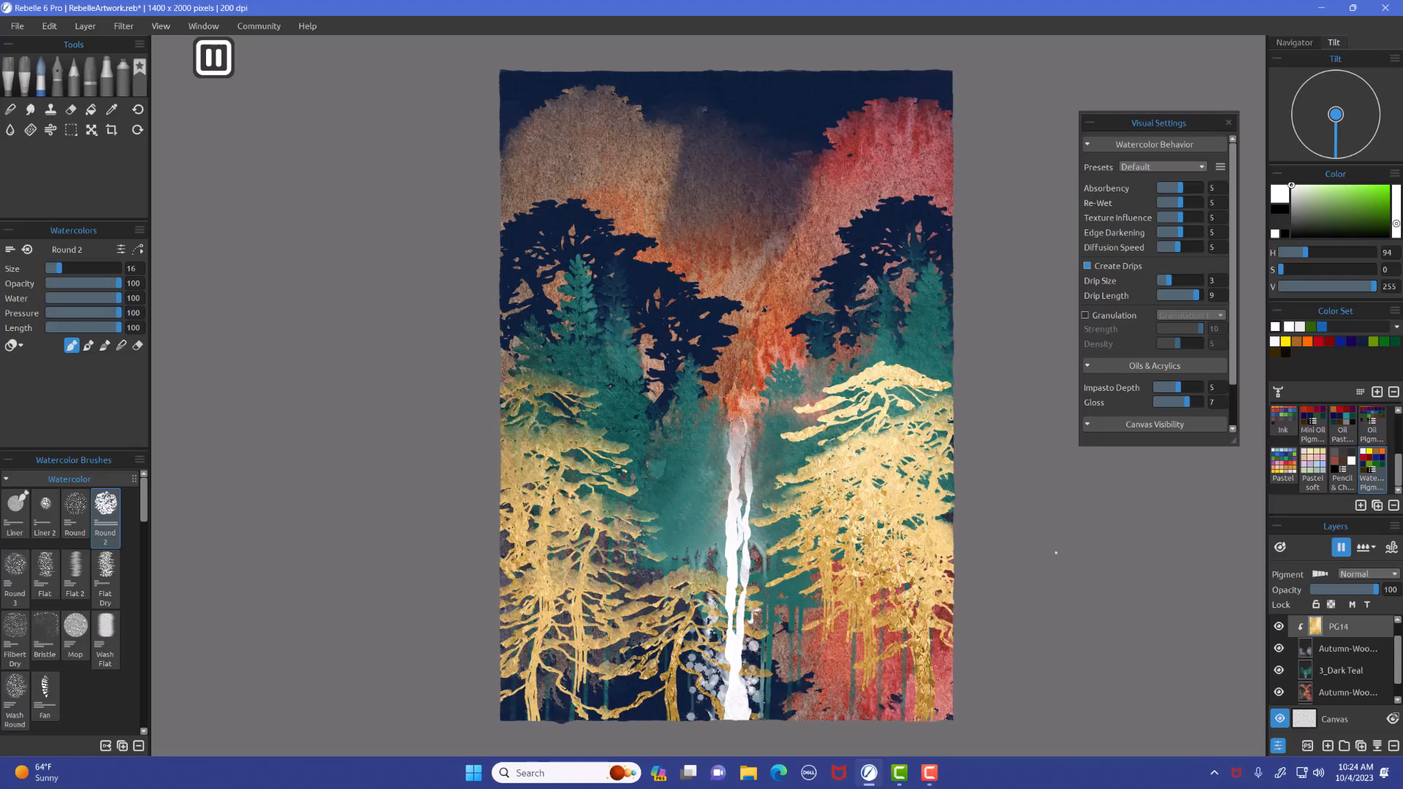
Preview the clipped PG14 gold texture at reduced opacity, then restore it to full opacity.
drag(1378, 589, 1340, 589)
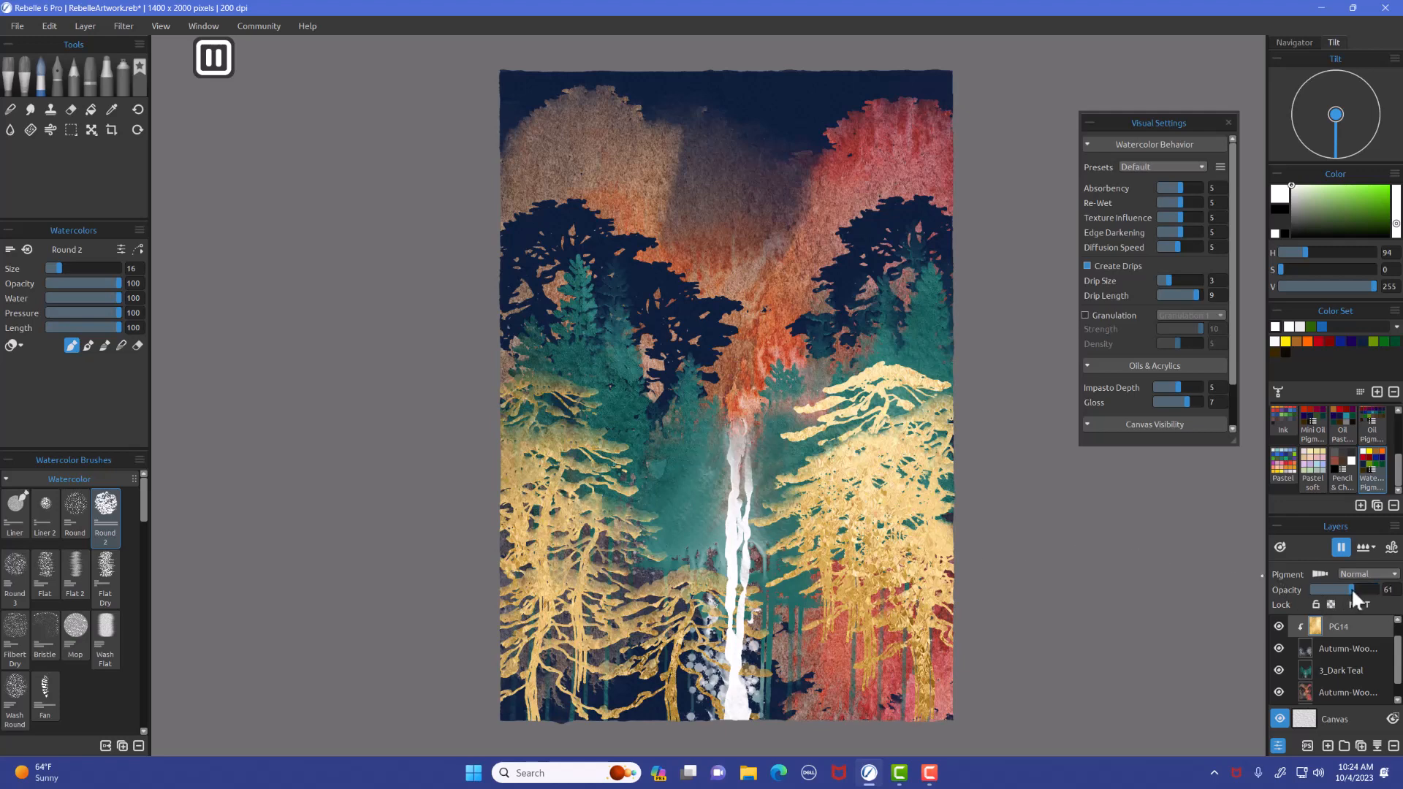
drag(1350, 589, 1340, 589)
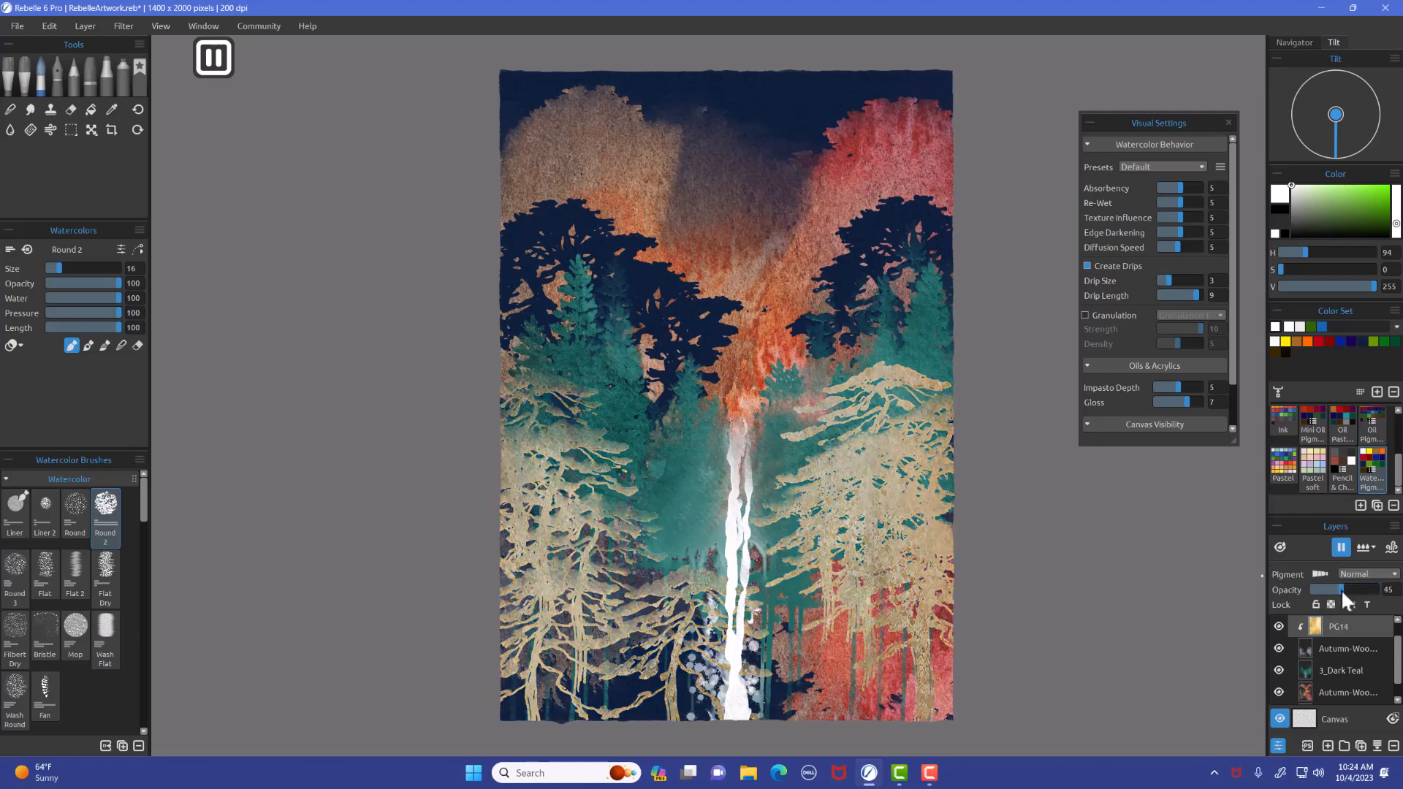
drag(1344, 589, 1382, 589)
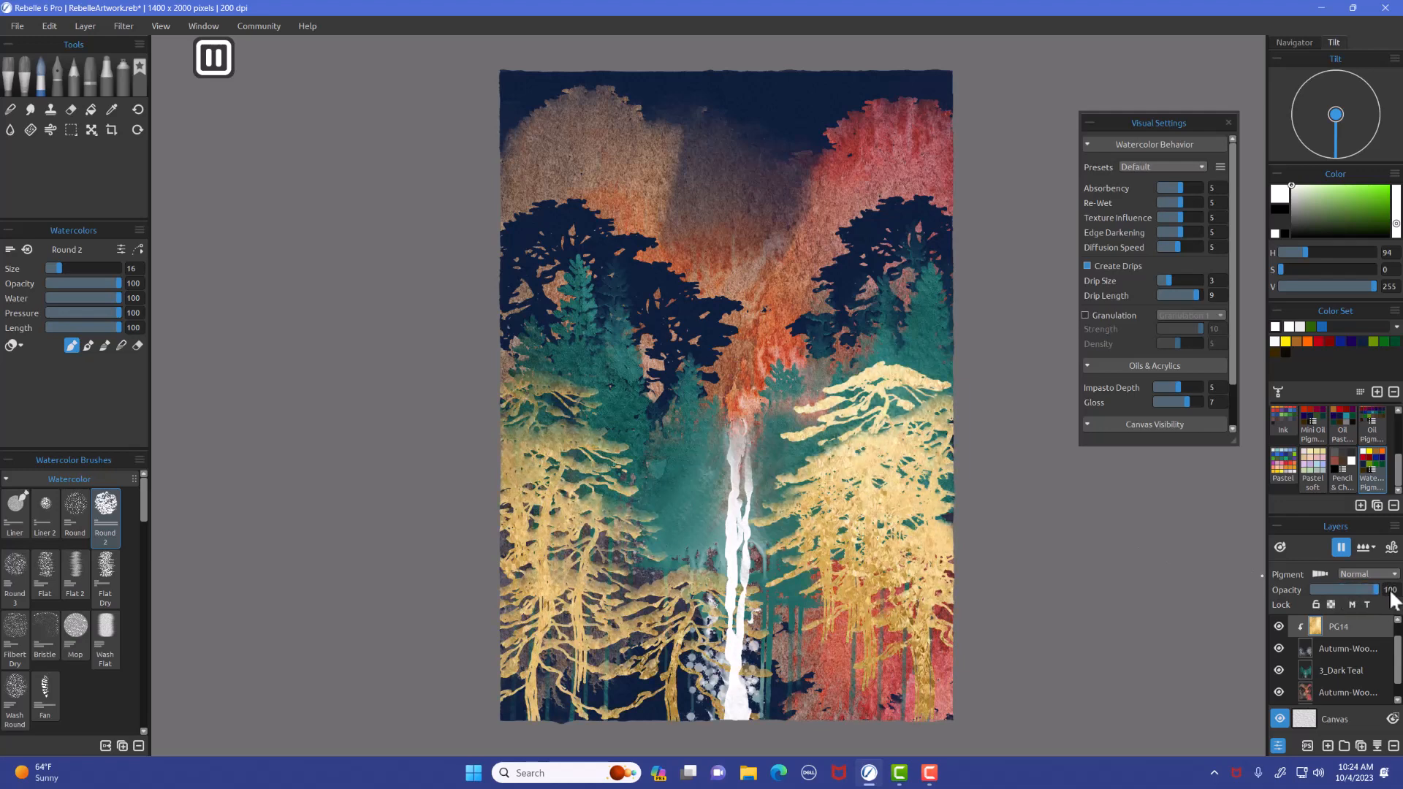
mouse_move(1115, 505)
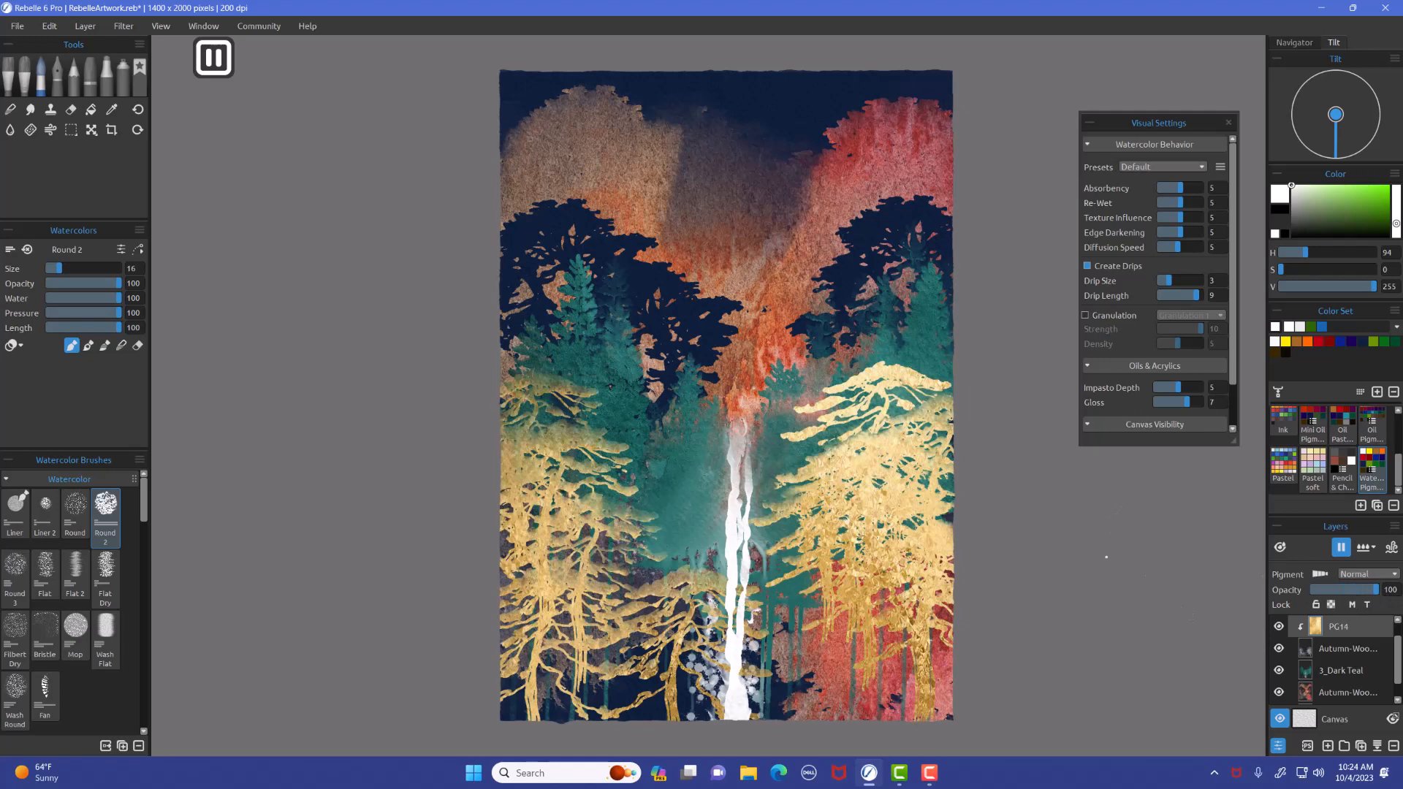
mouse_move(1086, 561)
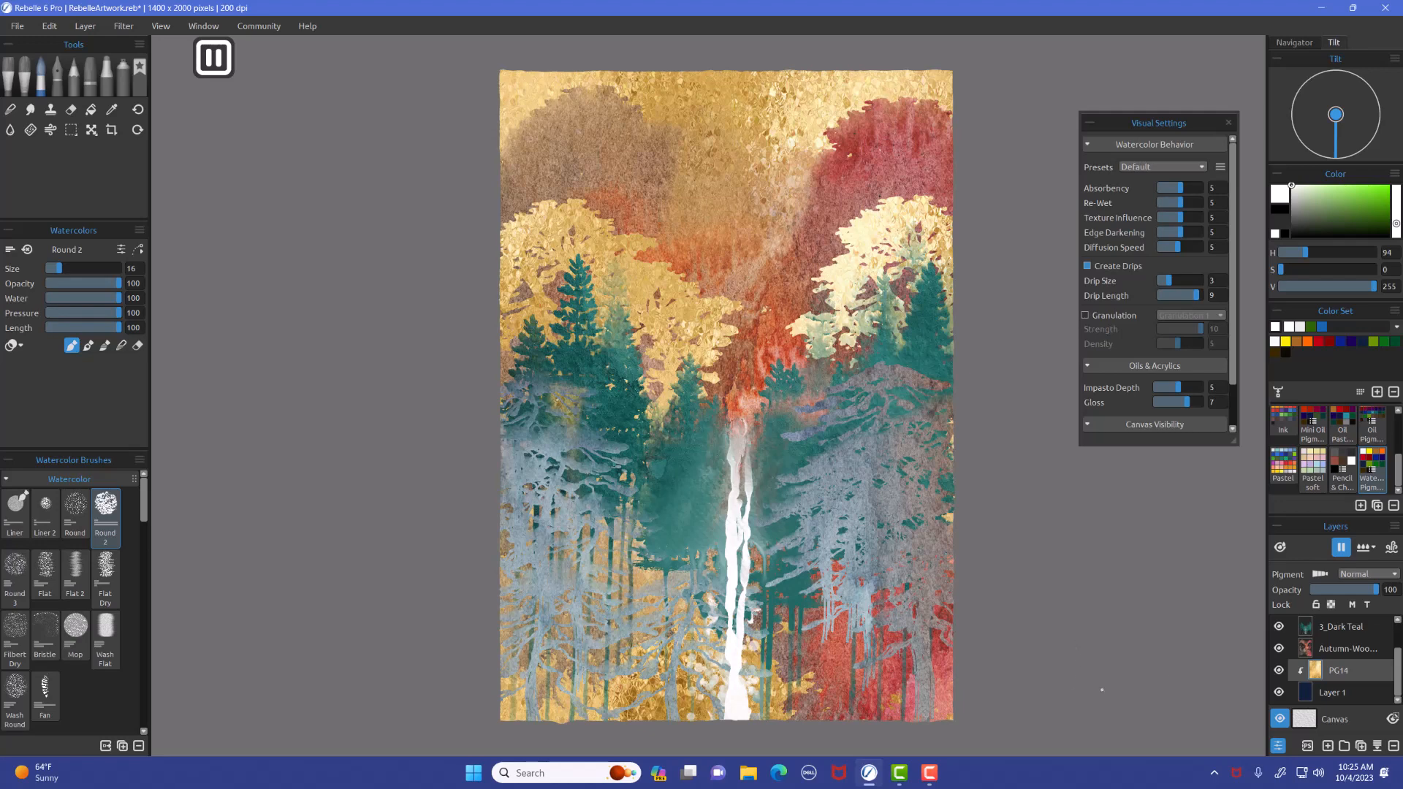
mouse_move(1356, 684)
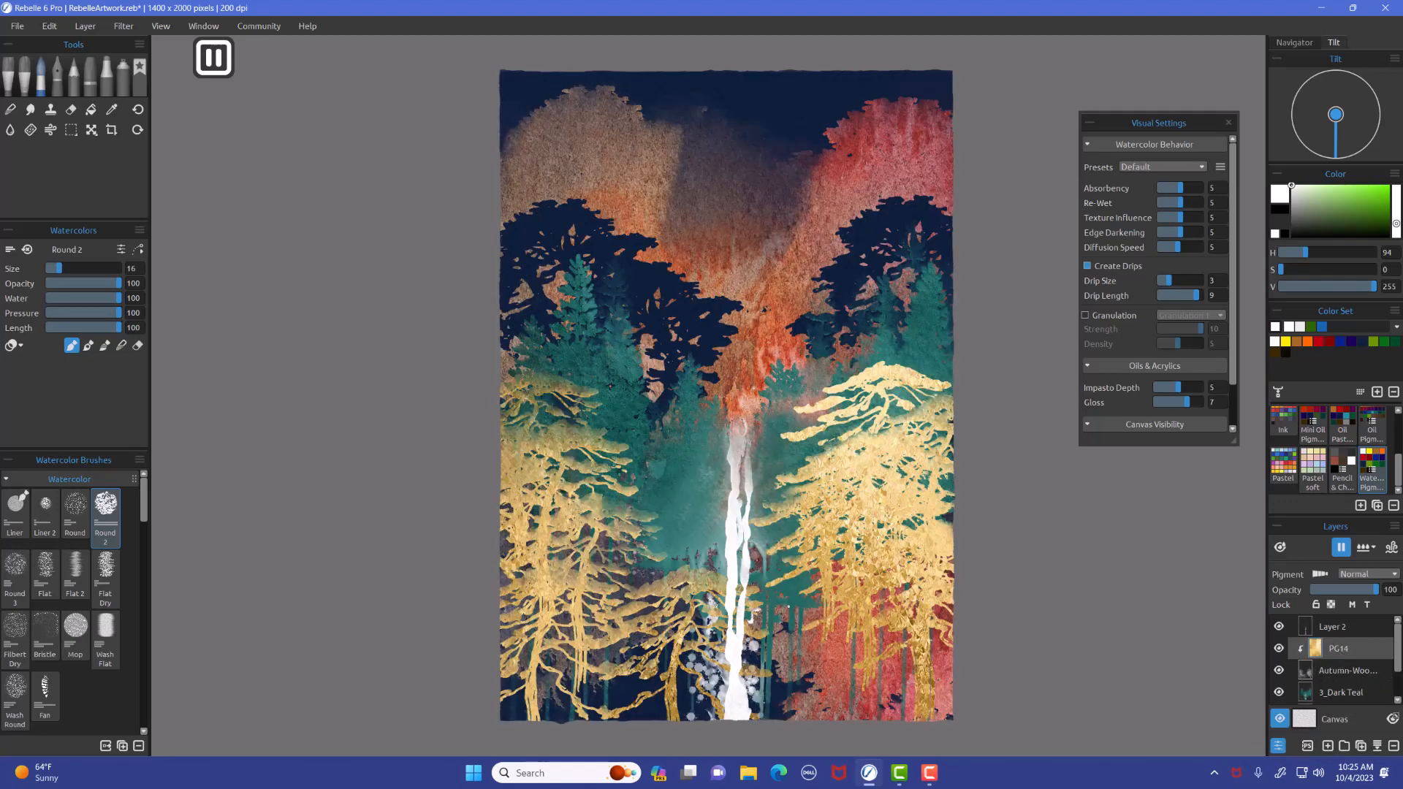
right_click(1333, 625)
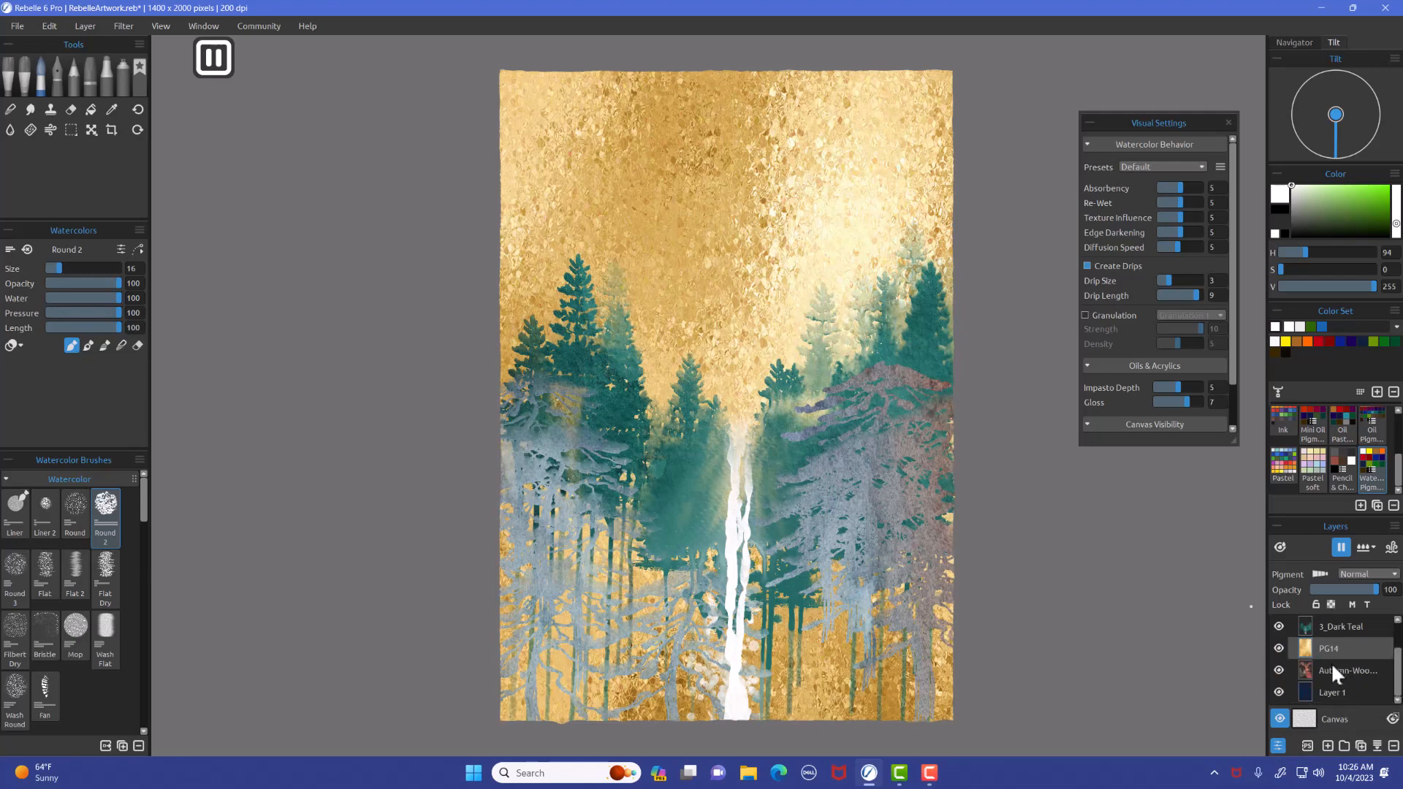
right_click(1342, 647)
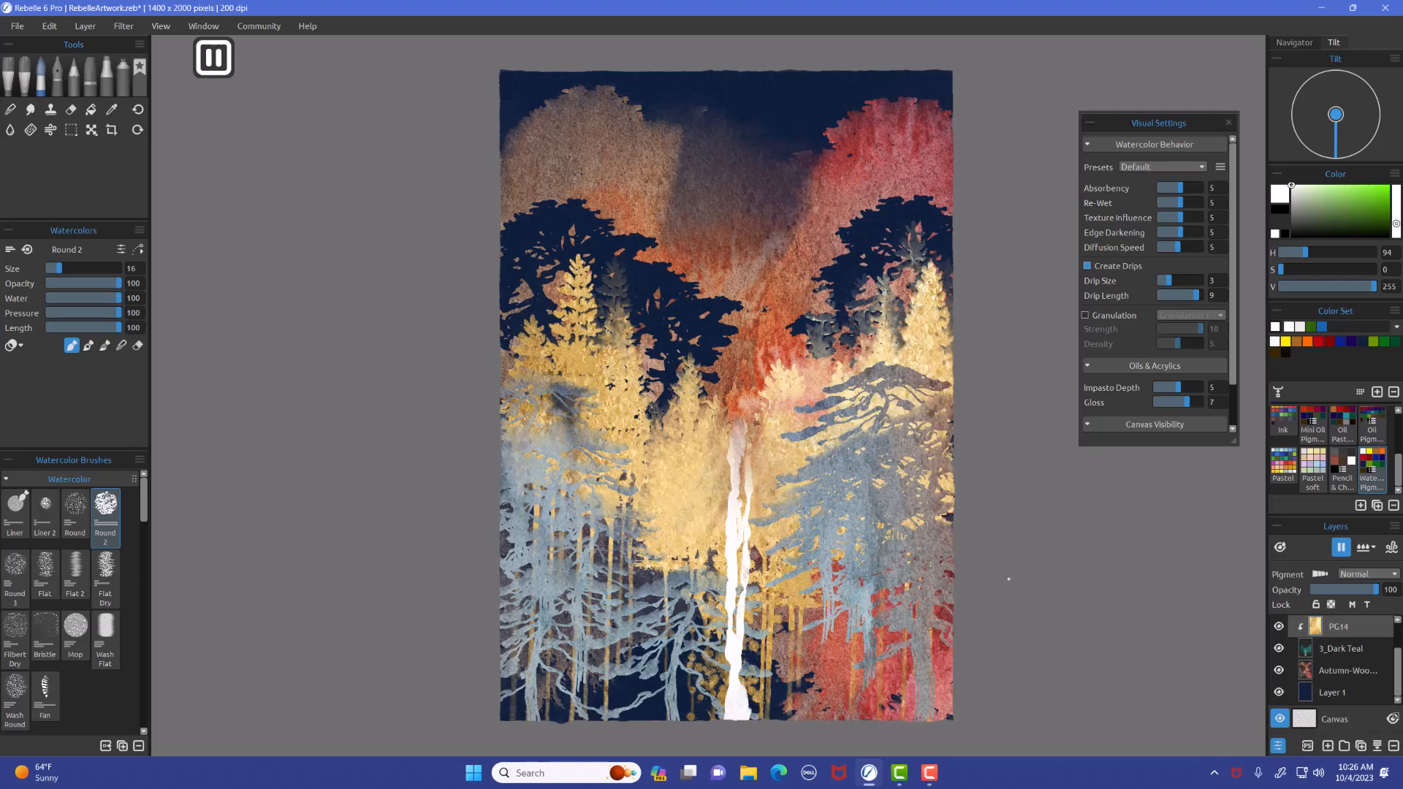
mouse_move(1346, 633)
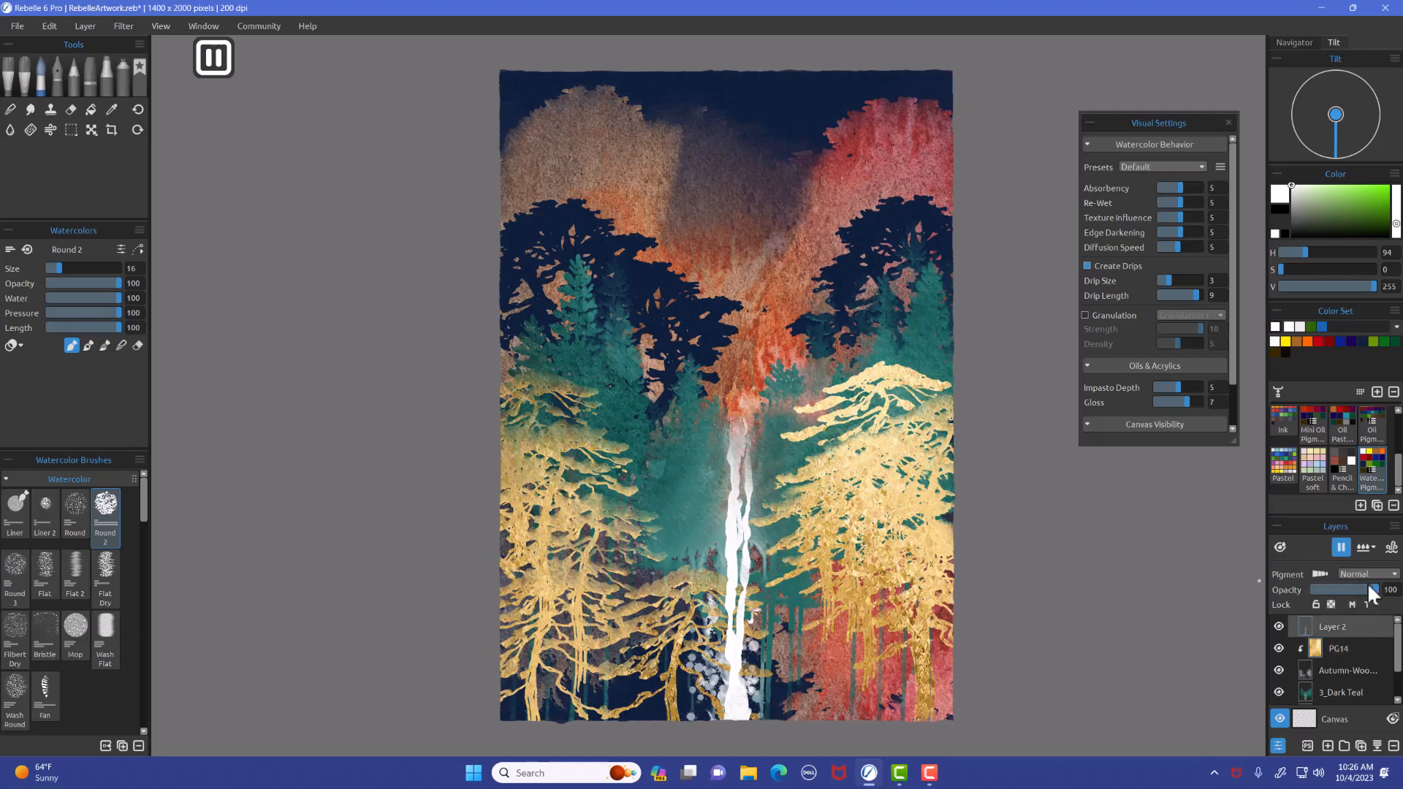
Drag Layer 2's opacity slider down to 80.
drag(1378, 589, 1361, 589)
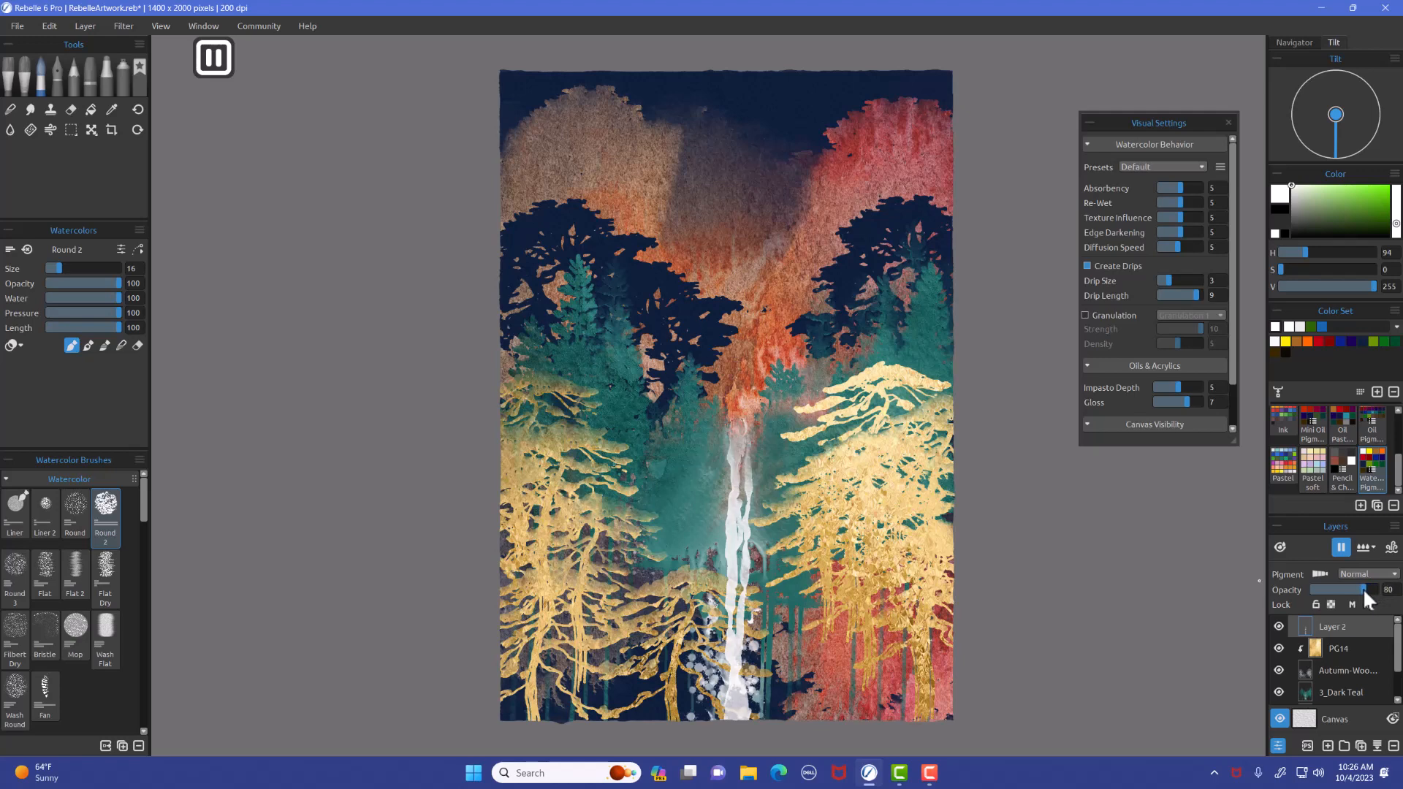
mouse_move(1377, 624)
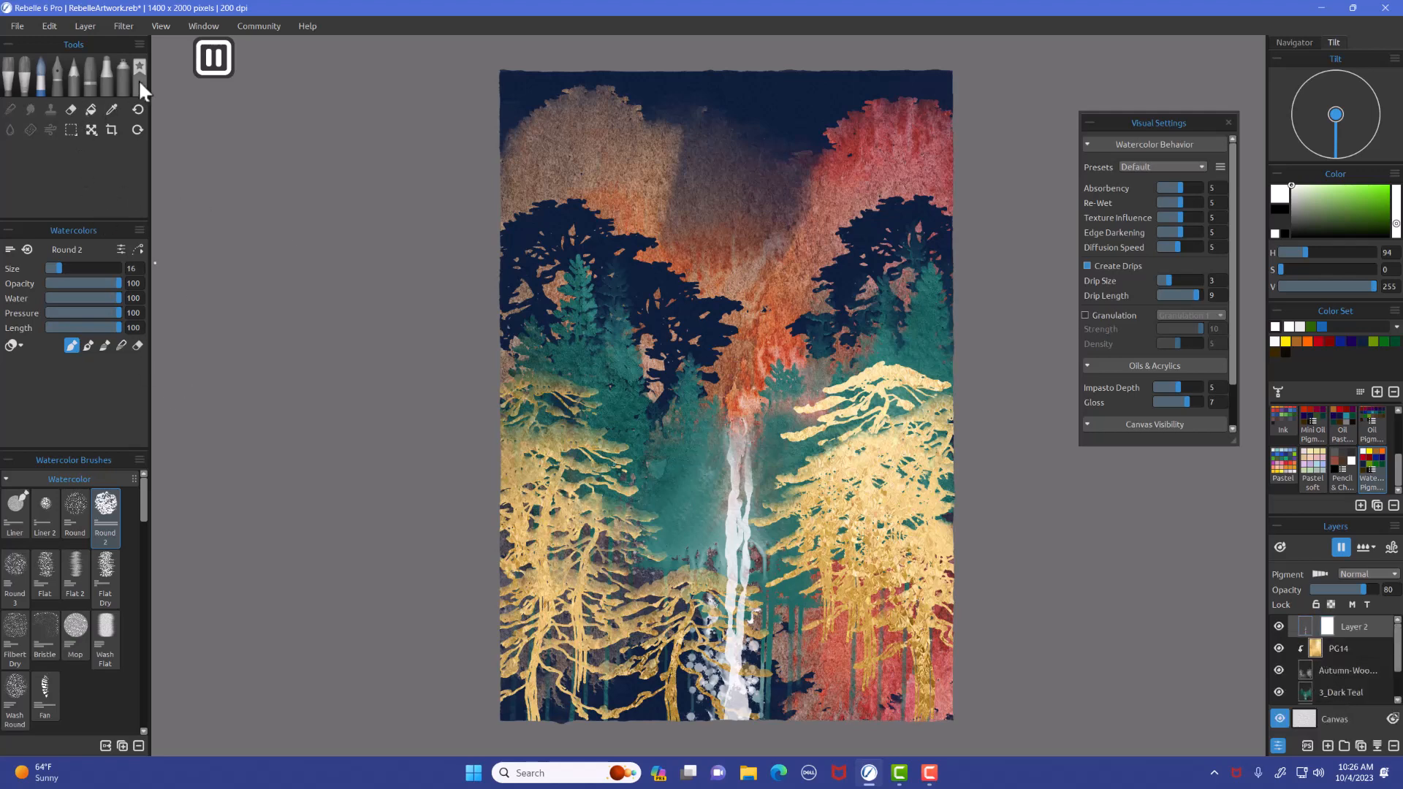
With the Airbrush Spray in black at size 30, mist over the base of the white waterfall.
click(111, 82)
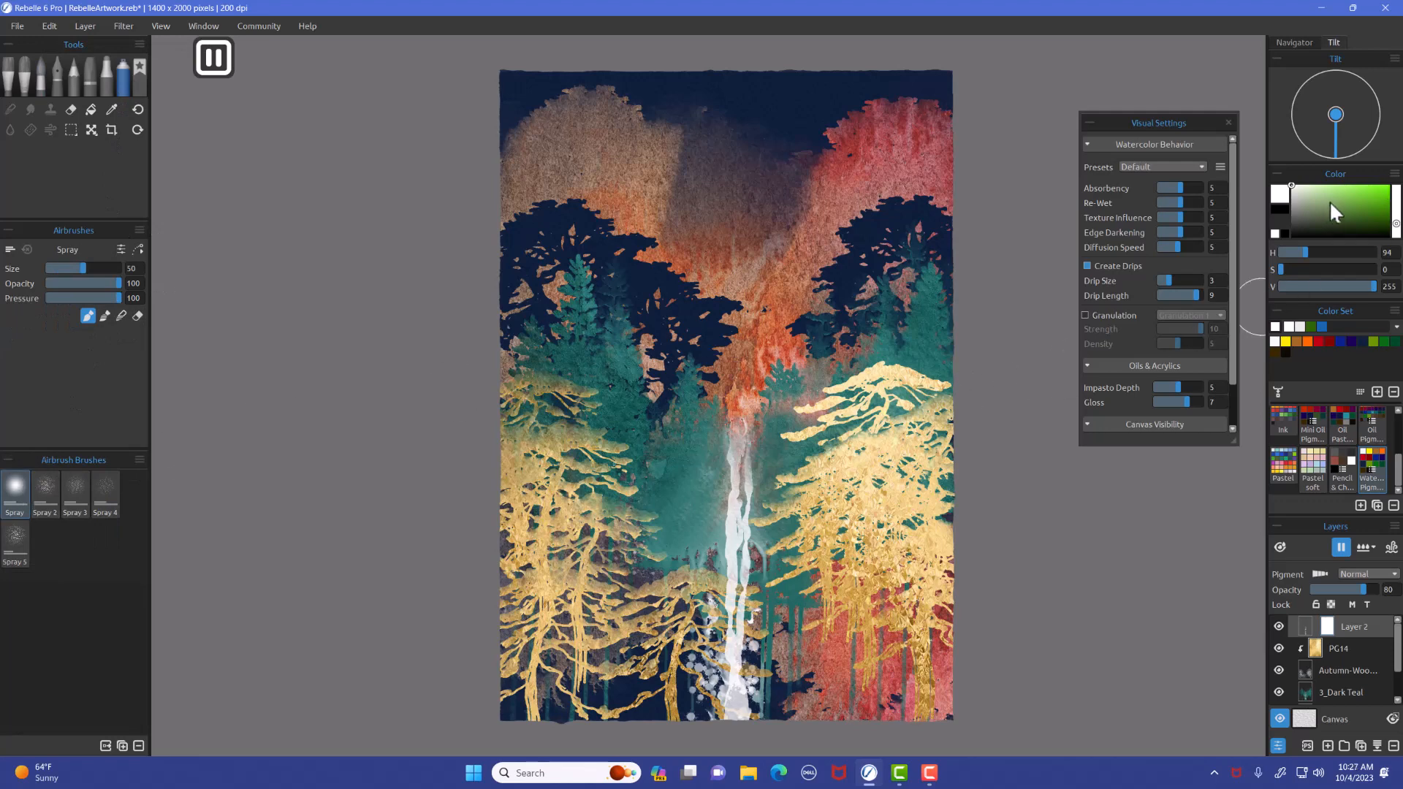
click(1333, 210)
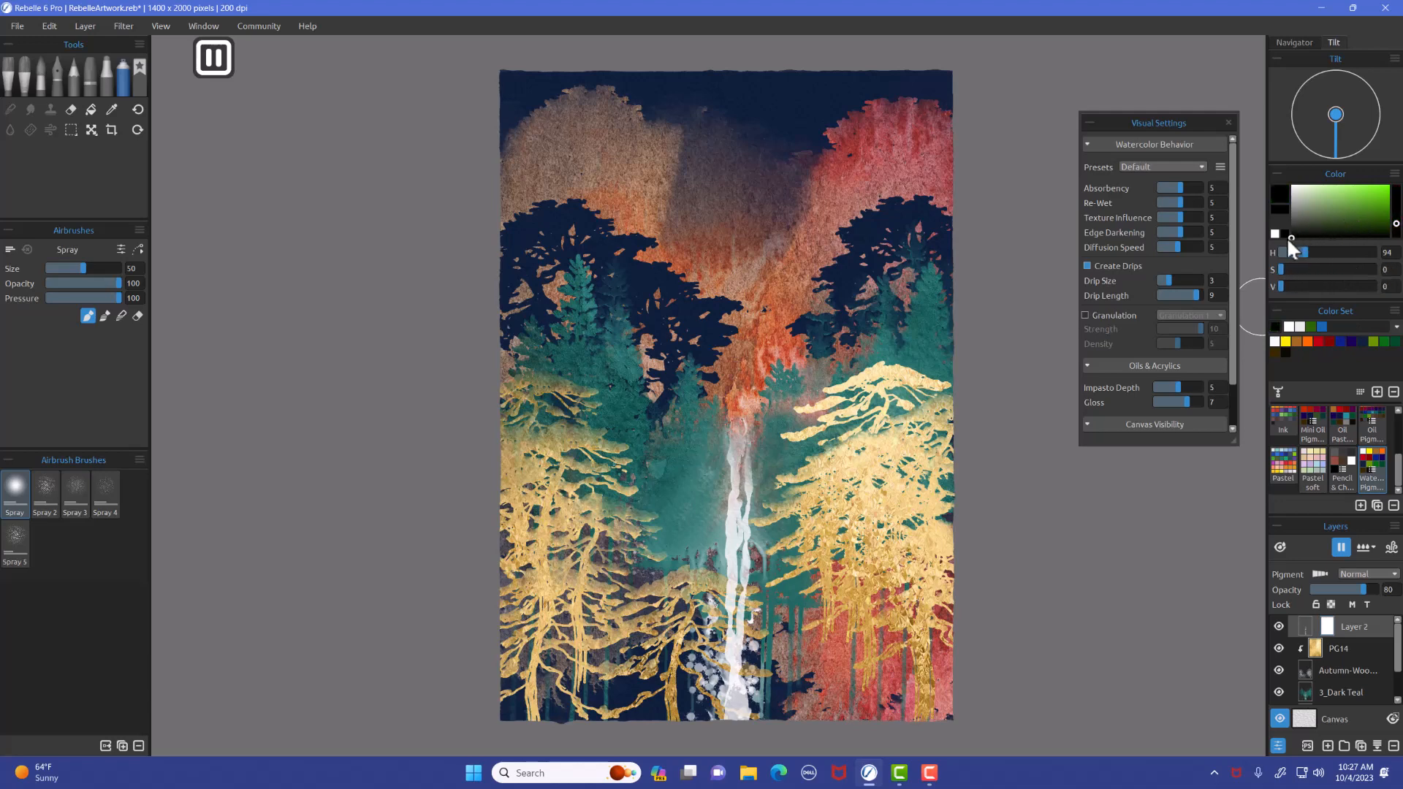
mouse_move(736, 469)
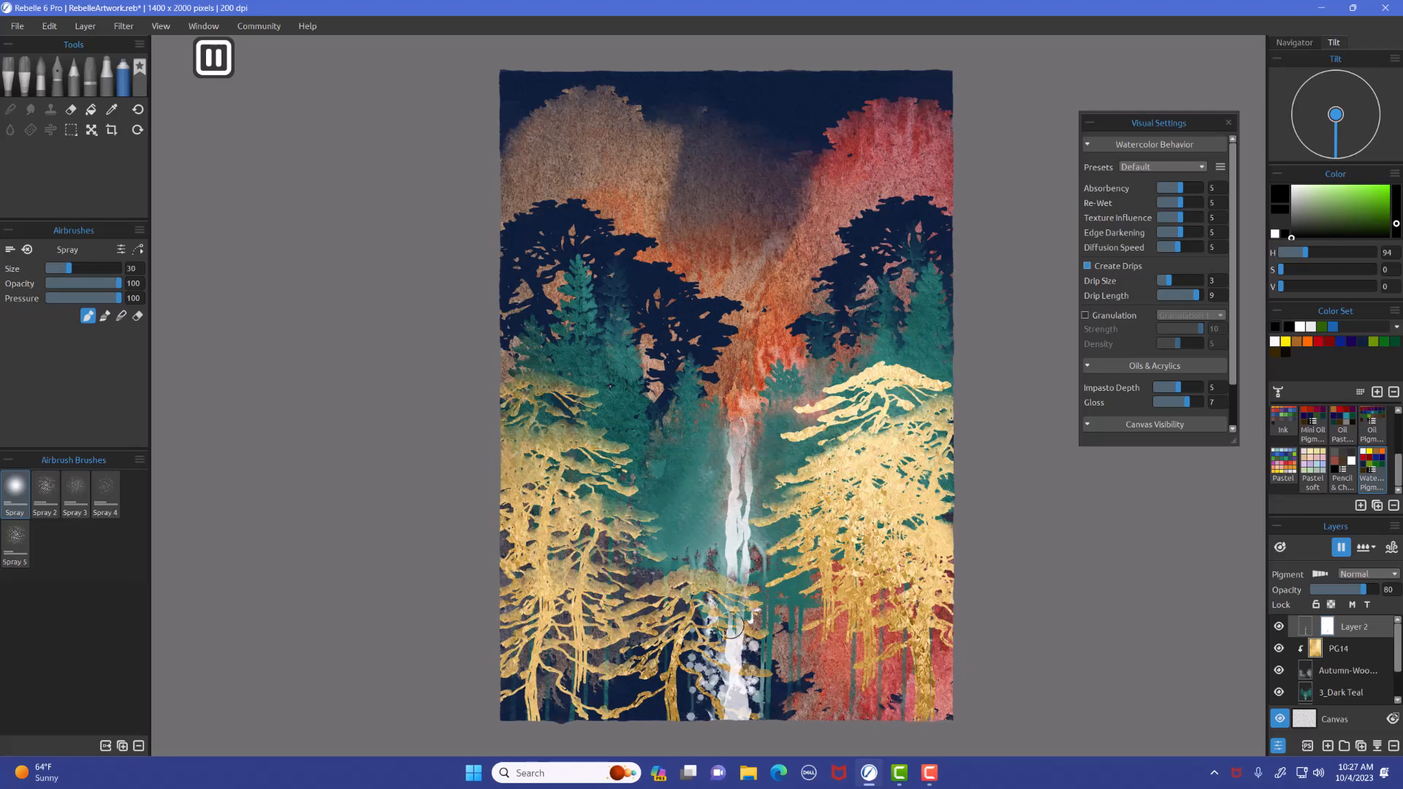
click(738, 627)
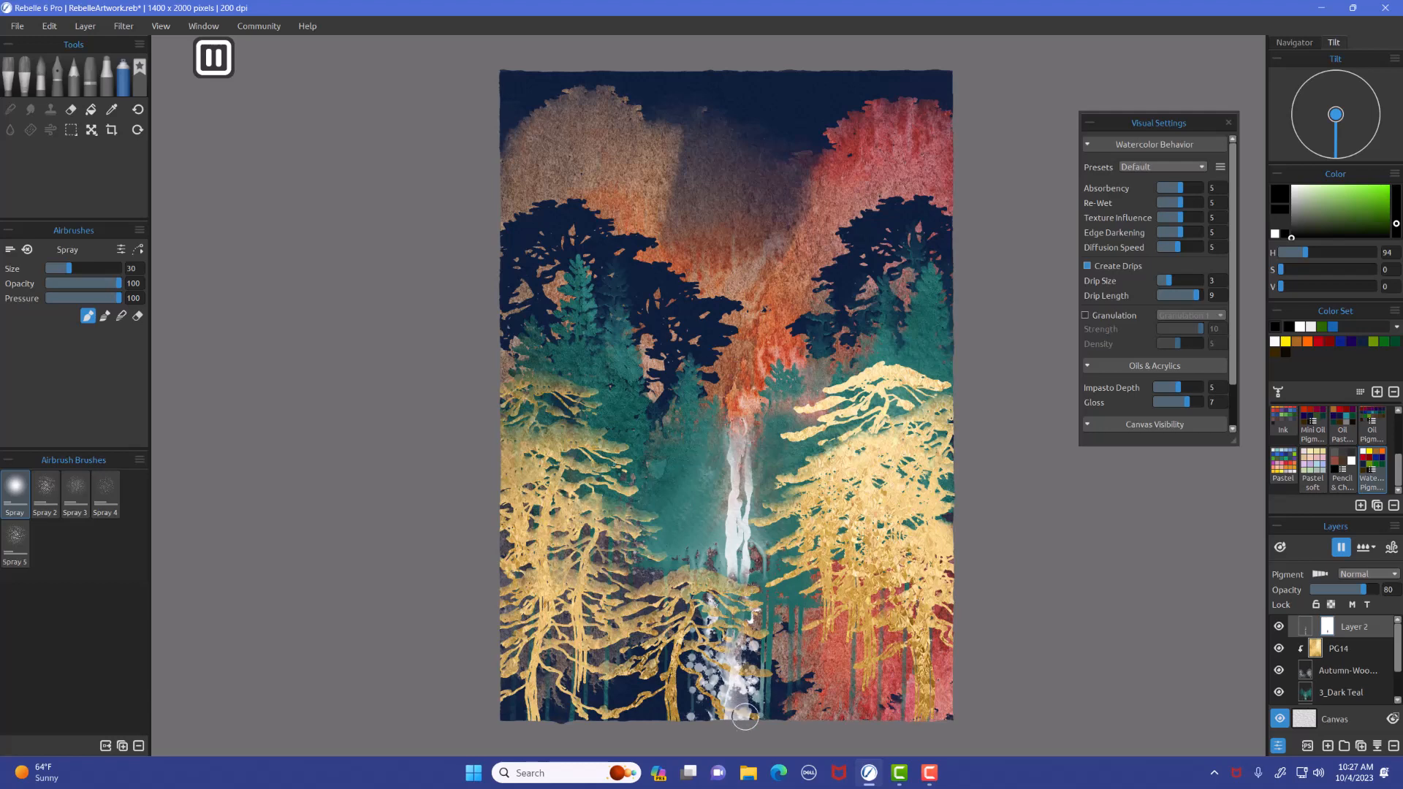
drag(746, 716, 751, 564)
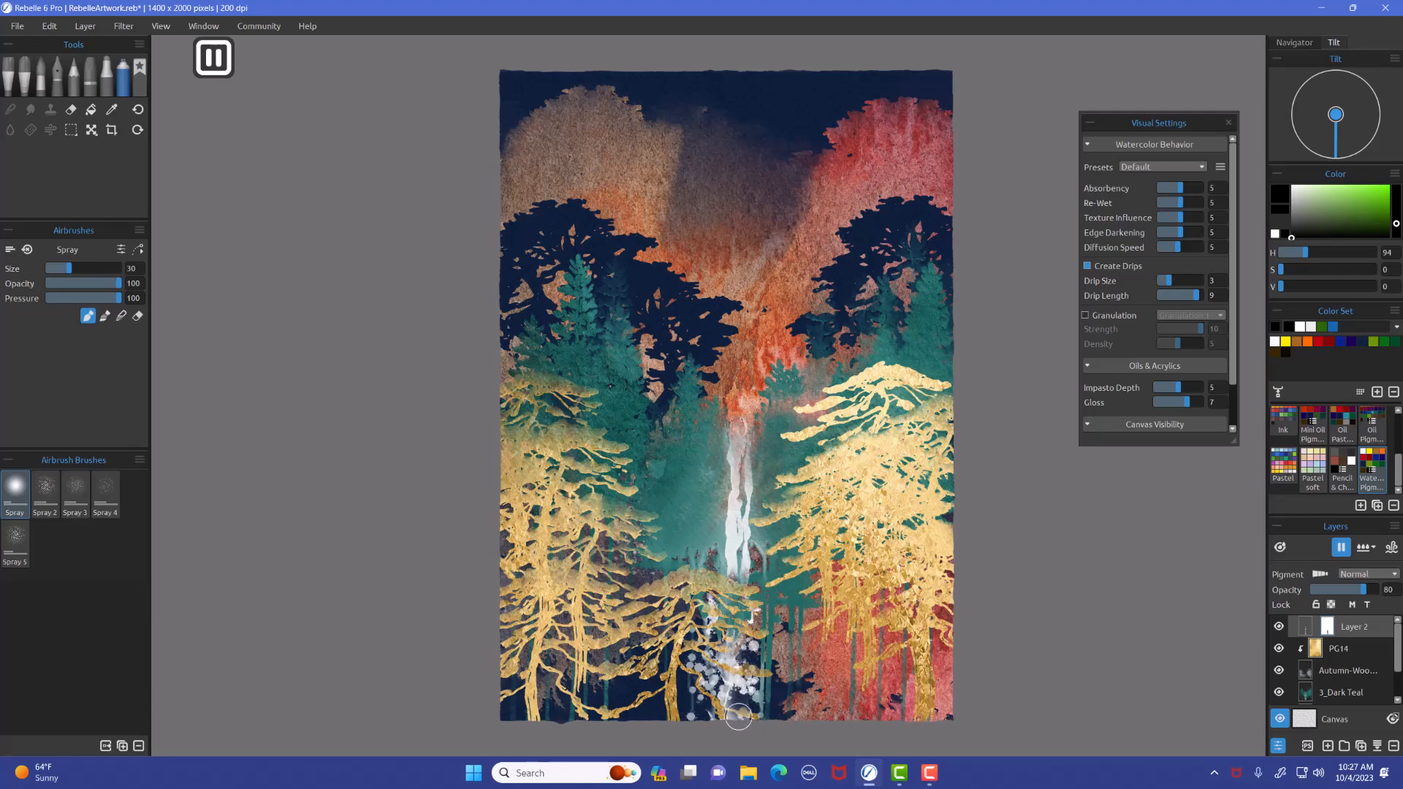
mouse_move(716, 567)
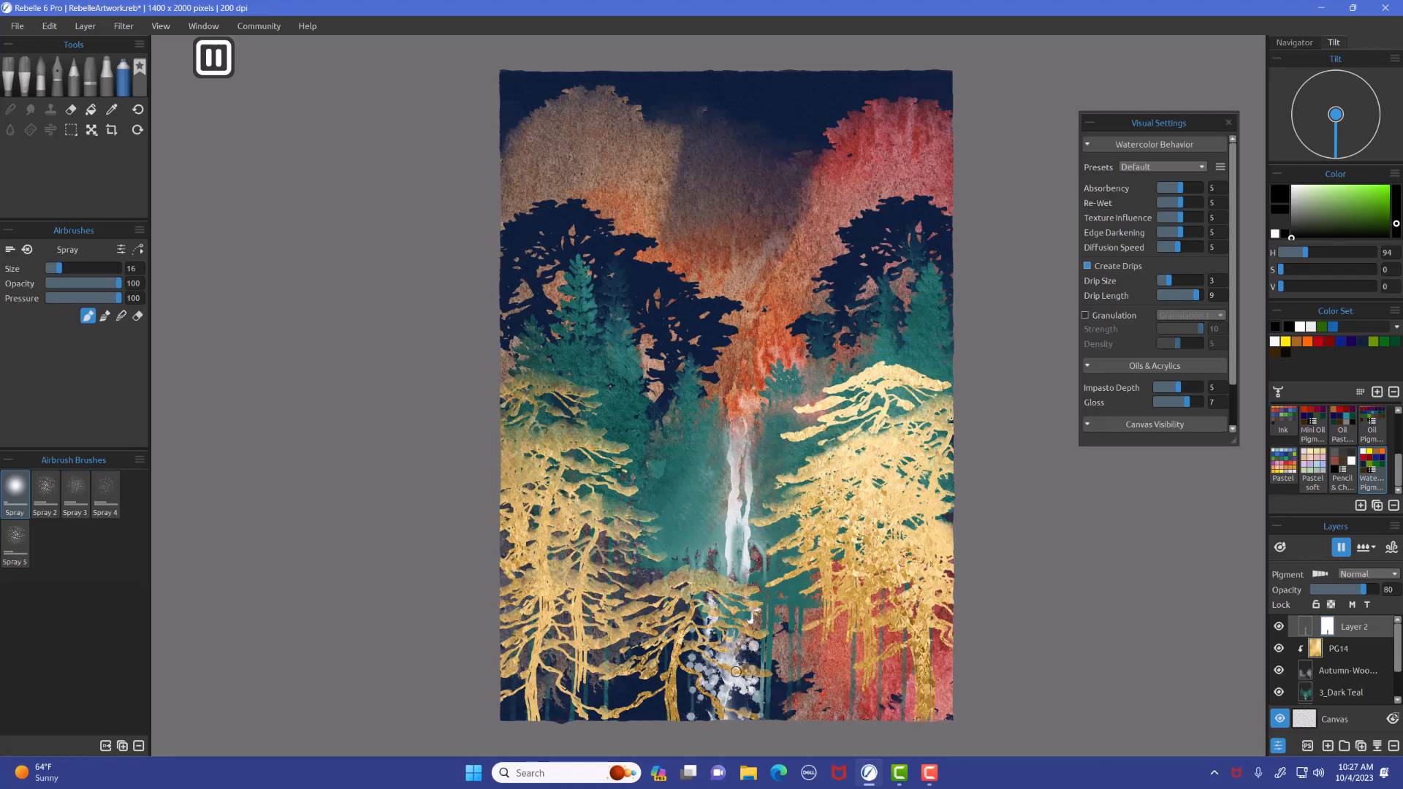
mouse_move(729, 643)
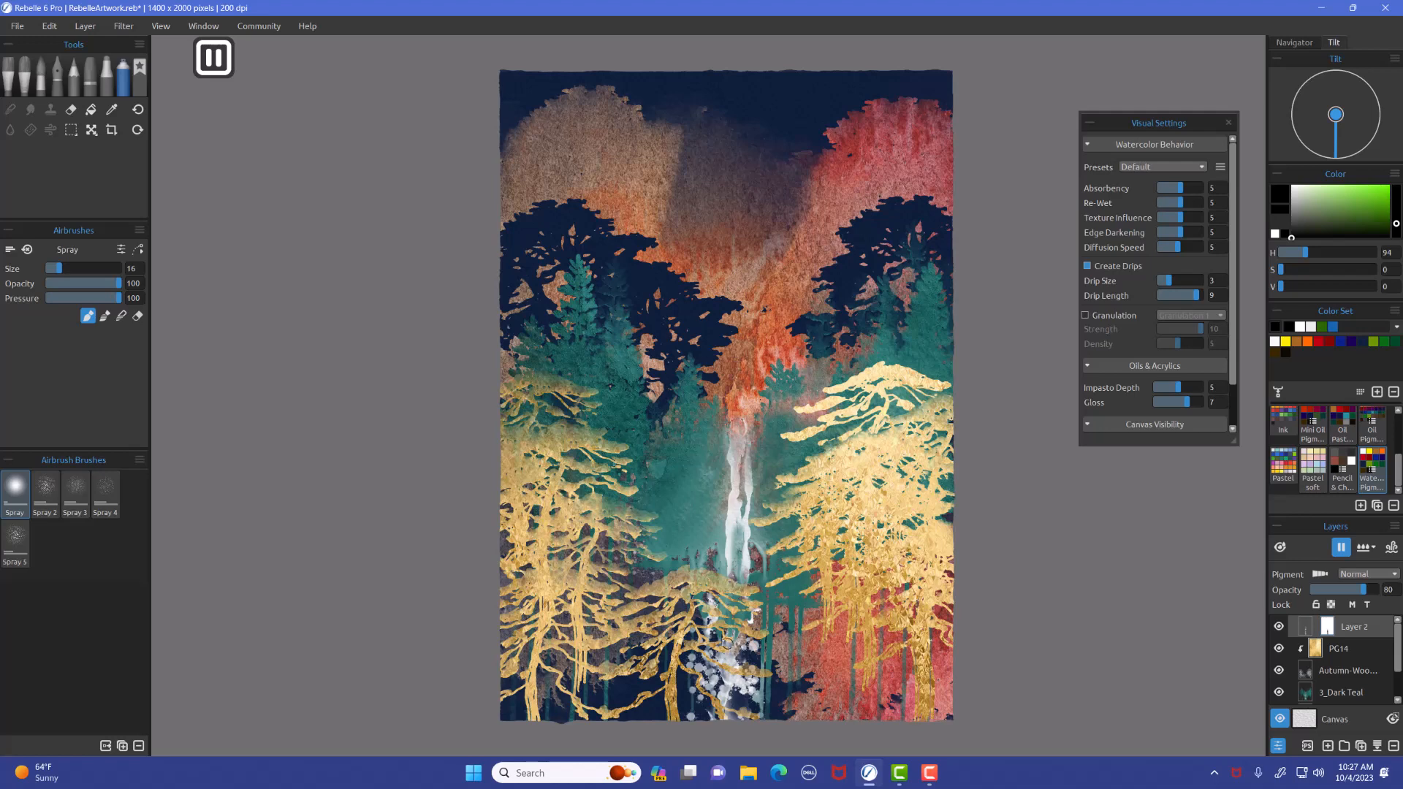
click(724, 679)
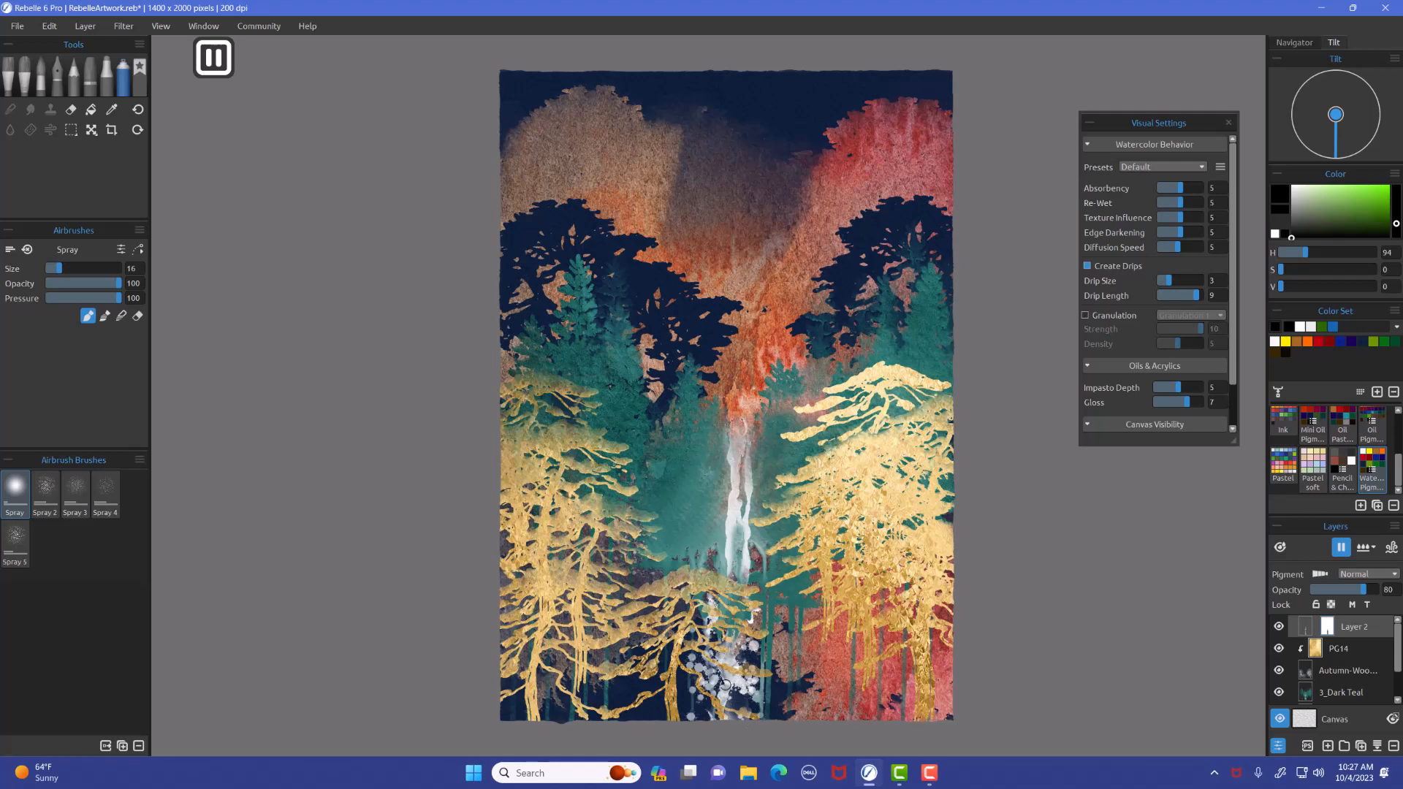
mouse_move(449, 221)
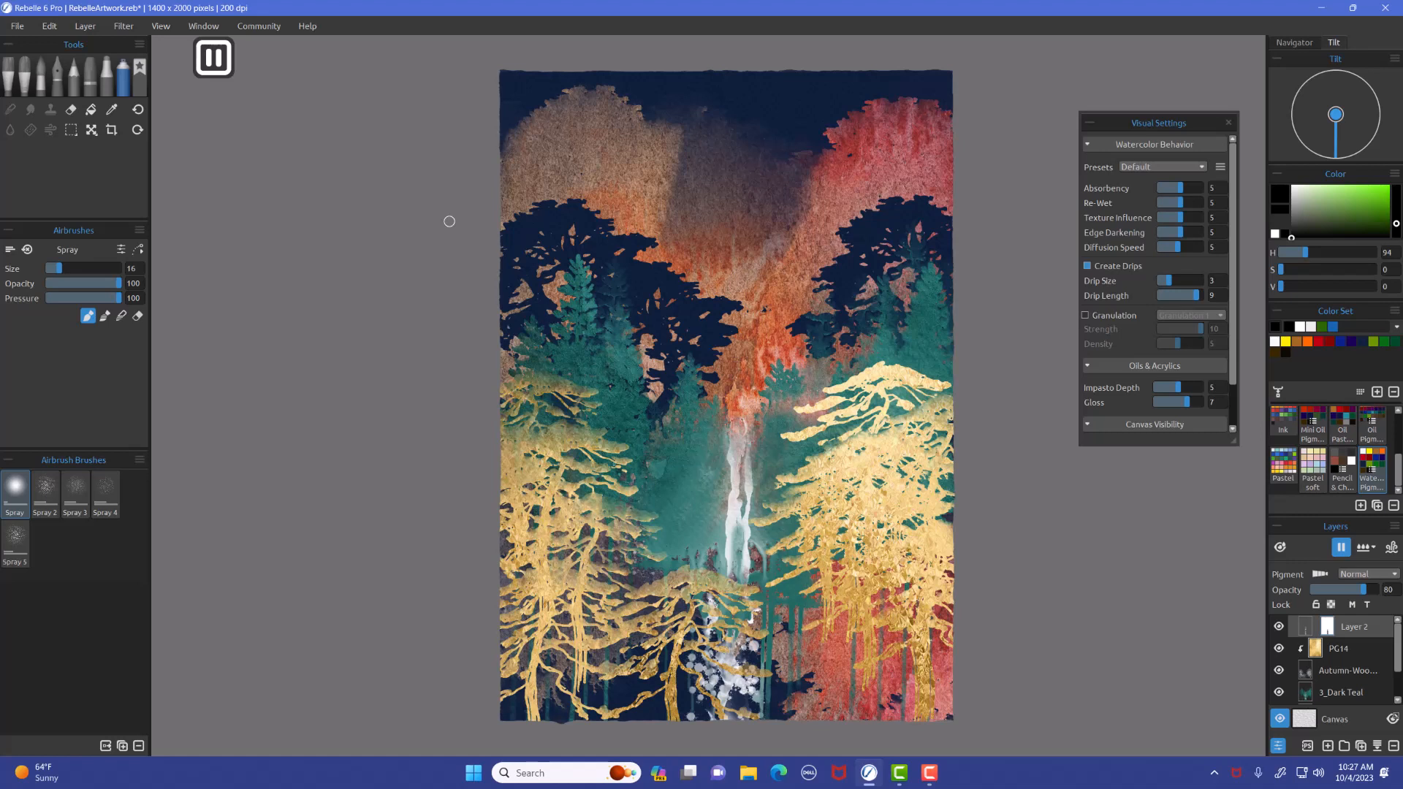
mouse_move(429, 222)
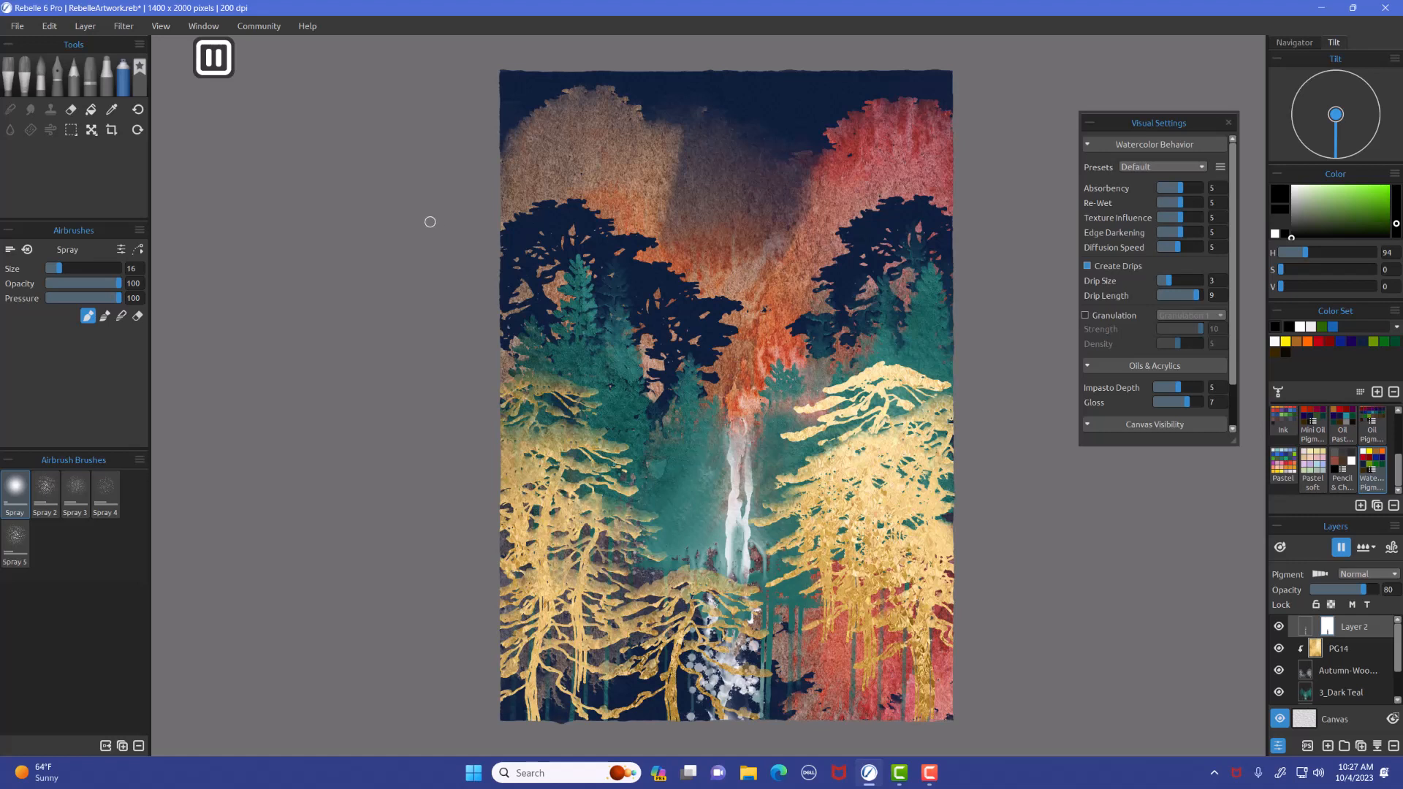